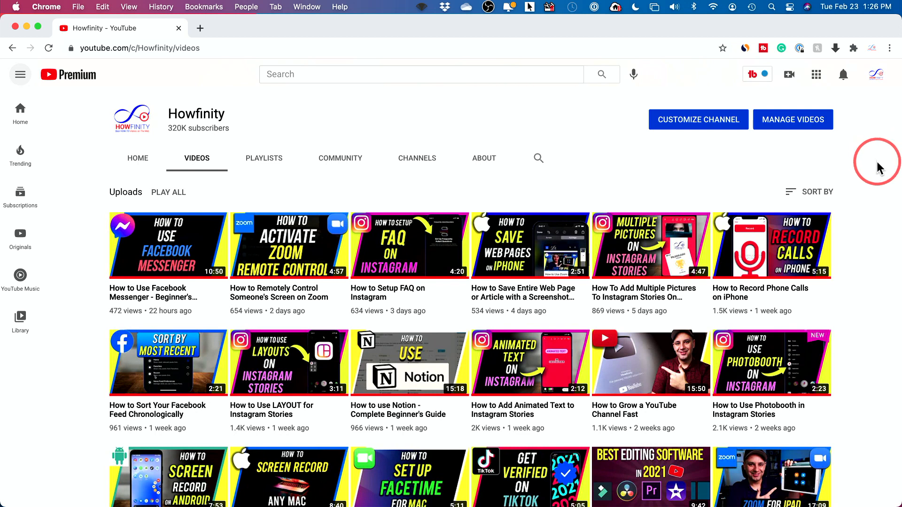
mouse_move(869, 167)
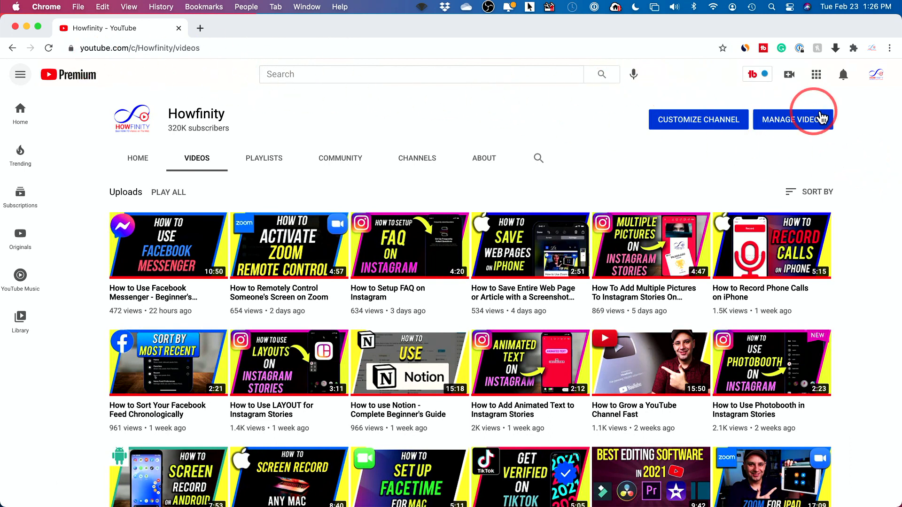
Go to Manage Videos and pick 'How to Grow a YouTube Channel Fast' from Channel content.
left_click(875, 75)
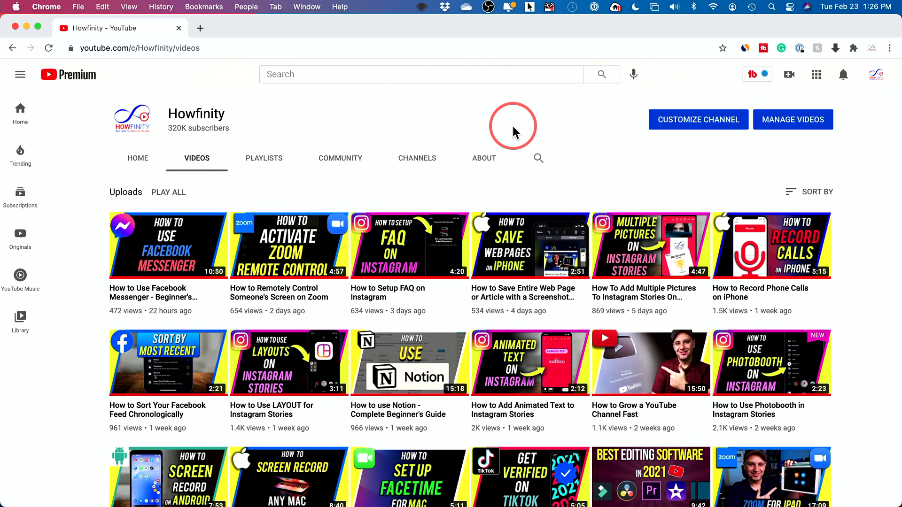
mouse_move(816, 130)
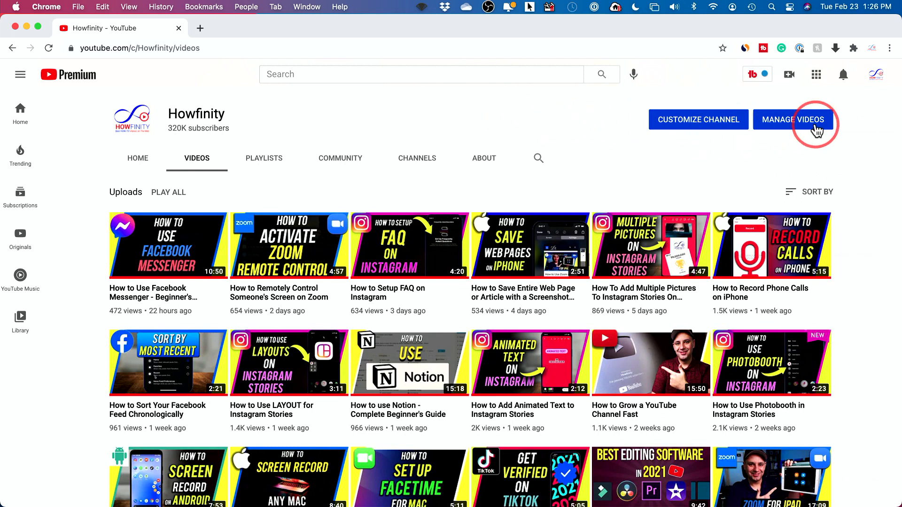
left_click(794, 120)
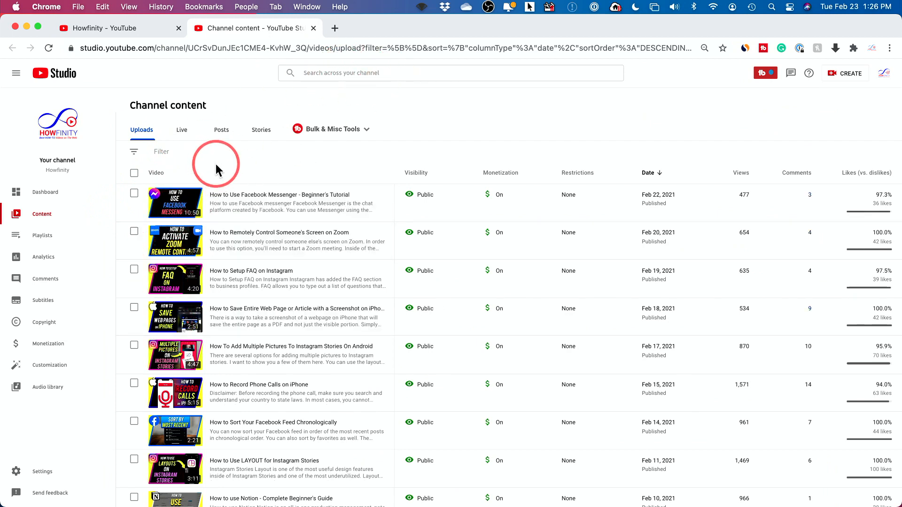
scroll("down", 3)
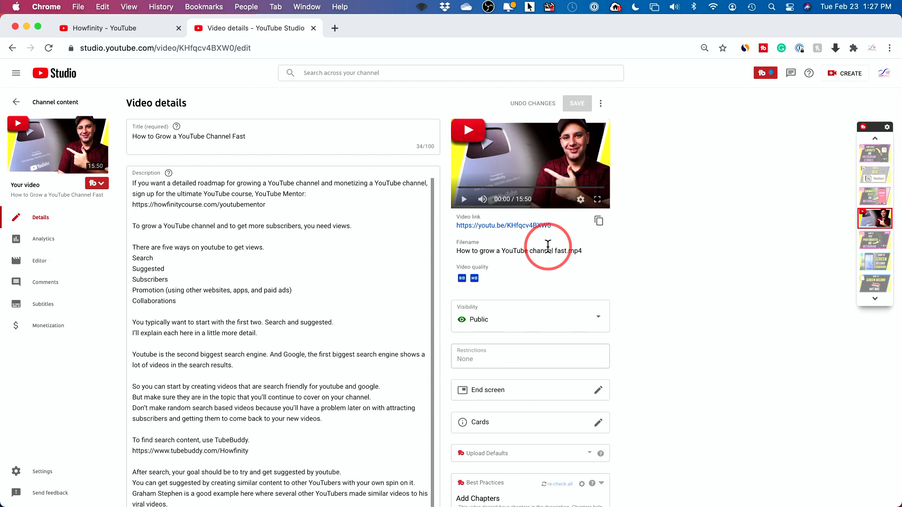
mouse_move(39, 261)
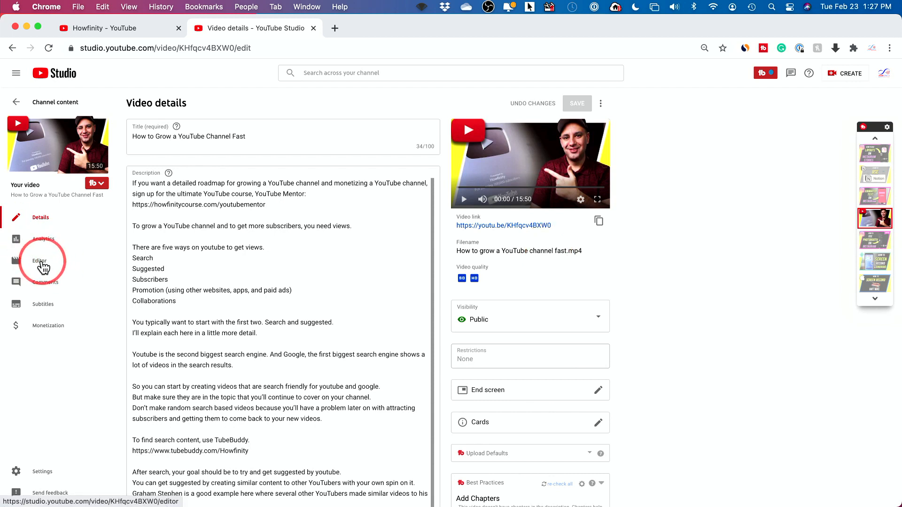
mouse_move(154, 108)
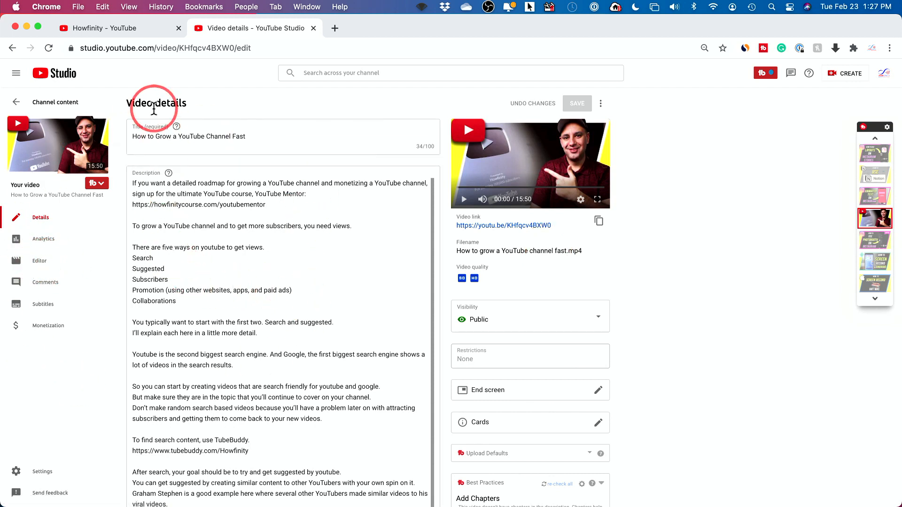
mouse_move(36, 258)
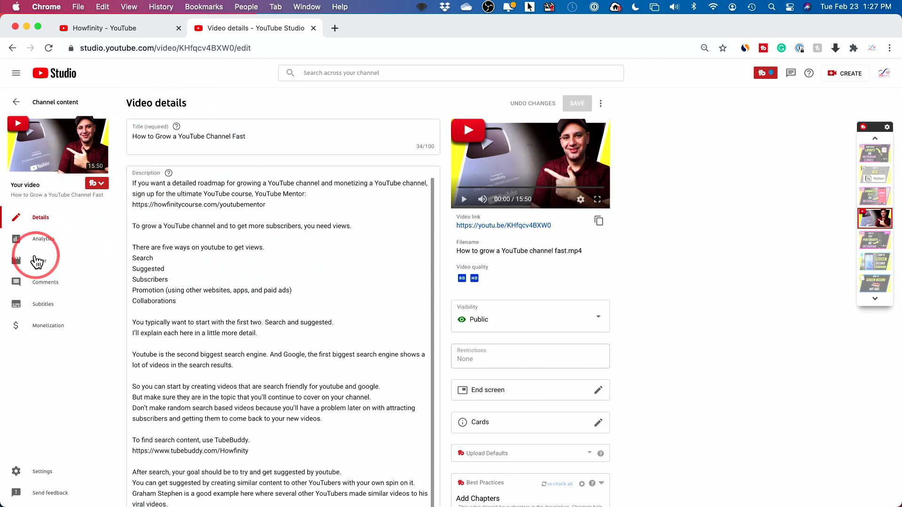
Open the Editor from the video details sidebar for 'How to Grow a YouTube Channel Fast'.
left_click(39, 261)
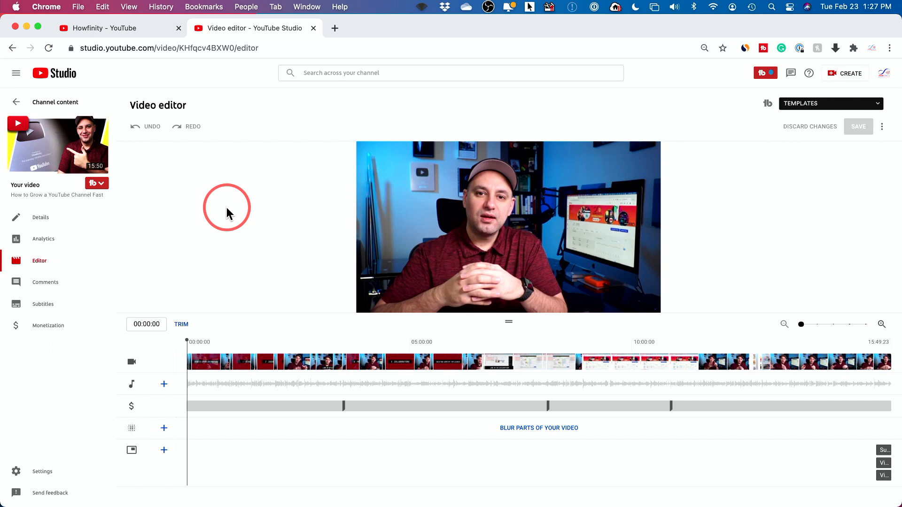
mouse_move(323, 190)
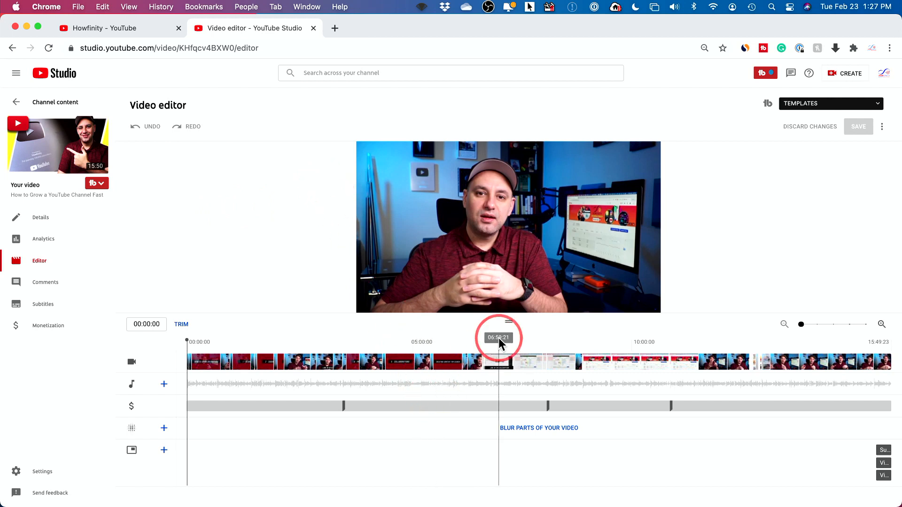
left_click_drag(498, 337, 500, 337)
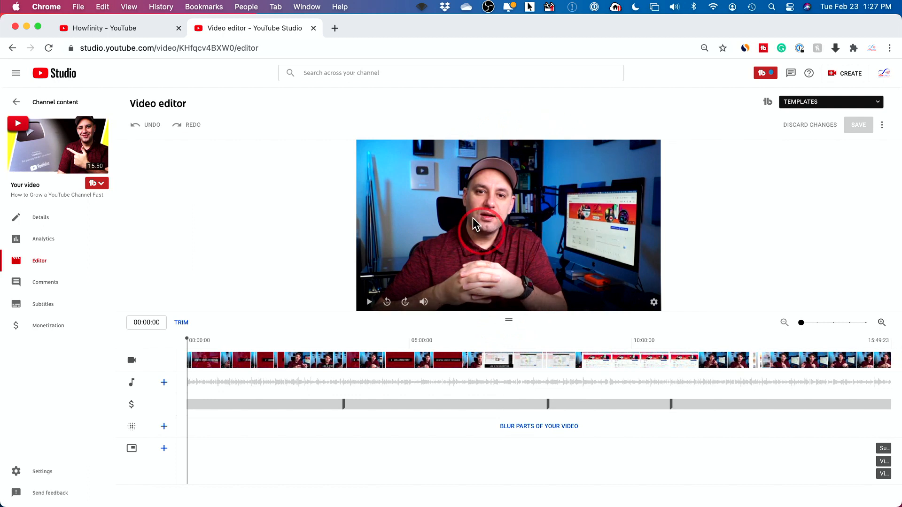
mouse_move(368, 303)
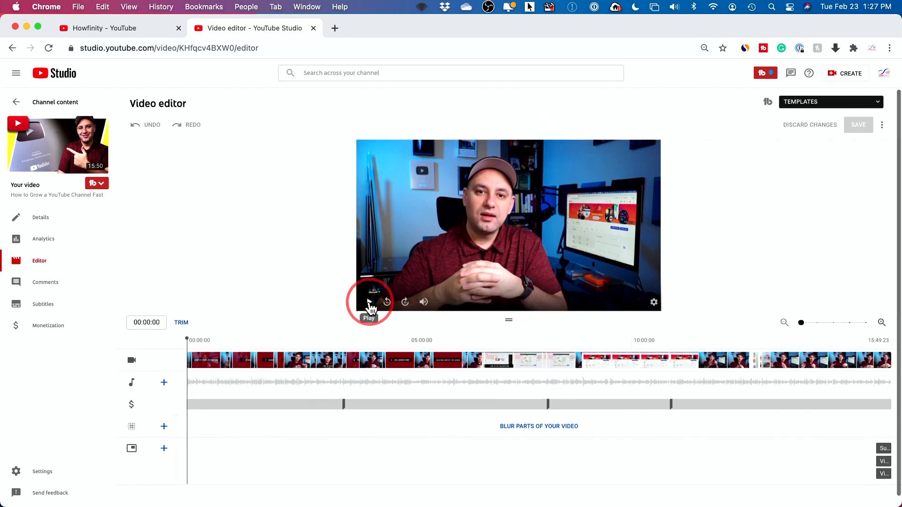
mouse_move(387, 303)
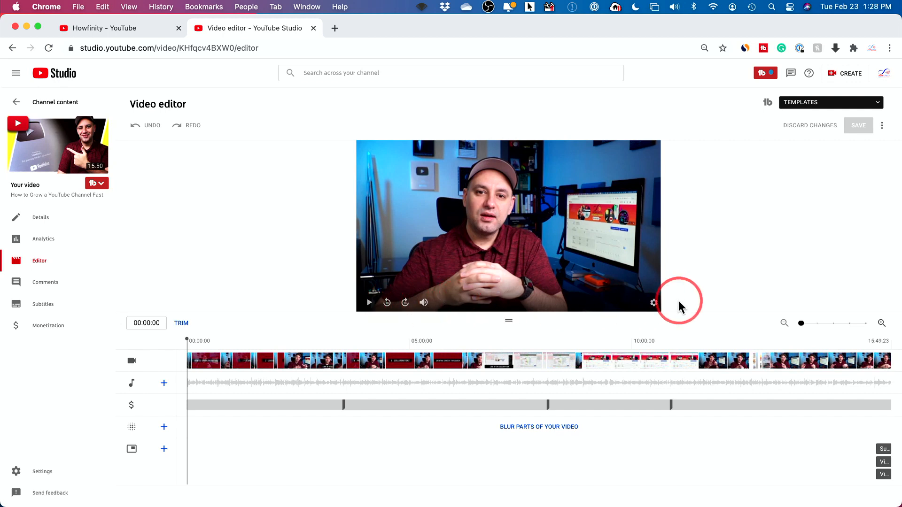
View the preview speed options, then play and pause to reach the HOW TO GROW ON YOUTUBE card.
left_click(654, 302)
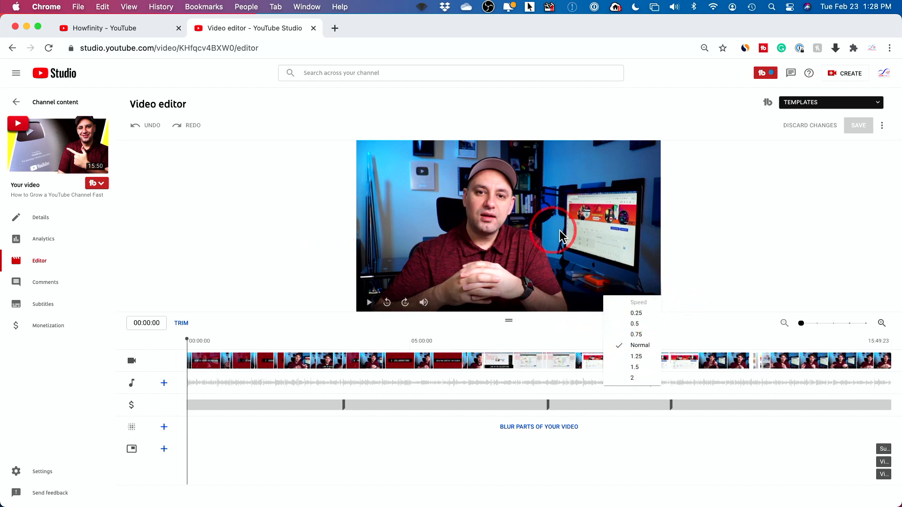
mouse_move(638, 321)
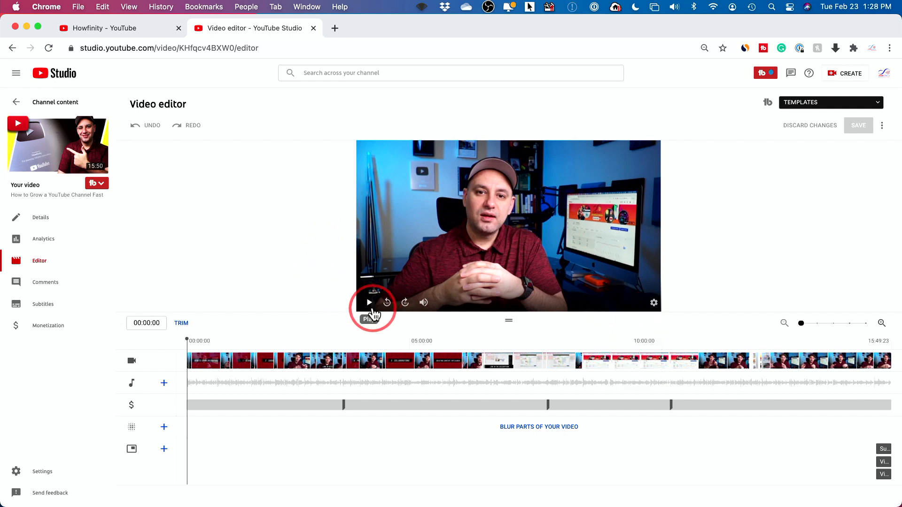
left_click(369, 303)
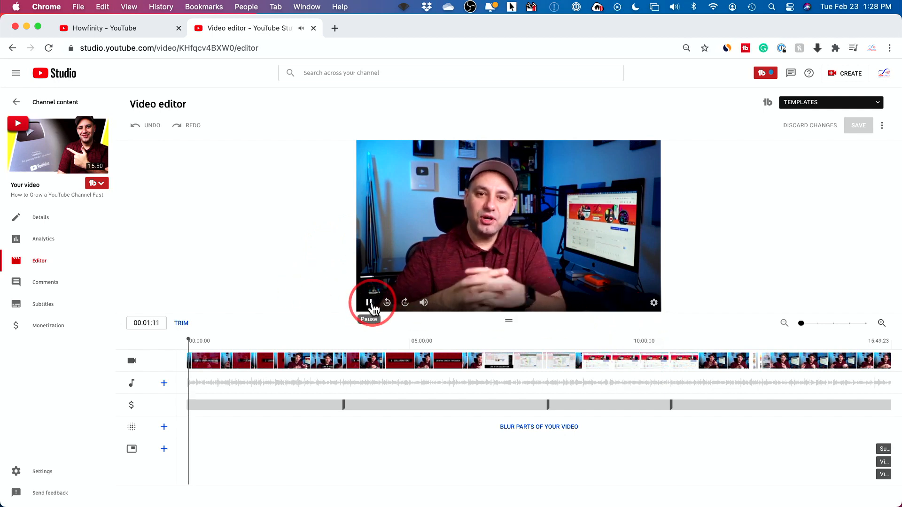
left_click(367, 303)
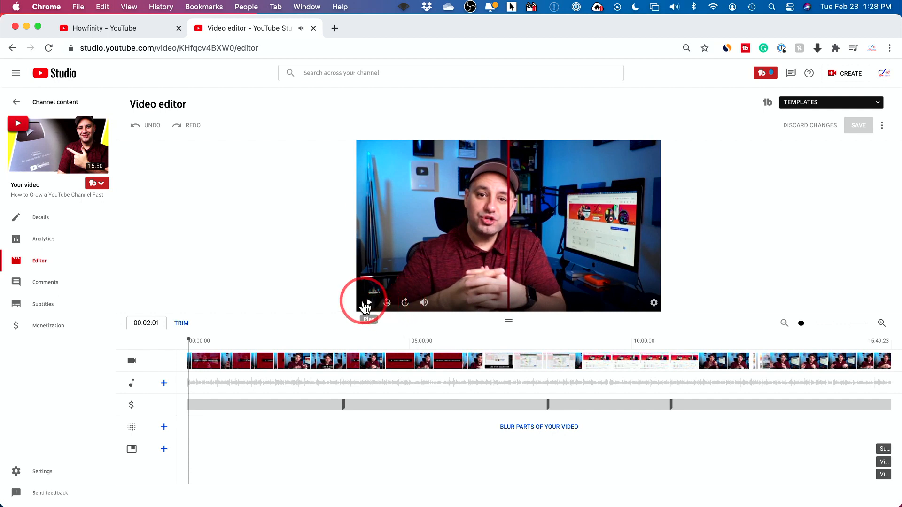
left_click(368, 302)
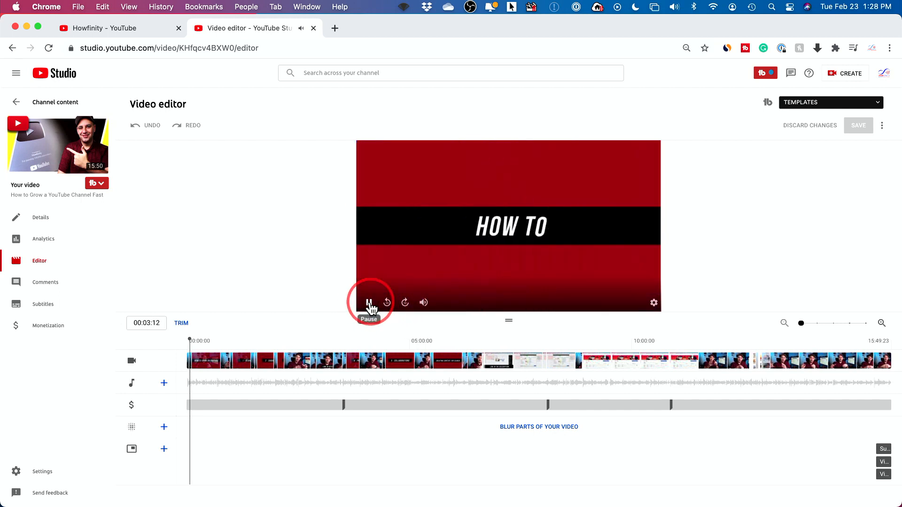
left_click(369, 302)
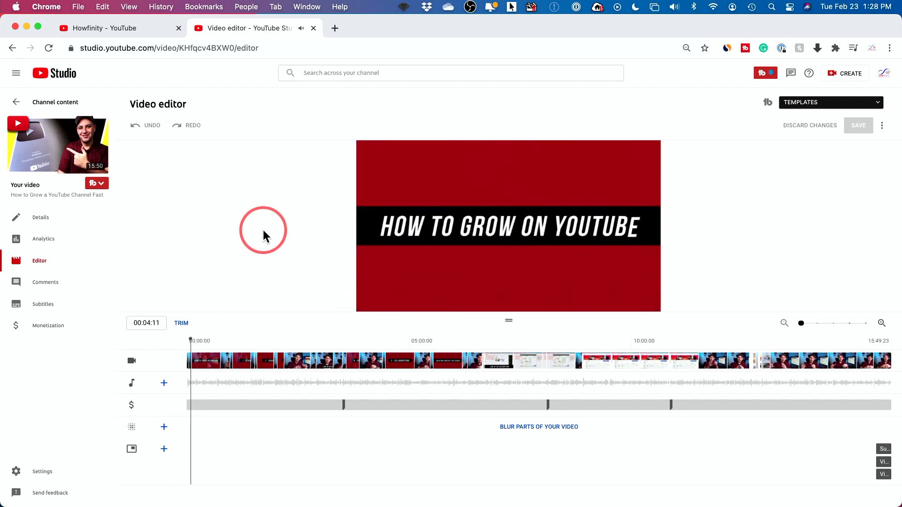
mouse_move(697, 216)
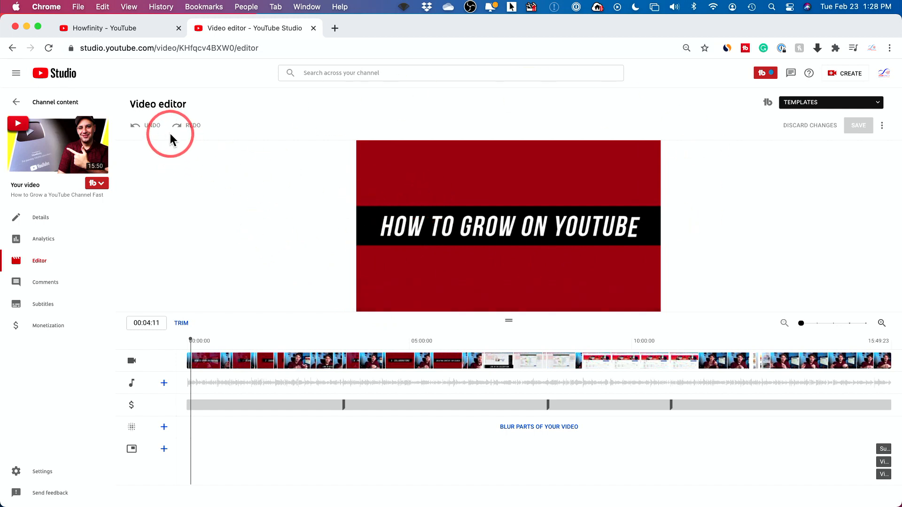
mouse_move(187, 133)
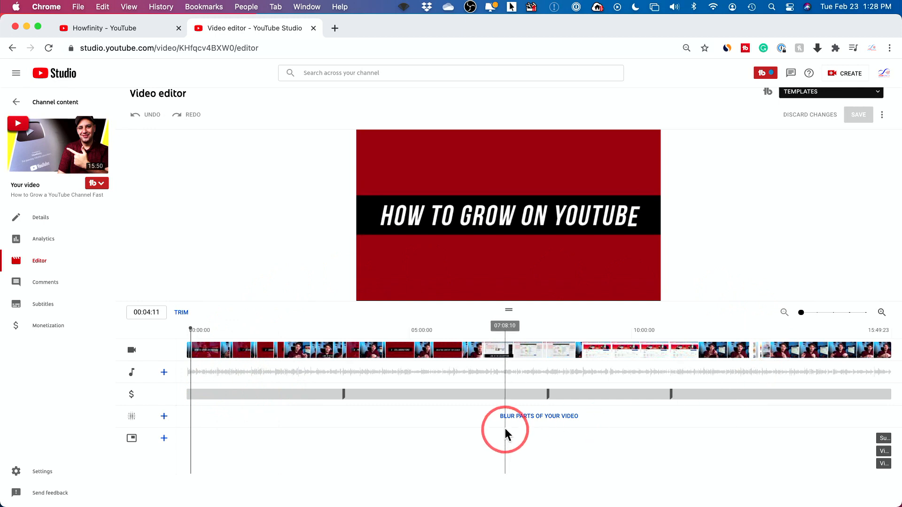
left_click_drag(504, 326, 202, 325)
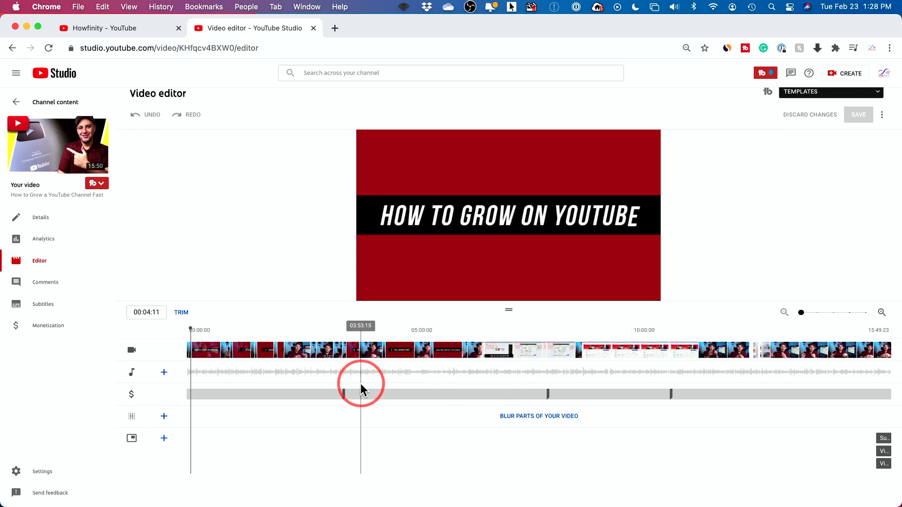
left_click_drag(361, 386, 193, 334)
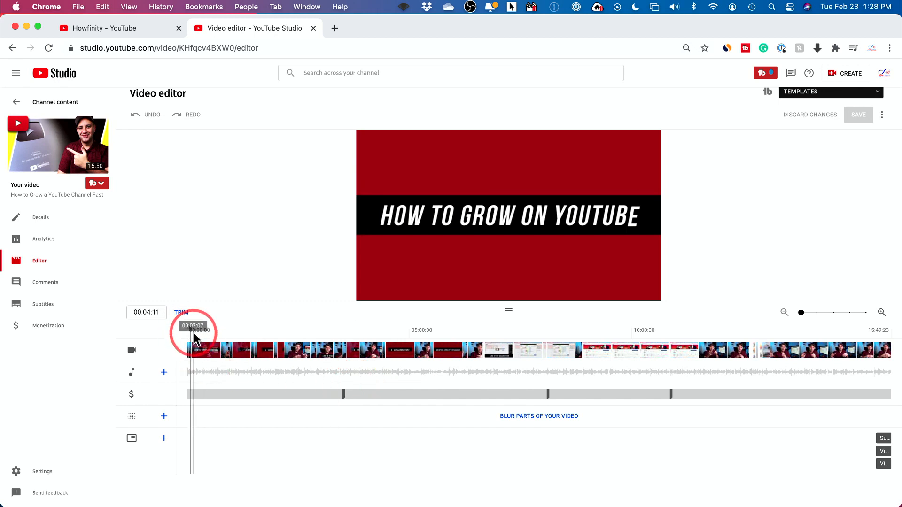
left_click_drag(192, 336, 876, 336)
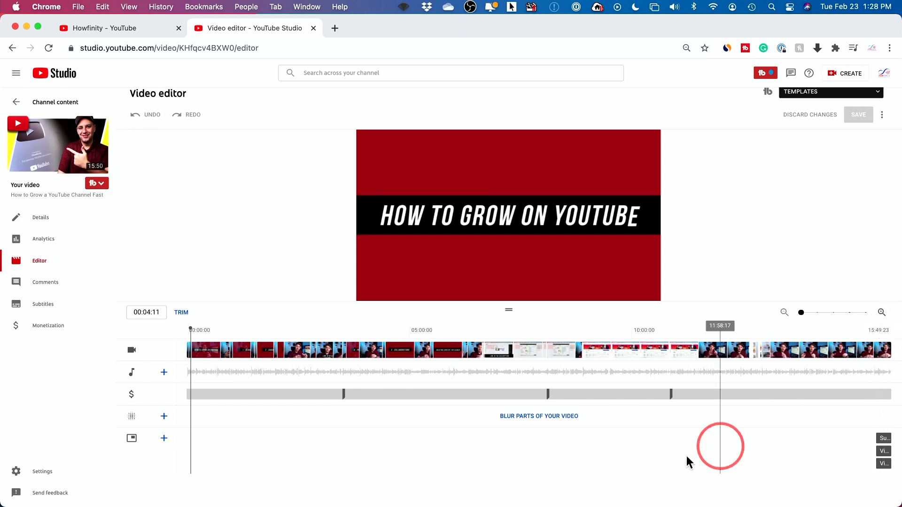
left_click(614, 350)
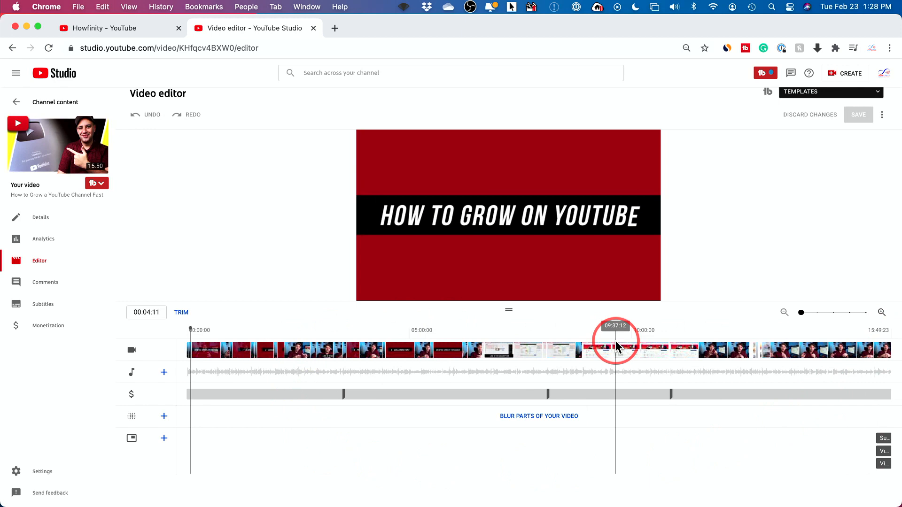
mouse_move(132, 351)
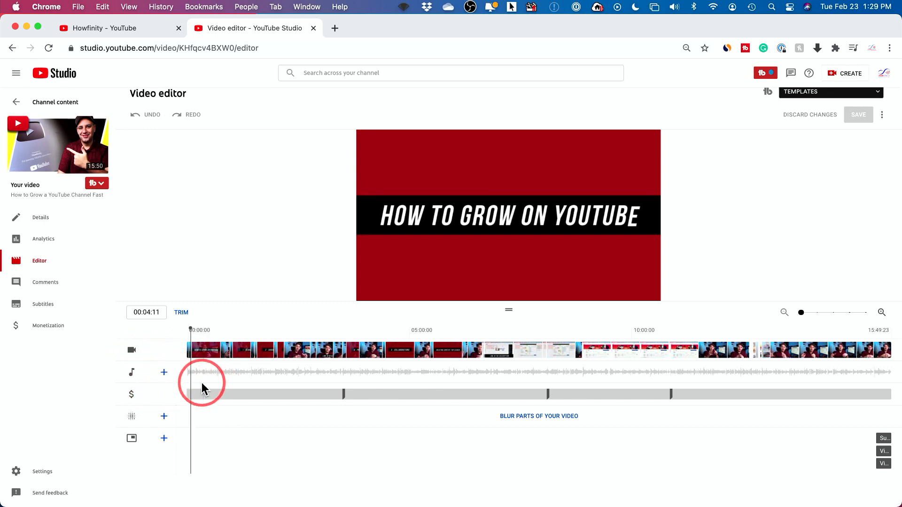
mouse_move(243, 387)
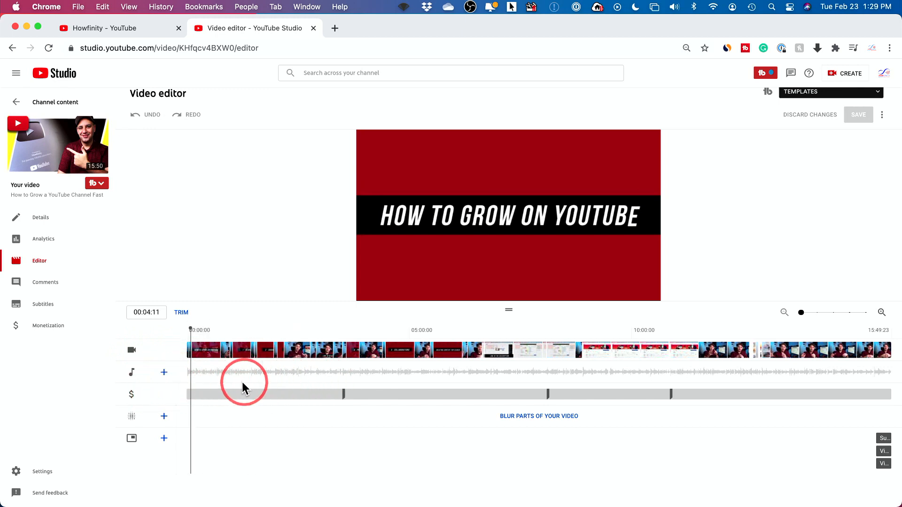
mouse_move(244, 315)
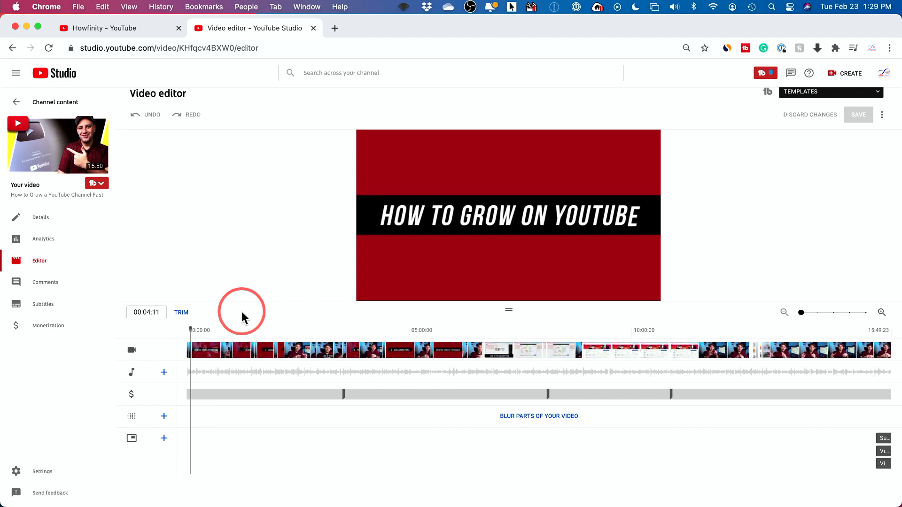
mouse_move(131, 350)
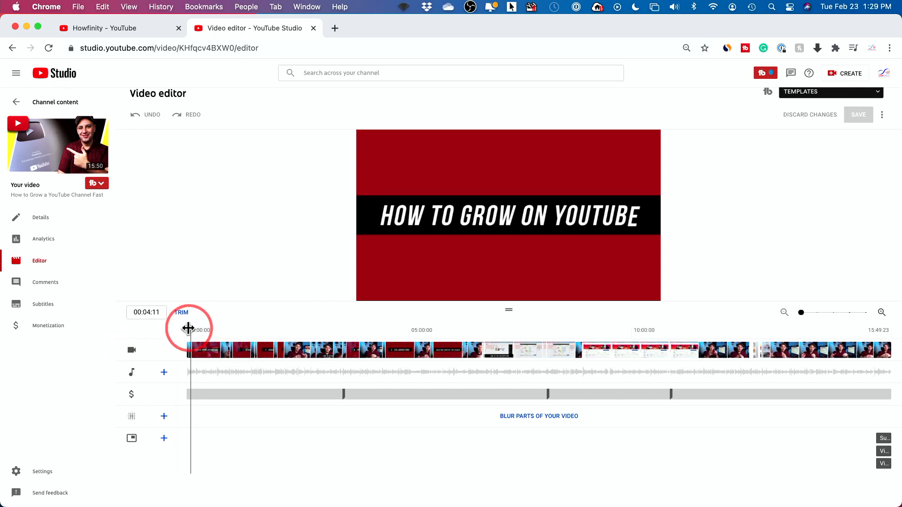
left_click_drag(189, 327, 230, 327)
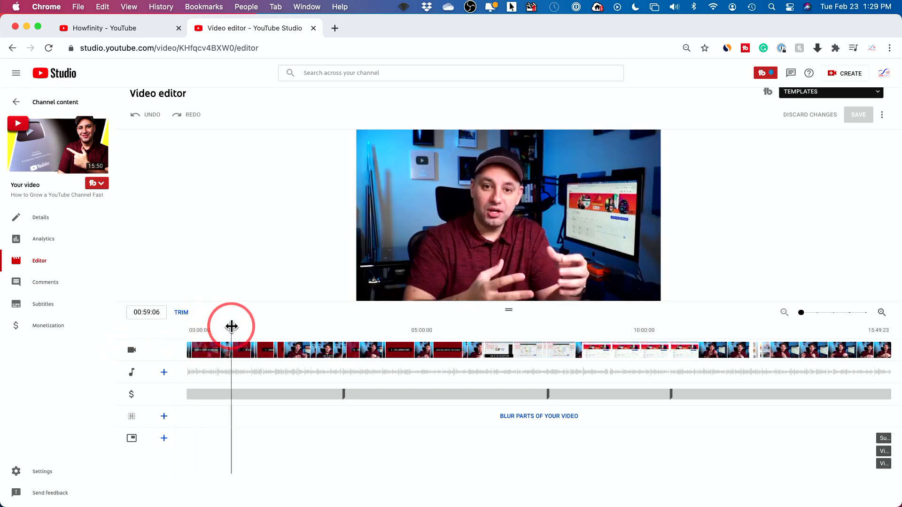
left_click_drag(231, 327, 211, 331)
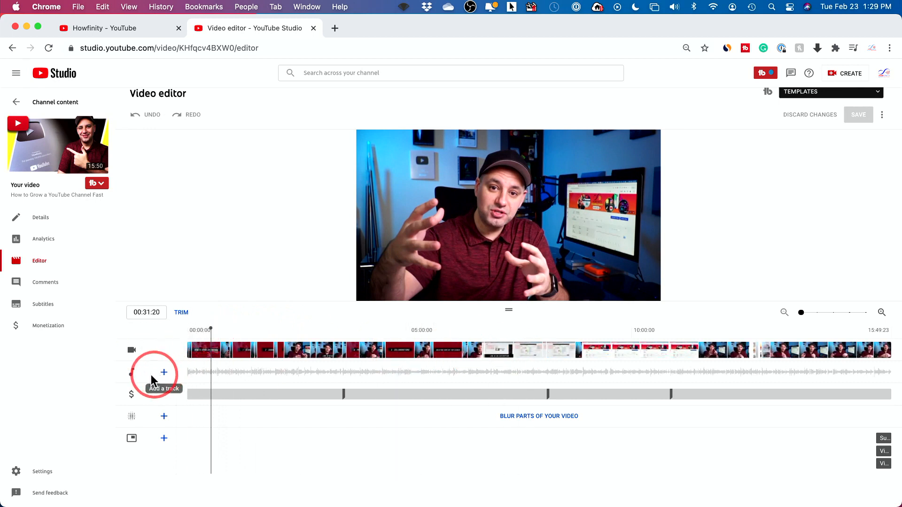
mouse_move(132, 373)
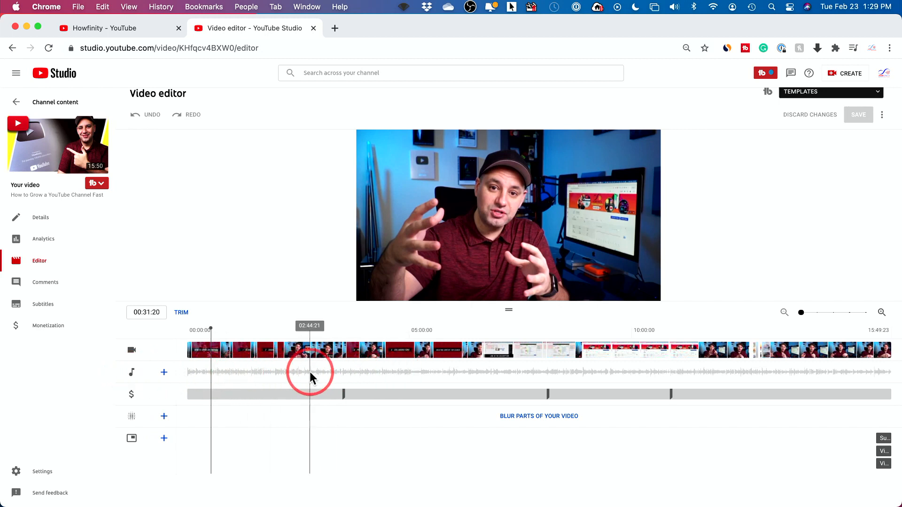
left_click_drag(309, 378, 295, 379)
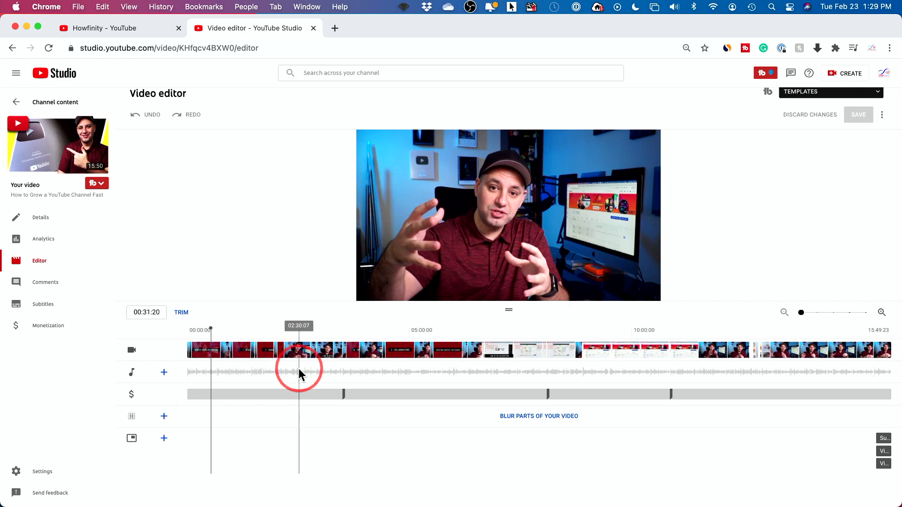
left_click_drag(299, 371, 295, 377)
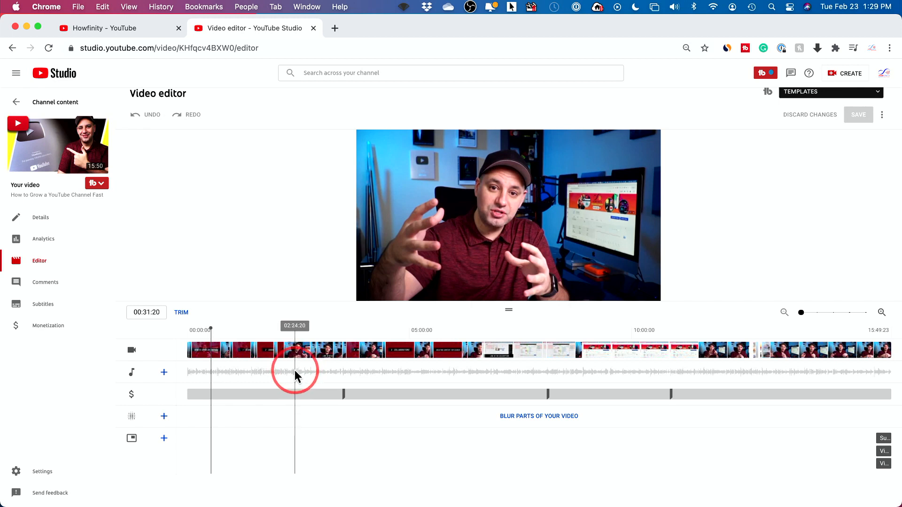
left_click_drag(294, 374, 338, 379)
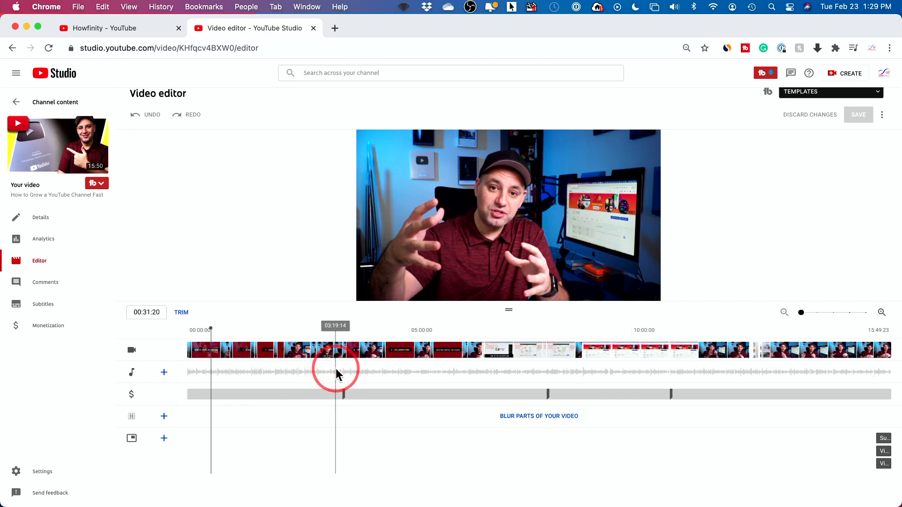
left_click_drag(336, 371, 190, 371)
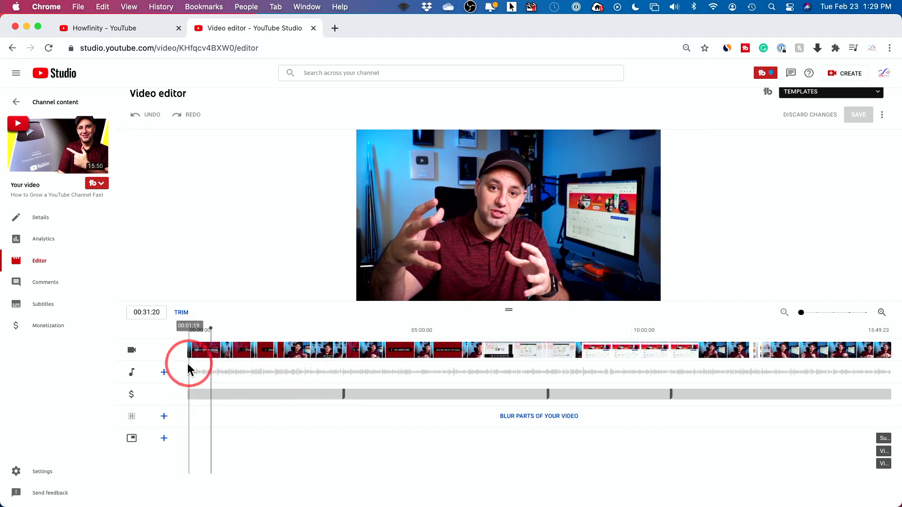
left_click_drag(190, 371, 271, 379)
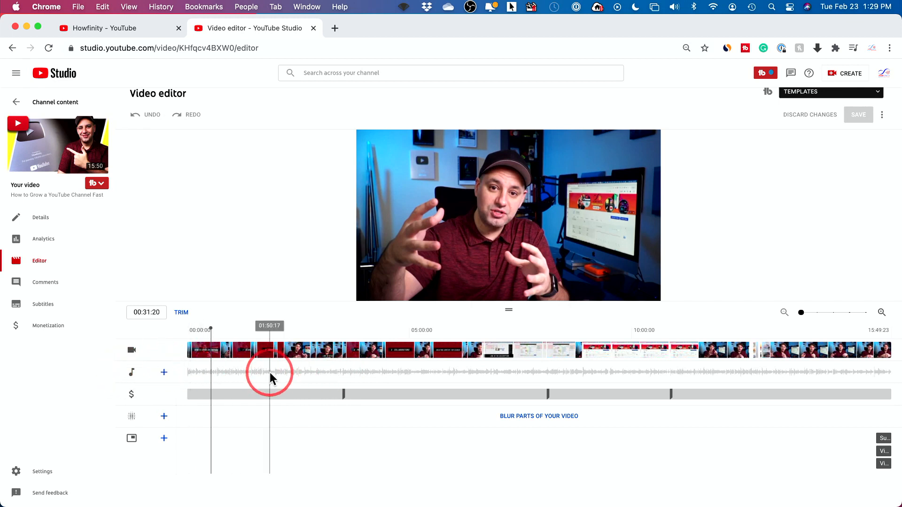
left_click_drag(269, 377, 244, 377)
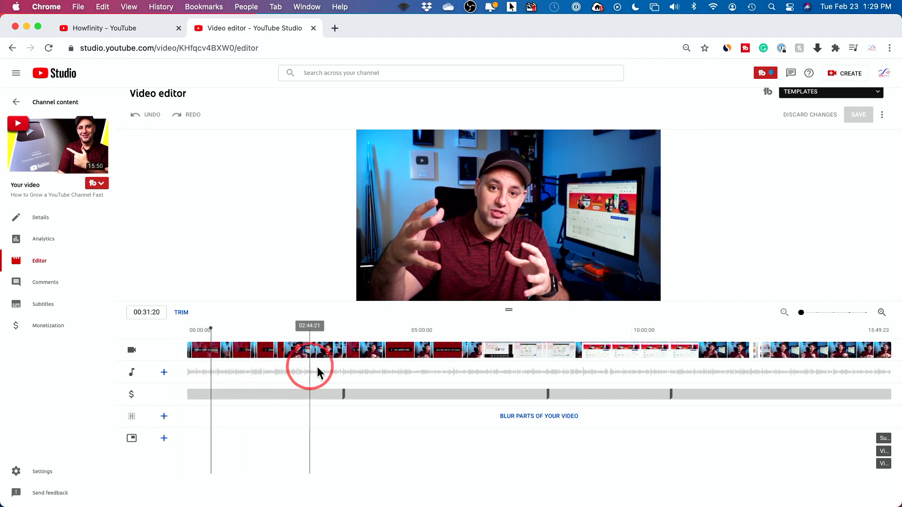
left_click_drag(309, 371, 293, 371)
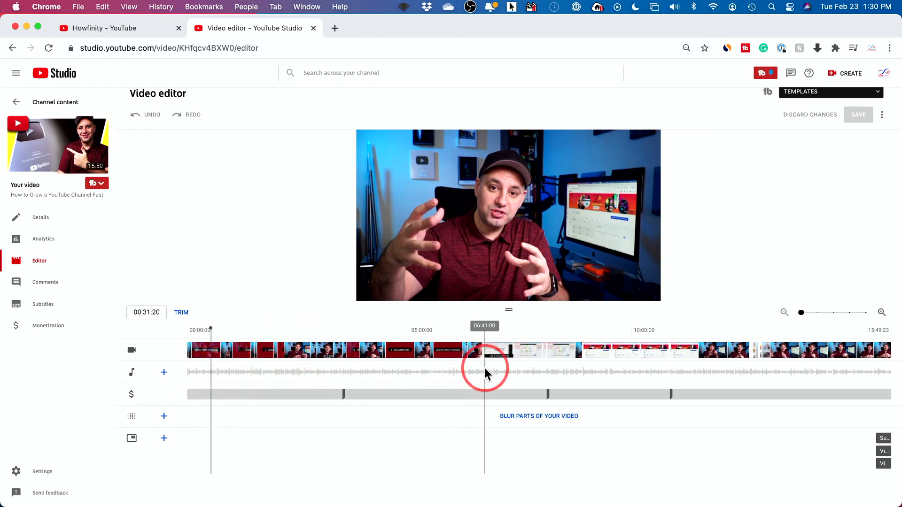
left_click_drag(485, 373, 275, 373)
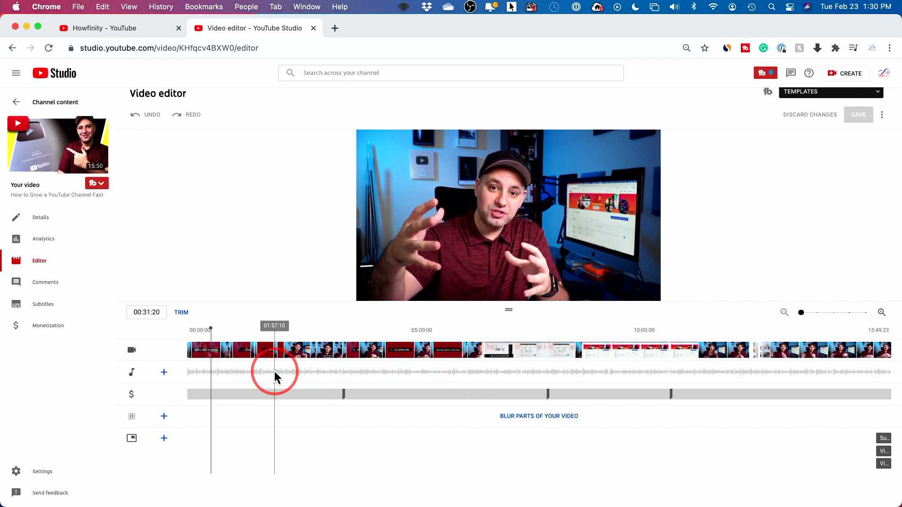
left_click_drag(275, 376, 285, 382)
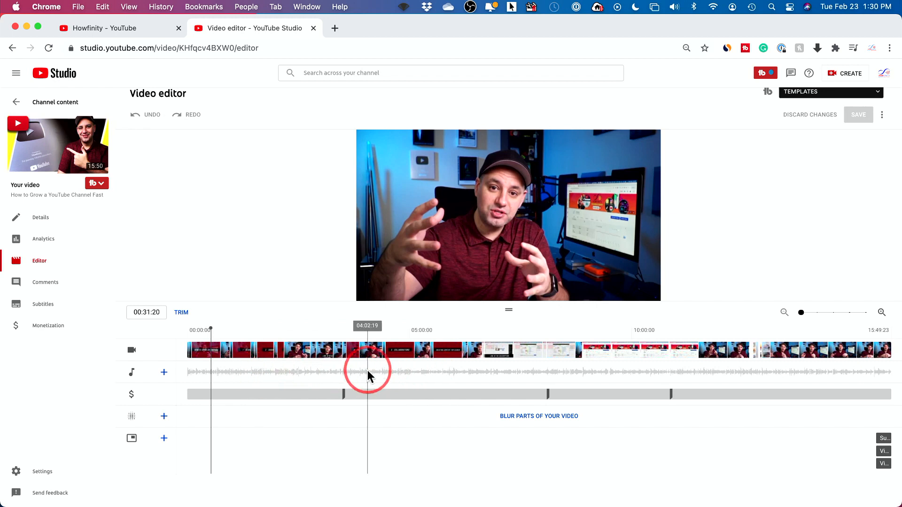
left_click_drag(367, 374, 283, 374)
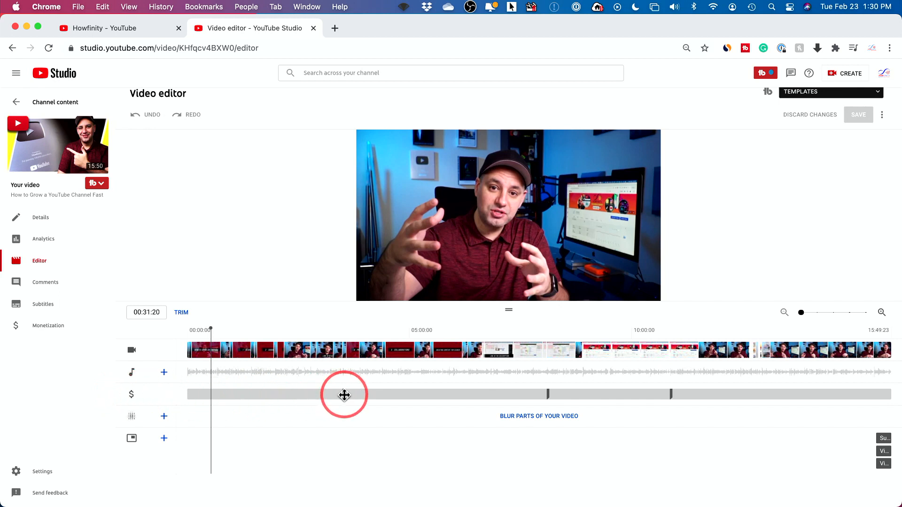
left_click(344, 395)
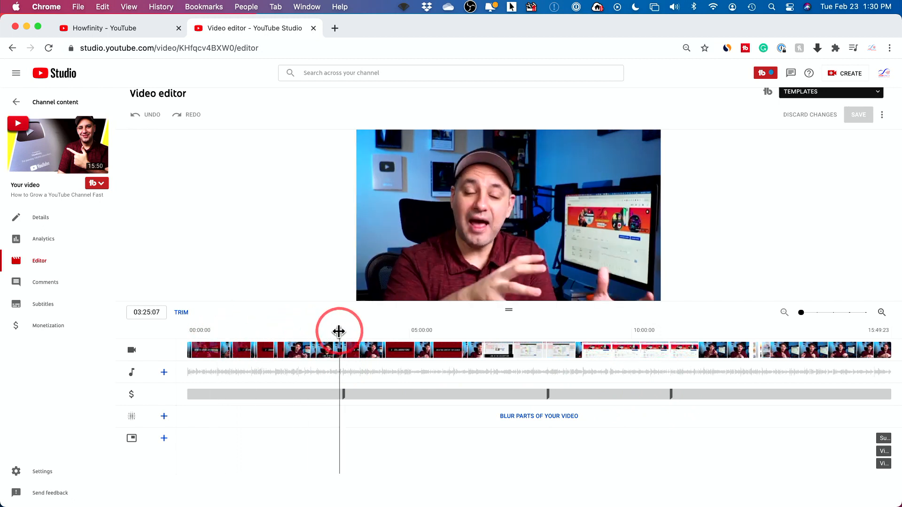
left_click(131, 394)
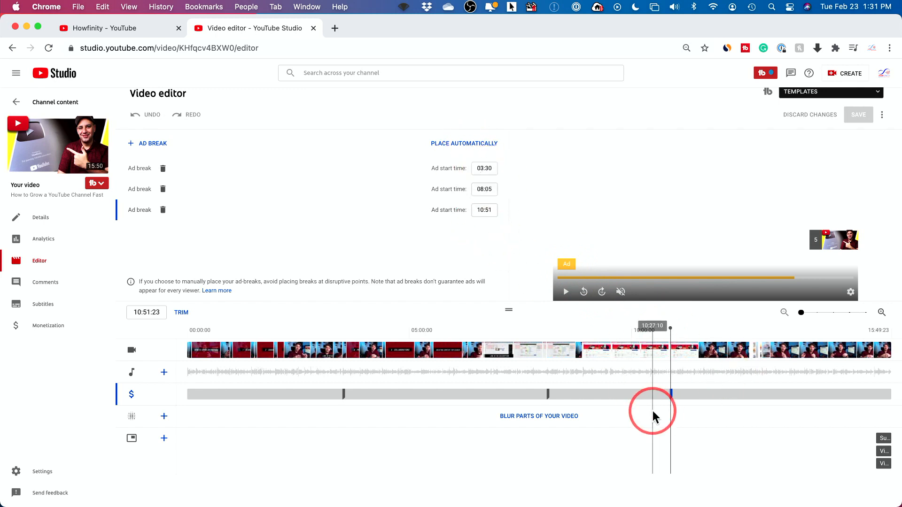
mouse_move(133, 426)
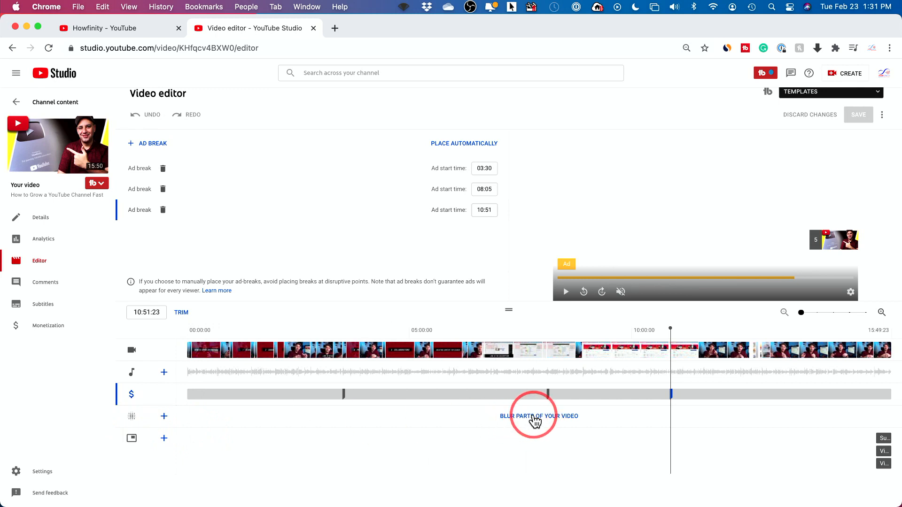
mouse_move(551, 426)
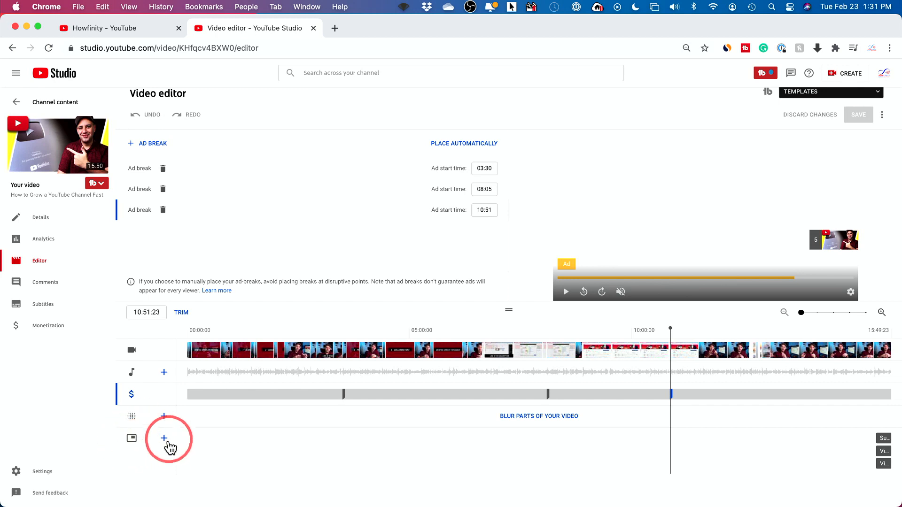
mouse_move(131, 438)
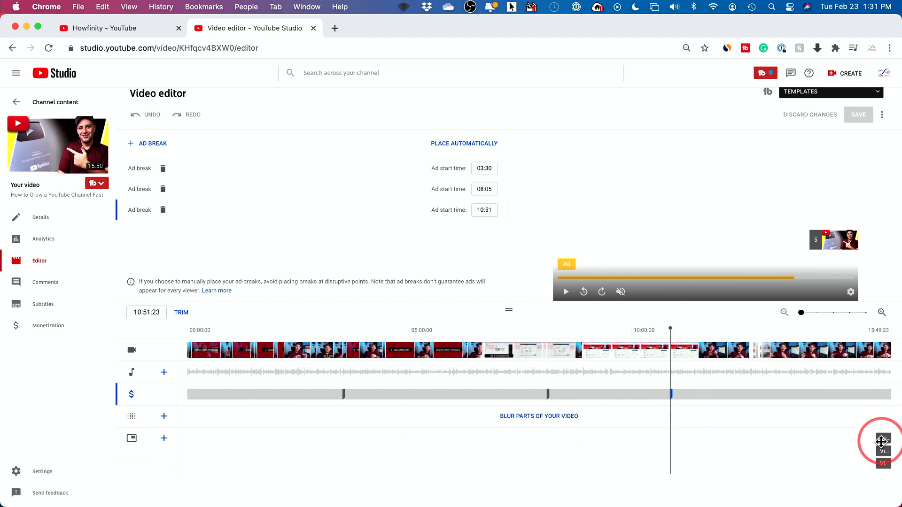
mouse_move(614, 330)
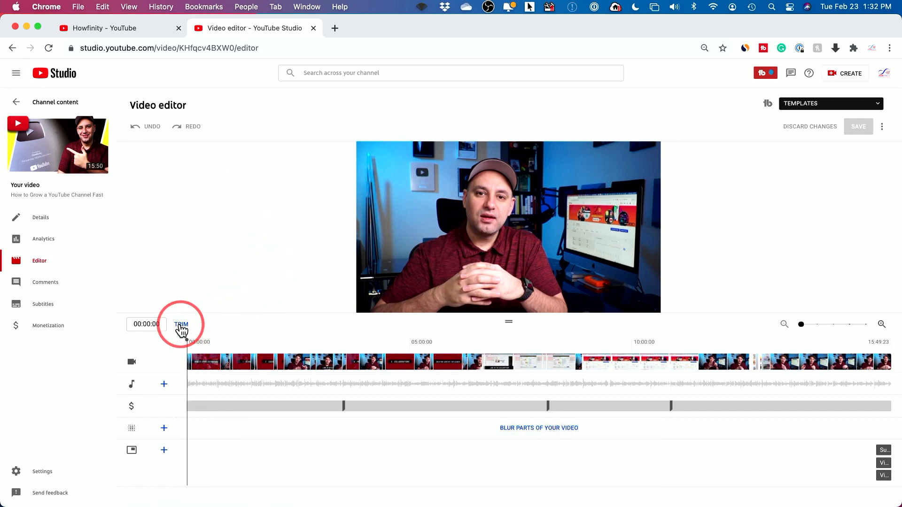
Enter trim mode with the whole clip bounded for trimming.
left_click(180, 324)
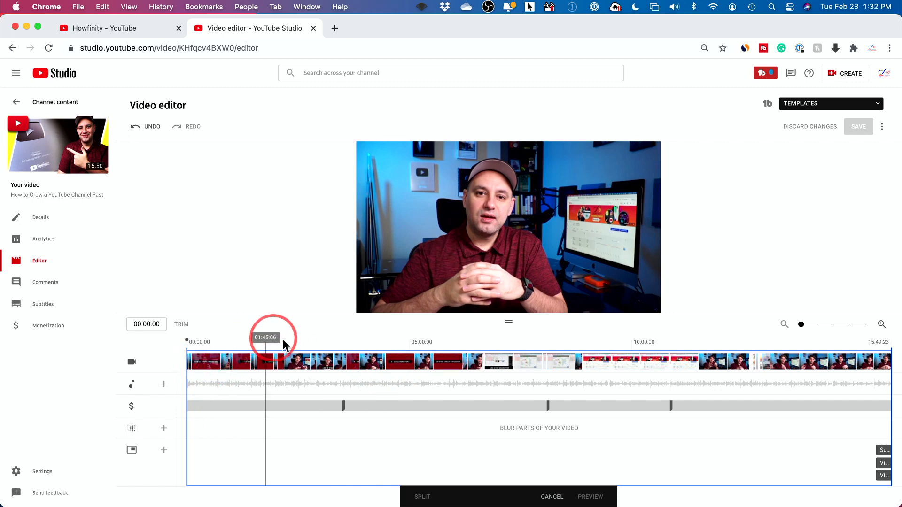
left_click_drag(266, 345, 384, 354)
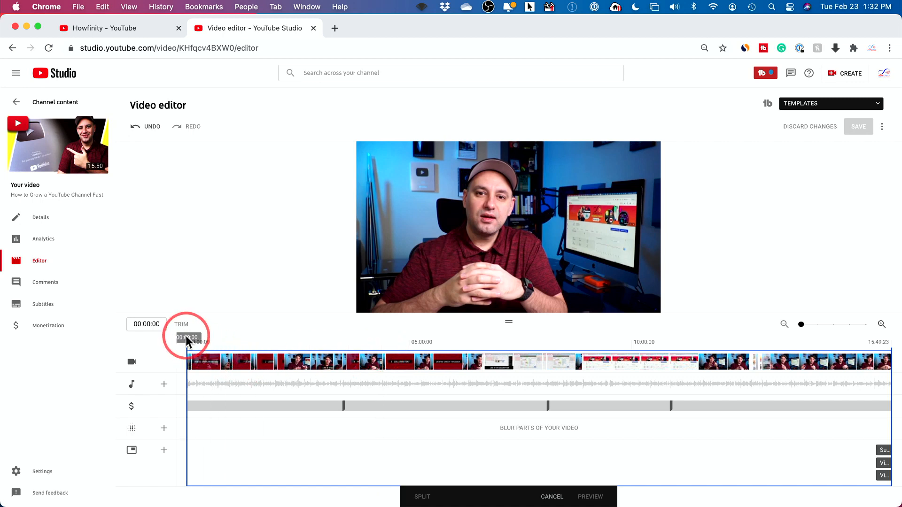
left_click(346, 362)
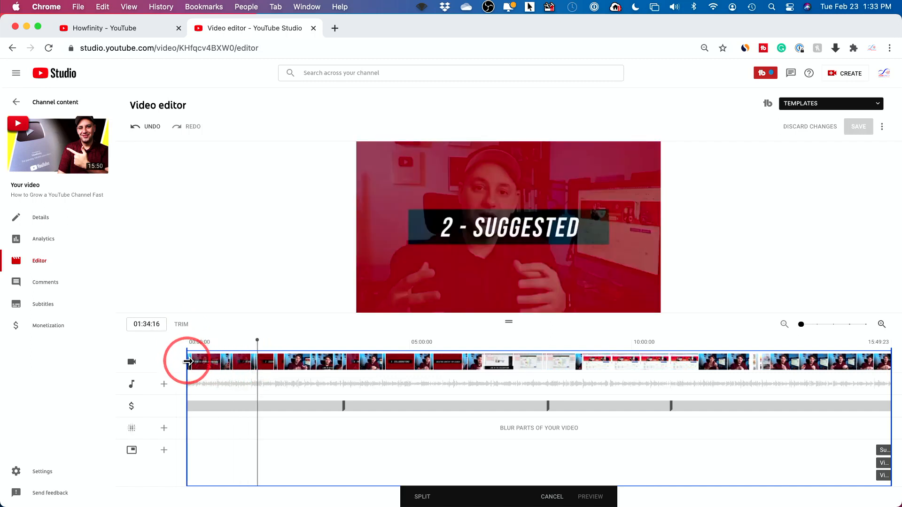
left_click_drag(187, 361, 236, 362)
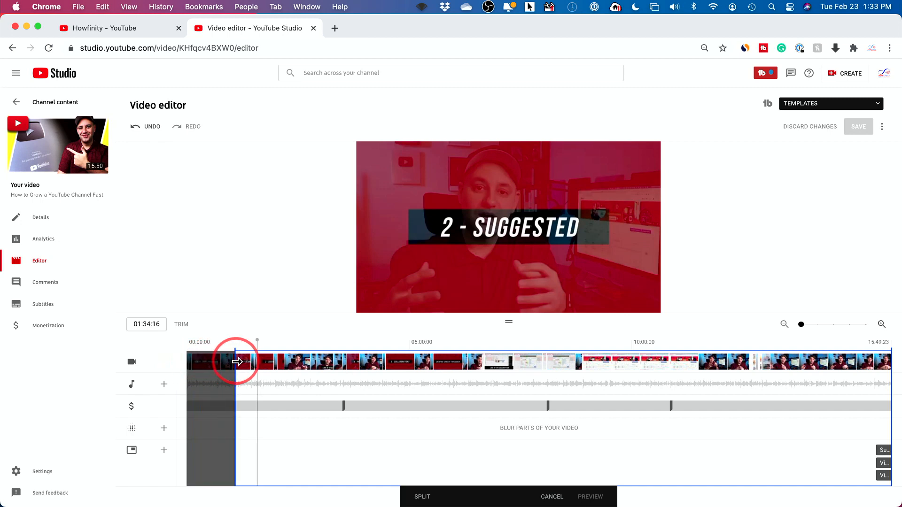
left_click_drag(236, 361, 258, 362)
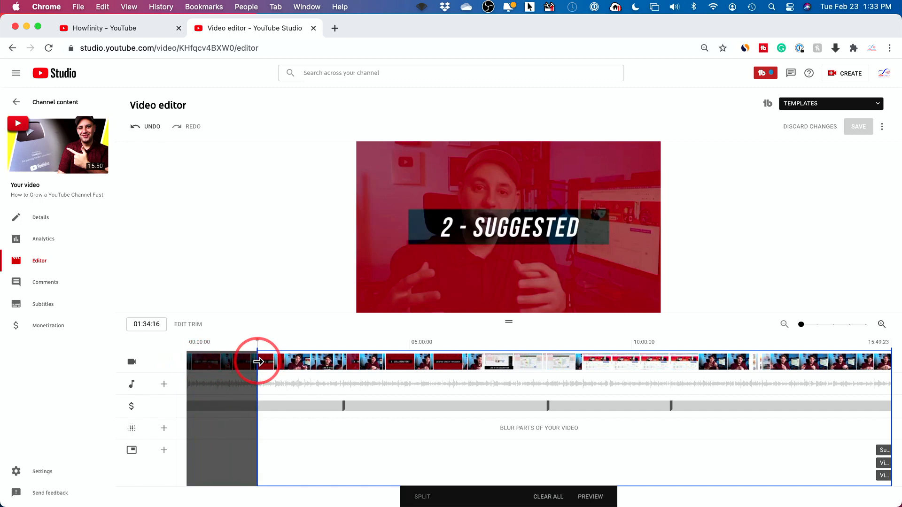
left_click_drag(258, 361, 206, 361)
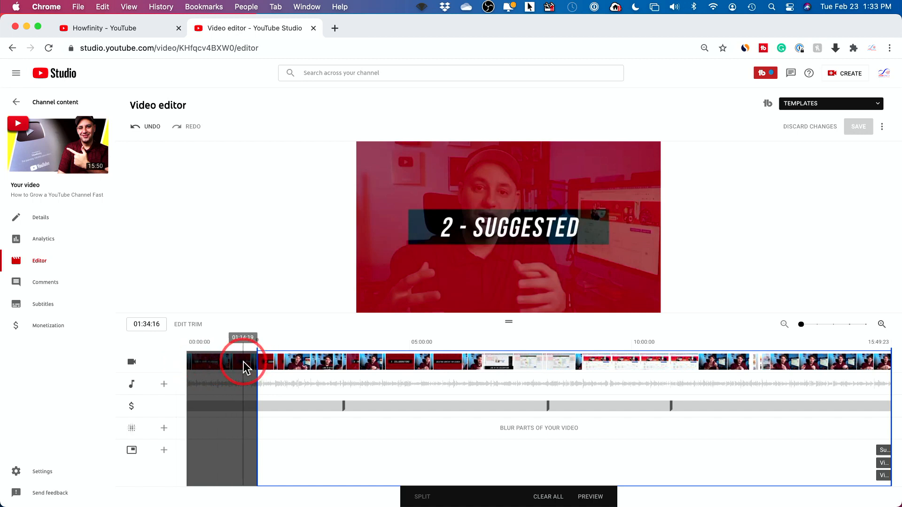
left_click_drag(242, 357, 222, 354)
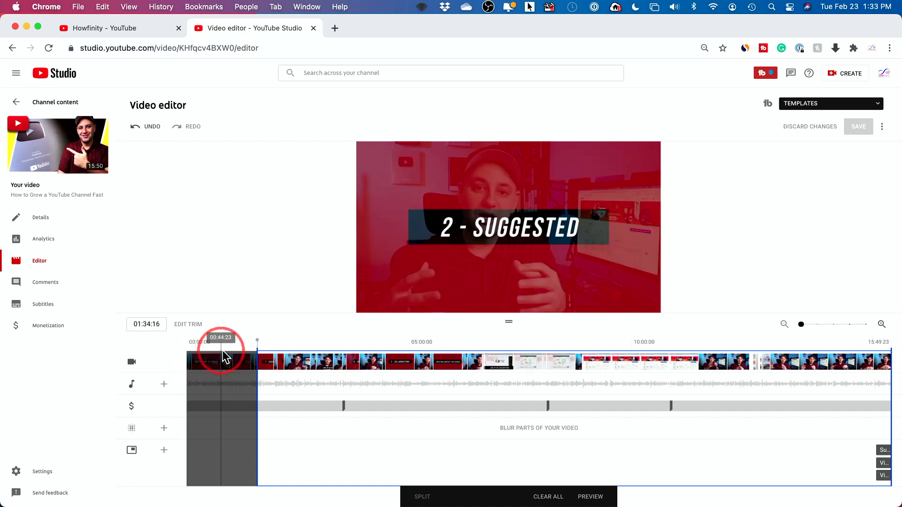
left_click_drag(221, 353, 246, 365)
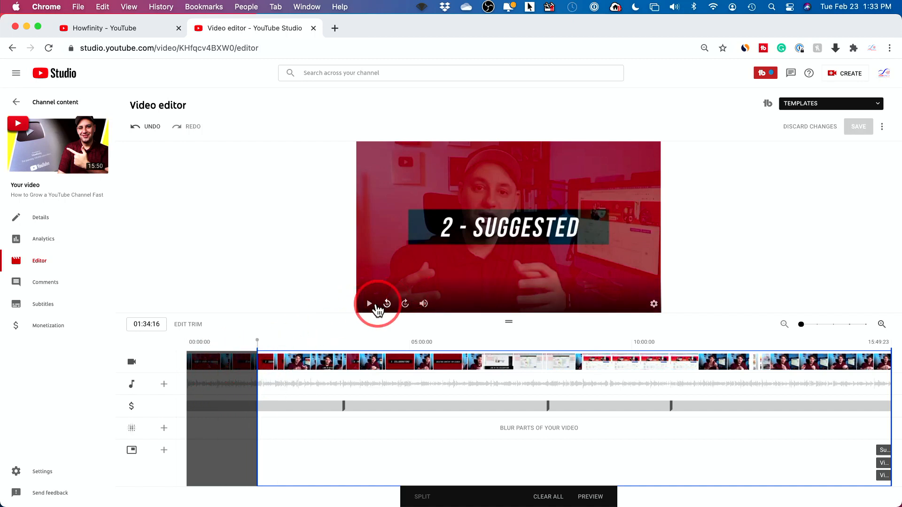
left_click(369, 304)
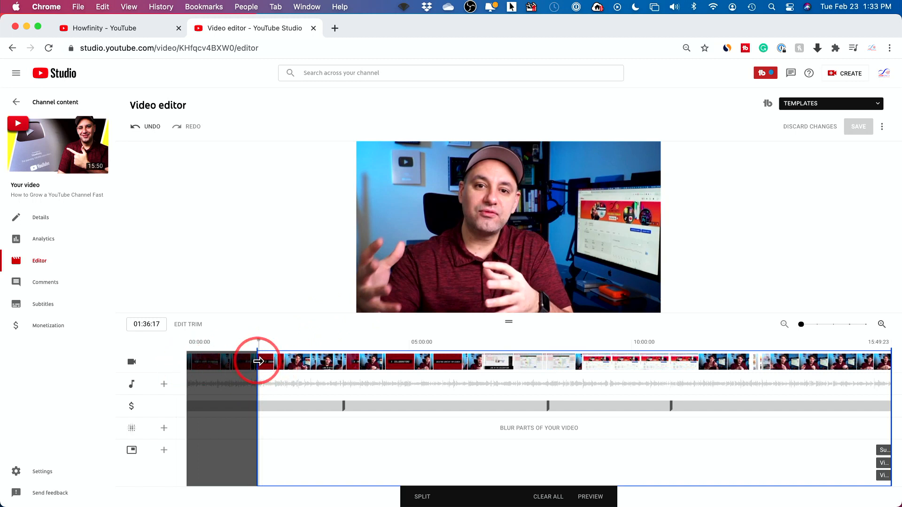
left_click_drag(258, 362, 389, 361)
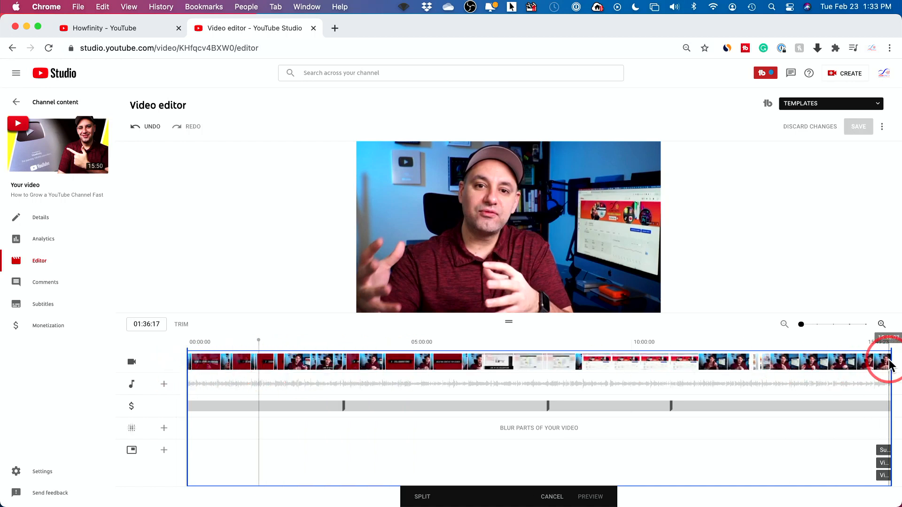
Drag the right trim handle back so the video ends near 13:43:23.
left_click_drag(891, 362, 828, 363)
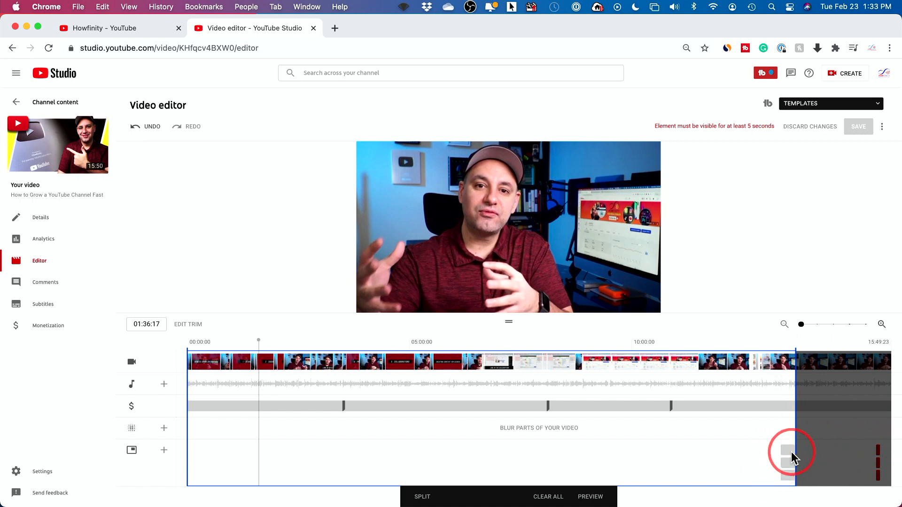
mouse_move(875, 471)
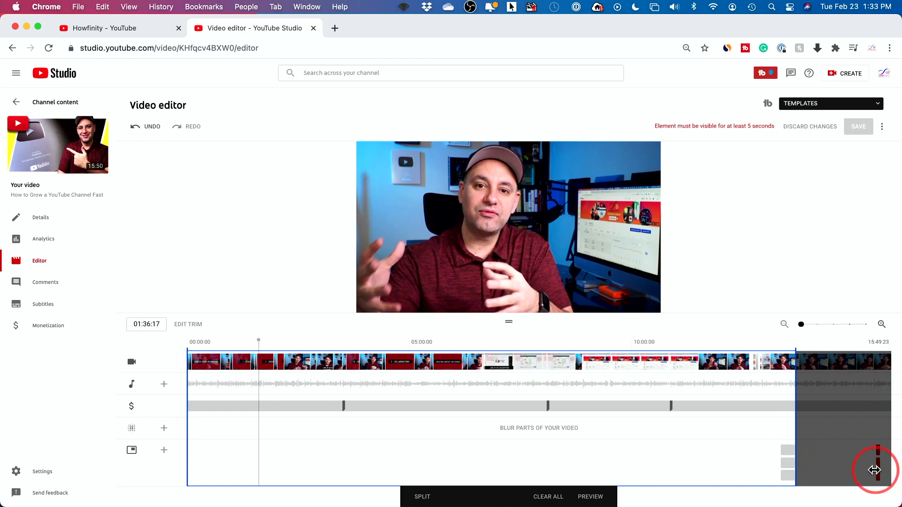
left_click_drag(874, 470, 800, 365)
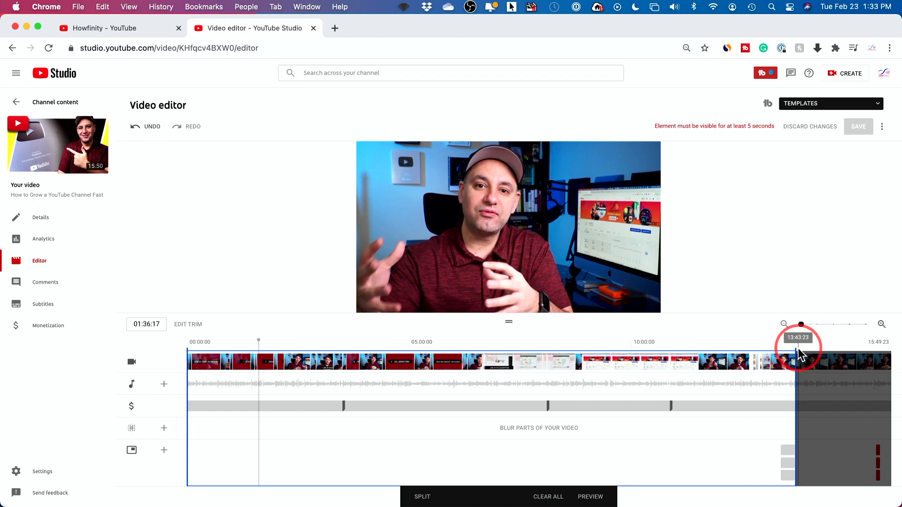
left_click_drag(800, 351, 873, 346)
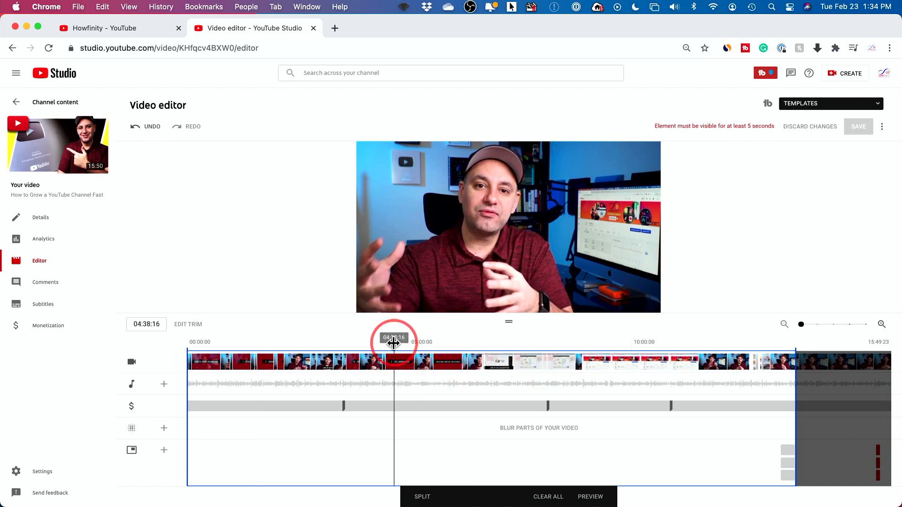
Scrub the timeline until the playhead rests at 04:28:02 on the 5 - COLLABORATIONS card.
left_click_drag(394, 338, 384, 342)
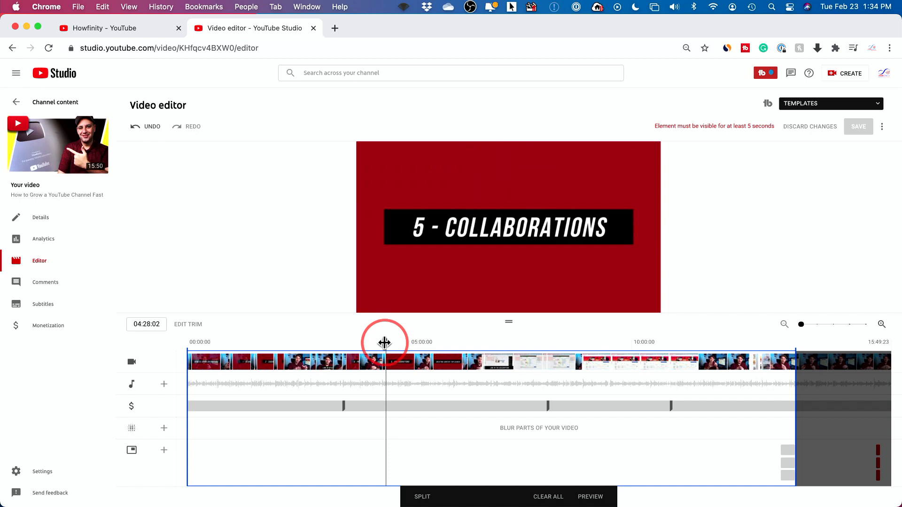
left_click_drag(384, 342, 437, 343)
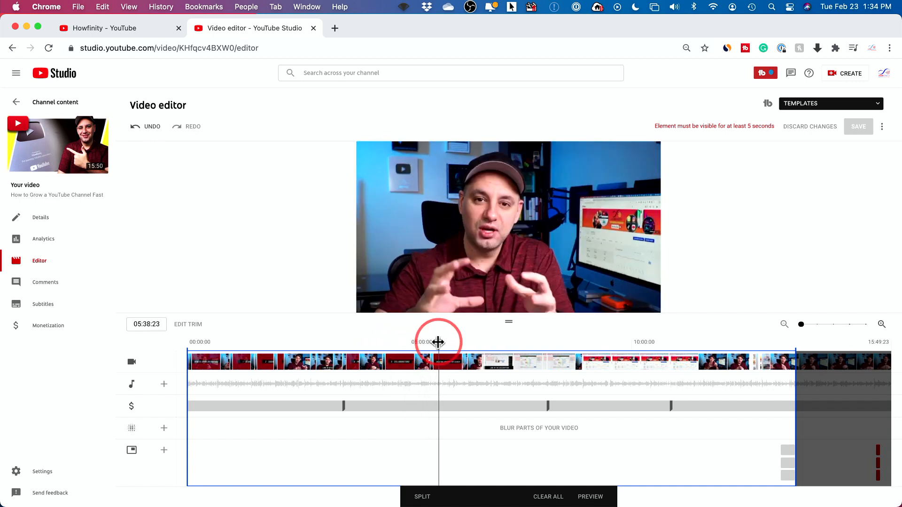
left_click_drag(438, 343, 433, 343)
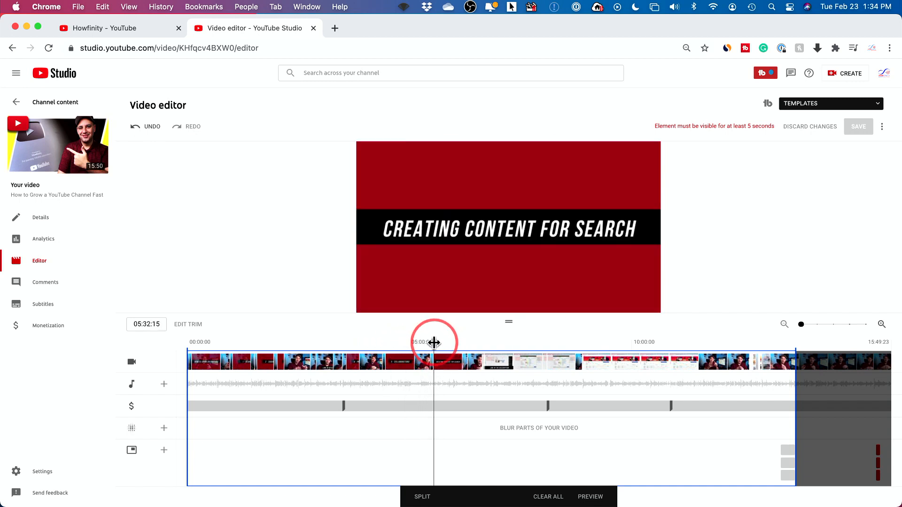
left_click_drag(433, 342, 394, 343)
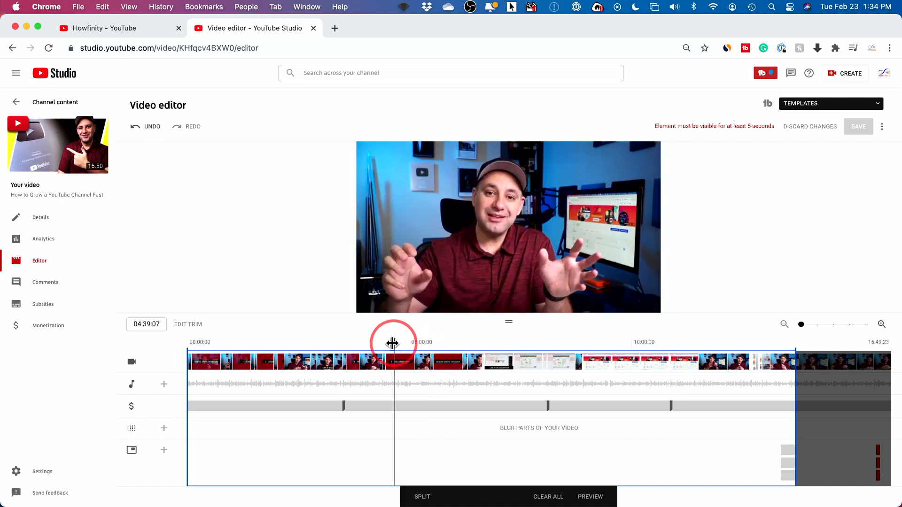
left_click_drag(394, 343, 385, 343)
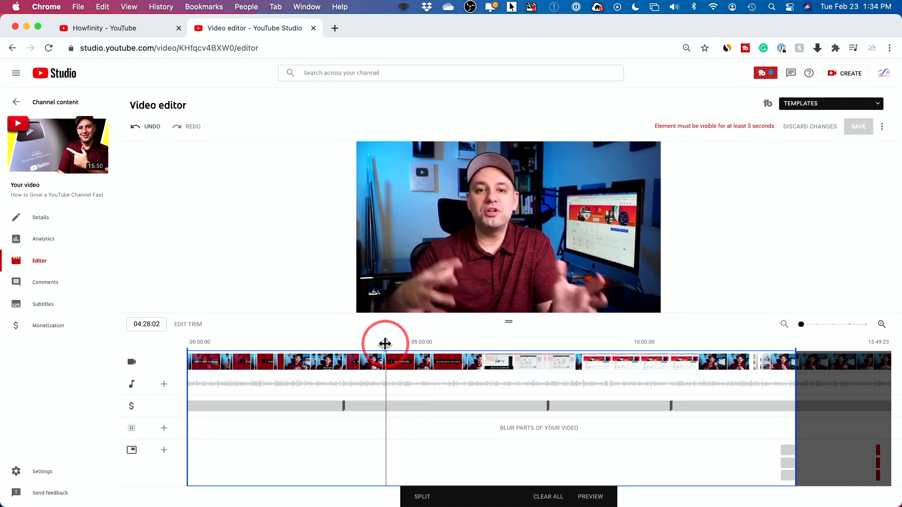
left_click(393, 364)
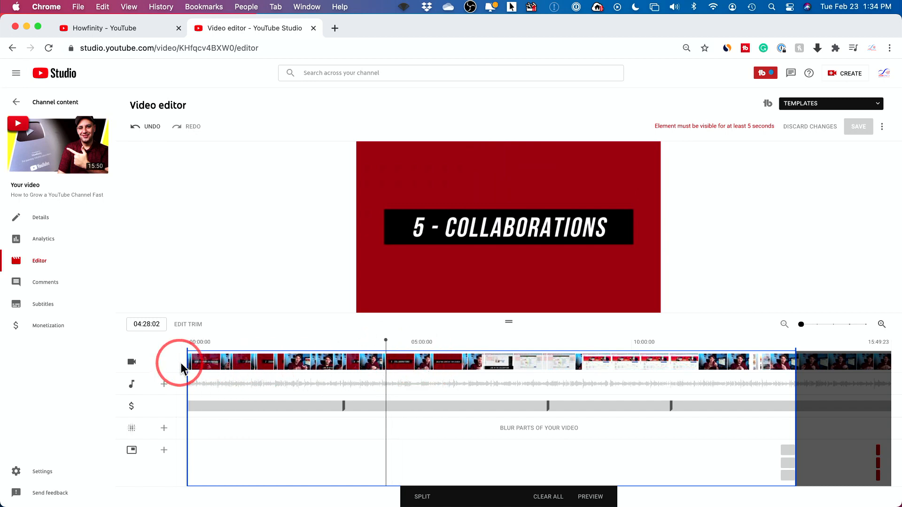
left_click(394, 368)
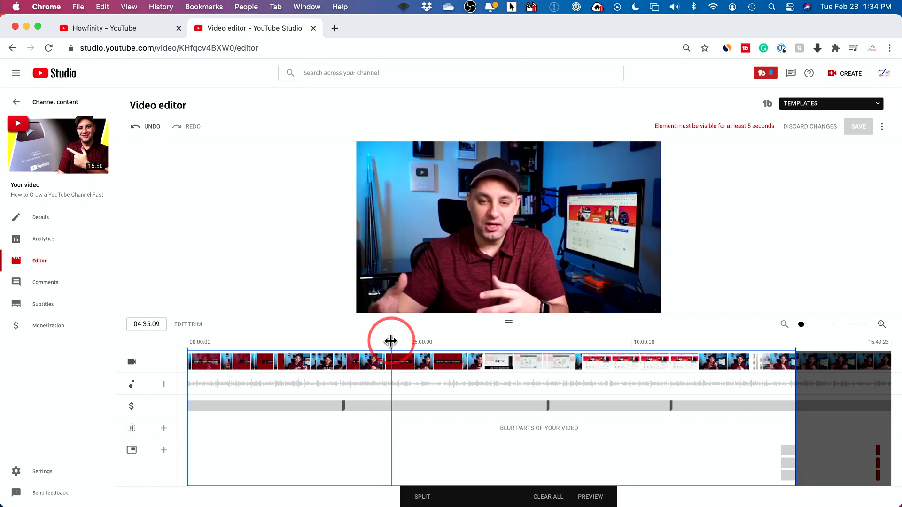
left_click_drag(391, 341, 385, 341)
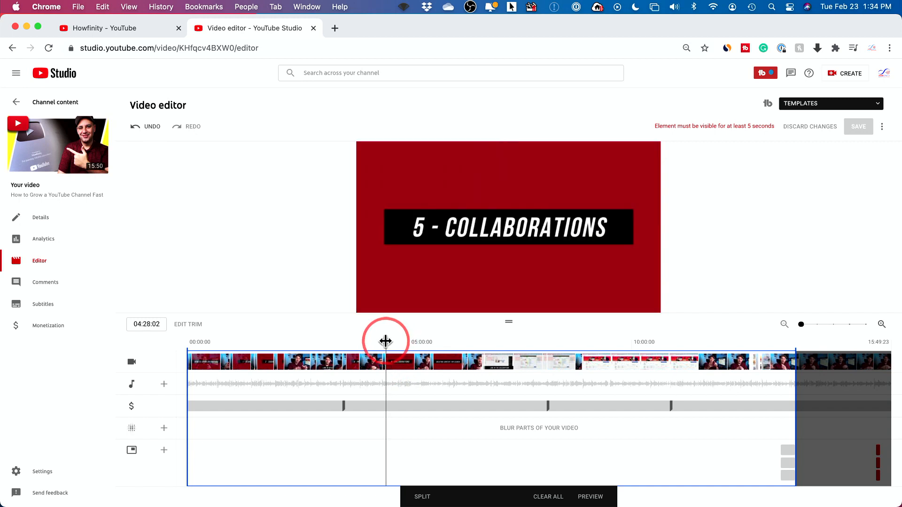
mouse_move(385, 401)
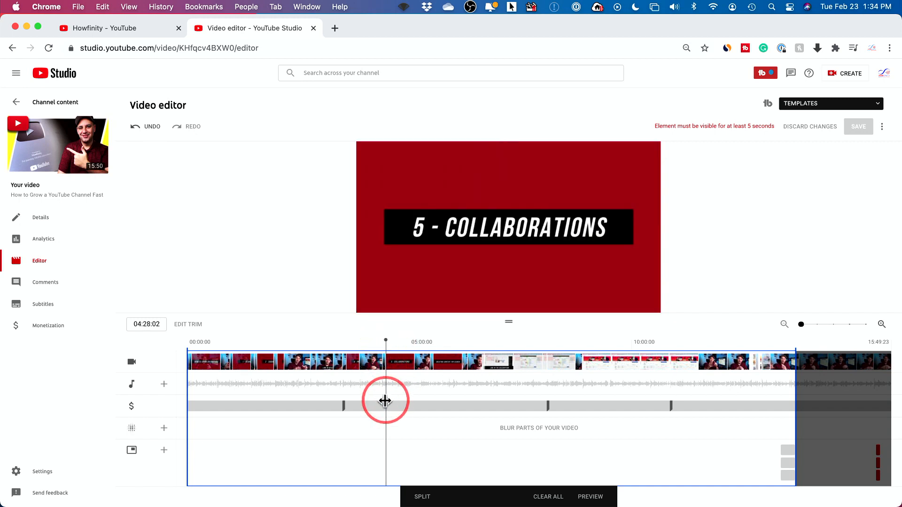
mouse_move(385, 360)
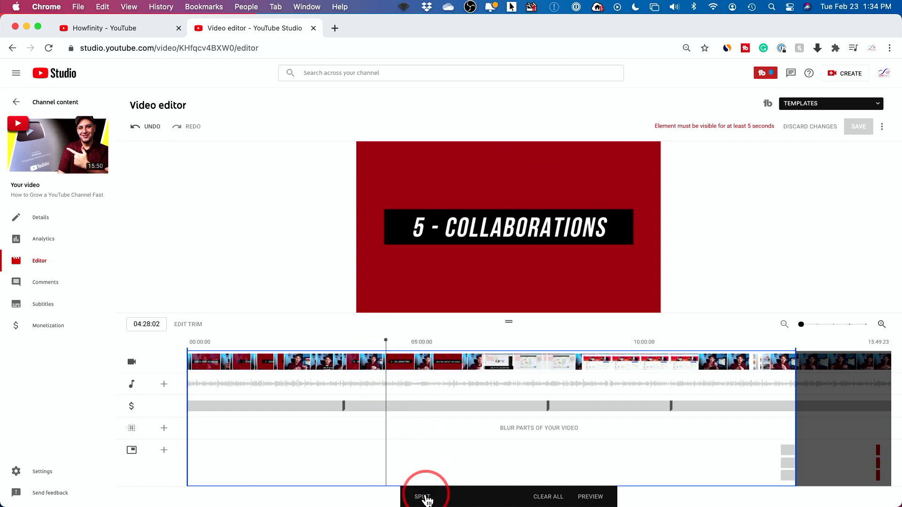
Split at 04:28:02 and extend the removed section to about 05:30, zooming in to refine.
left_click(423, 497)
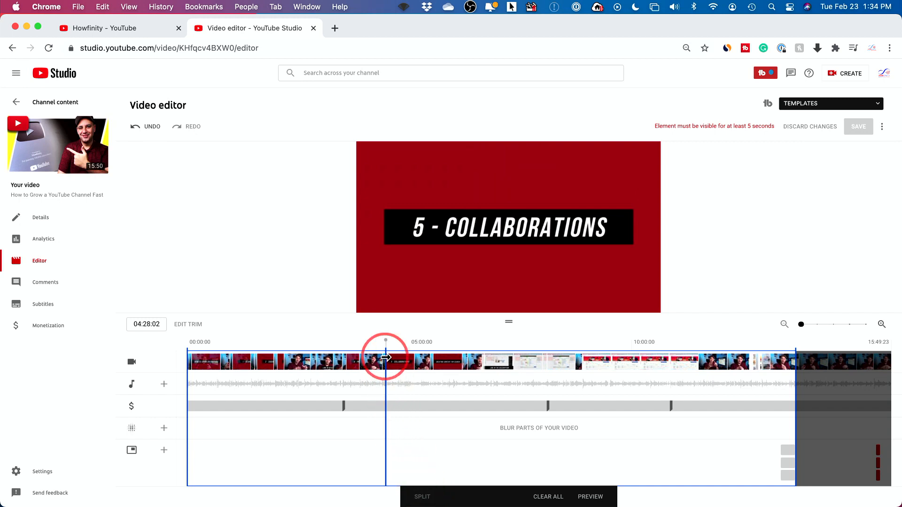
left_click_drag(386, 359, 448, 359)
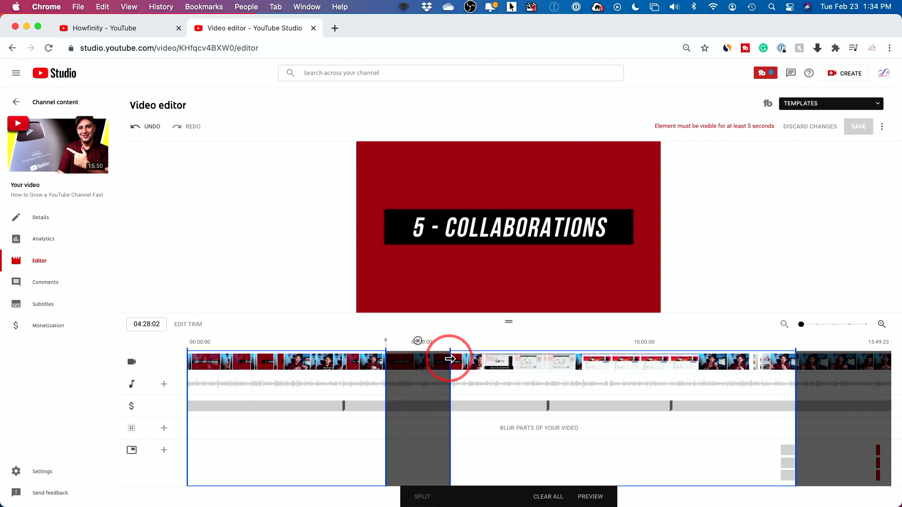
left_click_drag(451, 359, 432, 364)
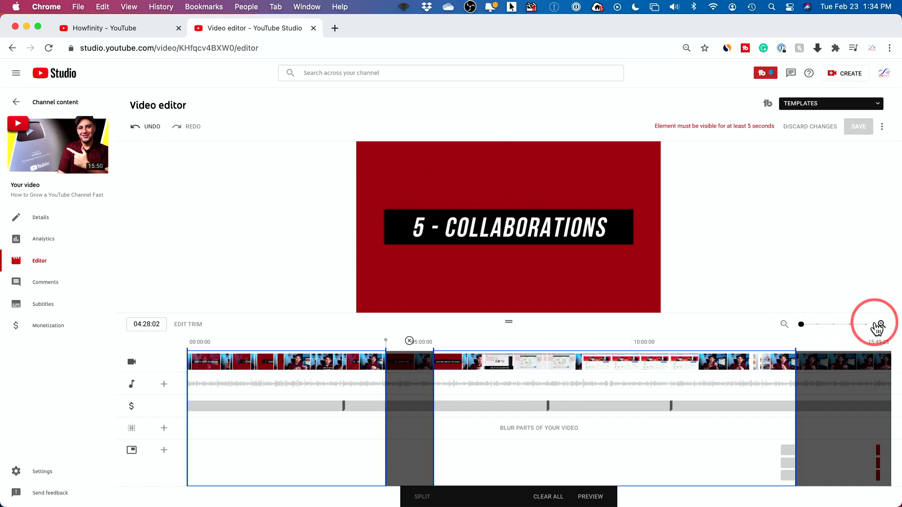
left_click_drag(879, 324, 809, 325)
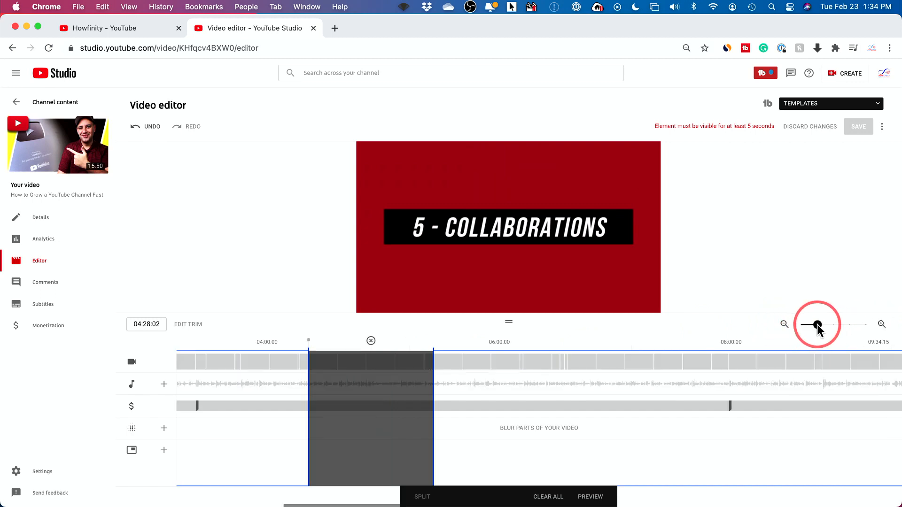
left_click_drag(817, 325, 805, 324)
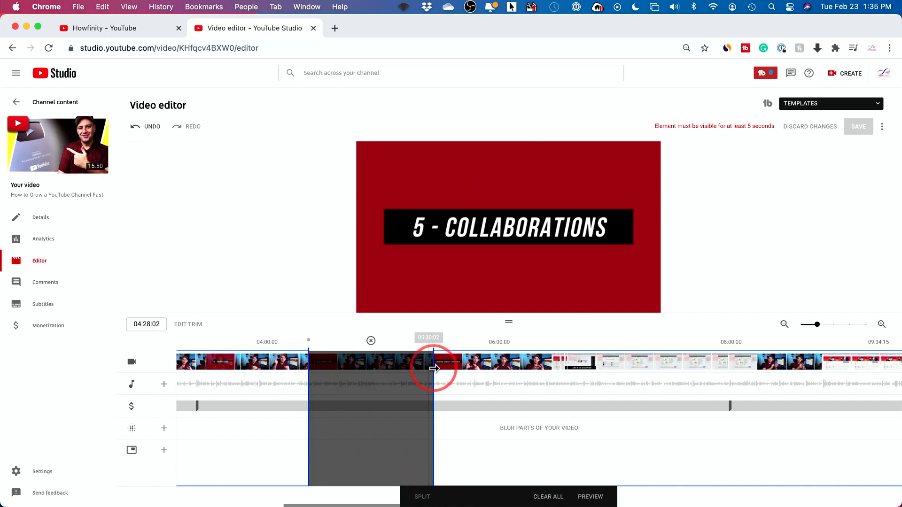
left_click_drag(435, 368, 429, 369)
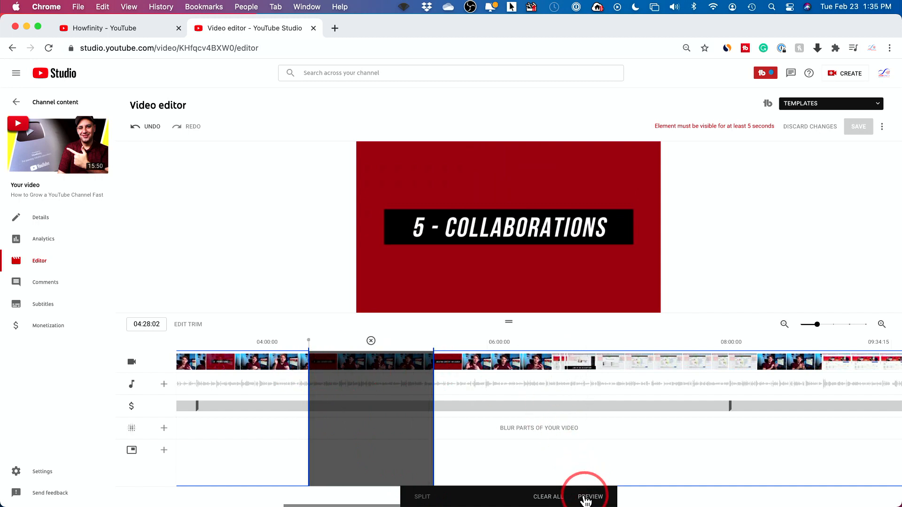
Preview the cut version, then zoom out and restore the full-length ending.
left_click(588, 496)
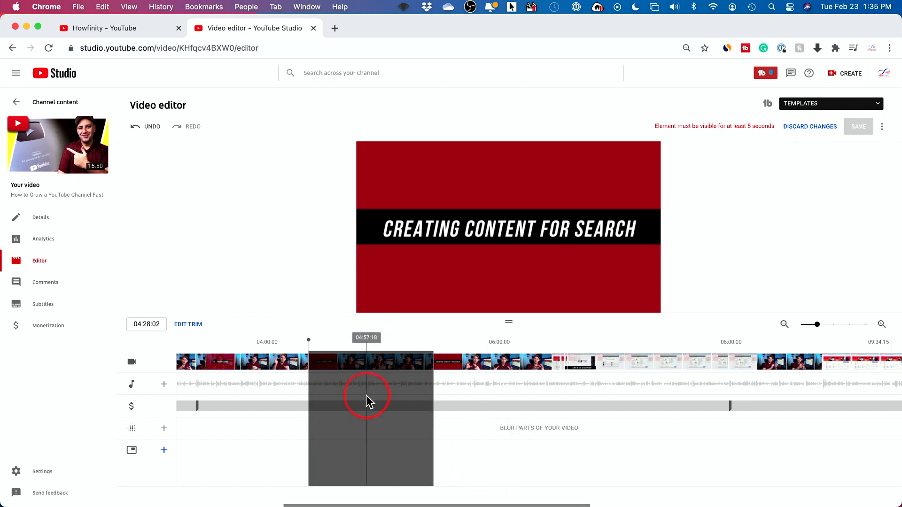
left_click(146, 127)
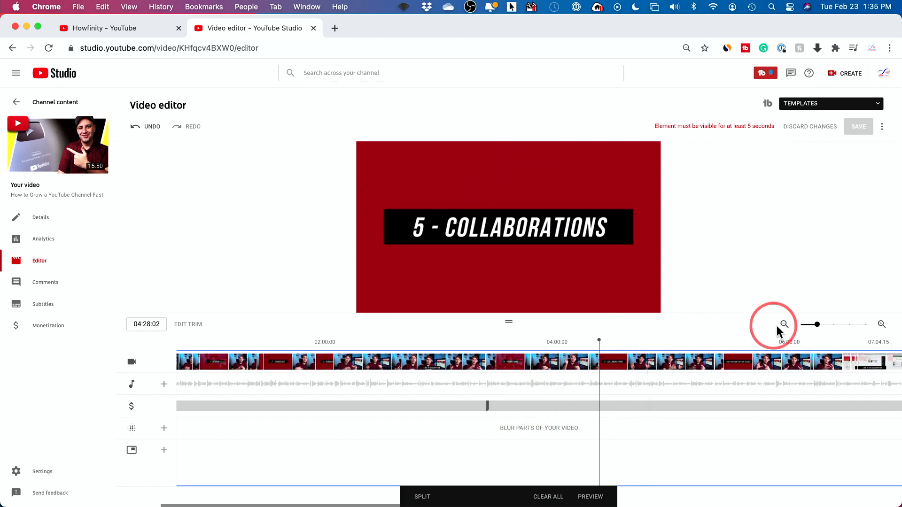
left_click(784, 324)
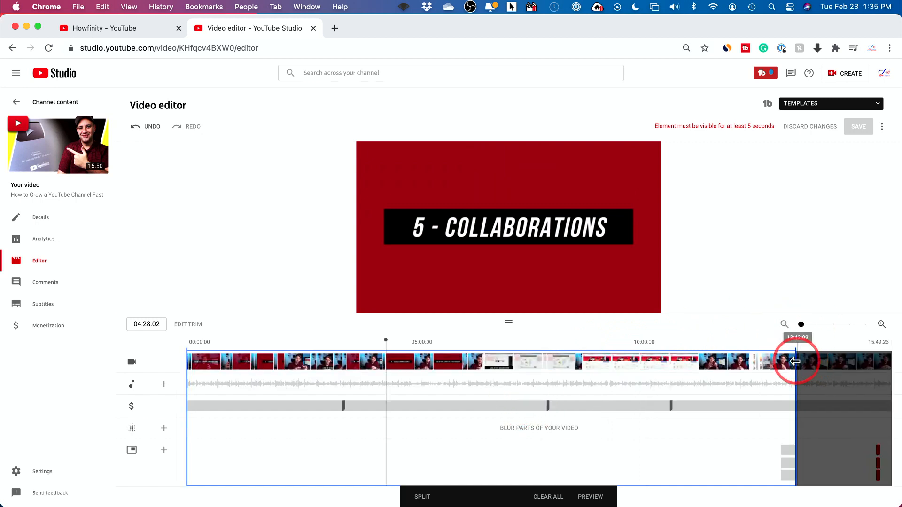
left_click_drag(797, 362, 836, 368)
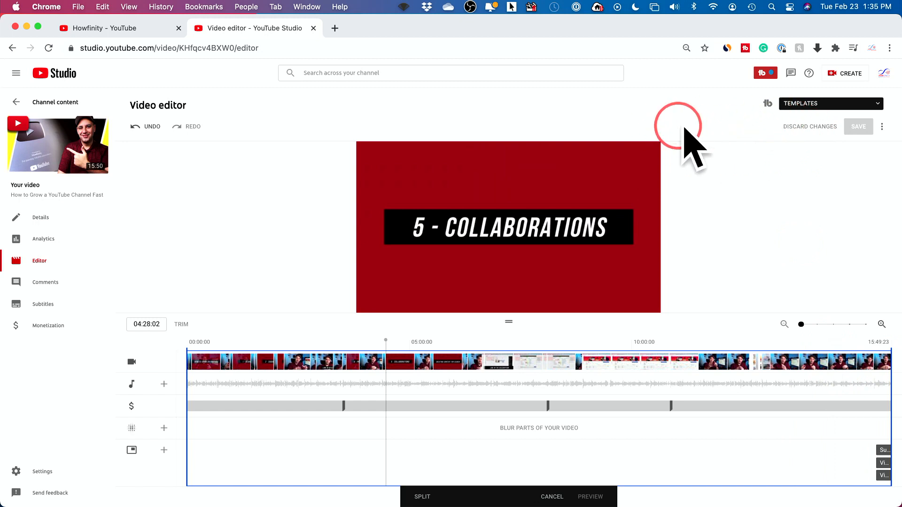
mouse_move(742, 127)
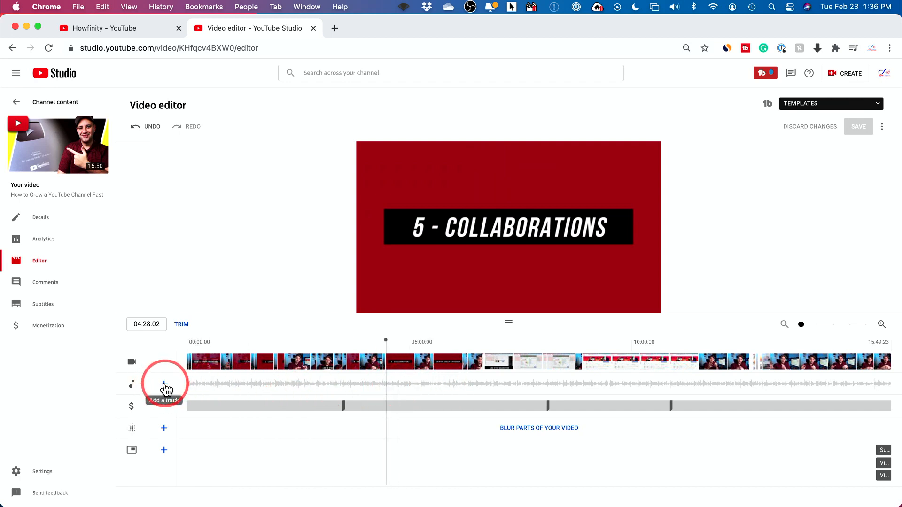
Add a music track and browse the Free music list down to 19th Floor.
left_click(164, 384)
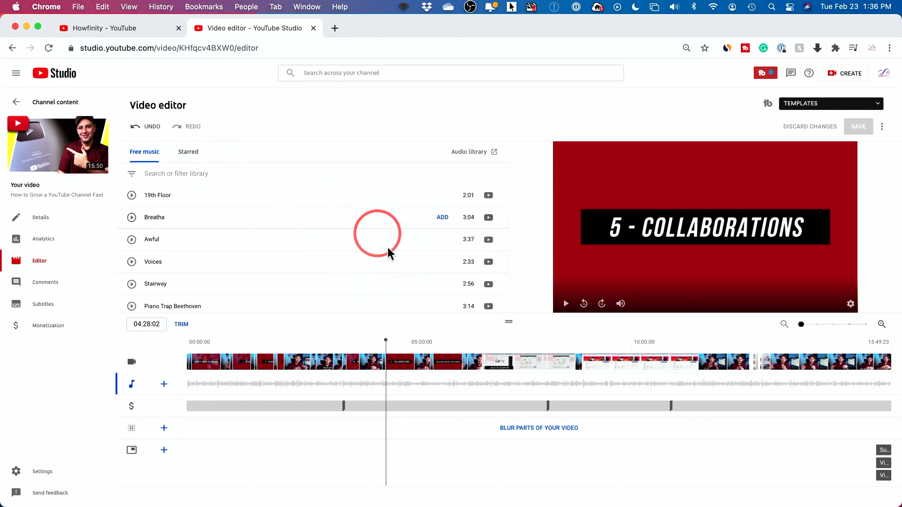
mouse_move(392, 242)
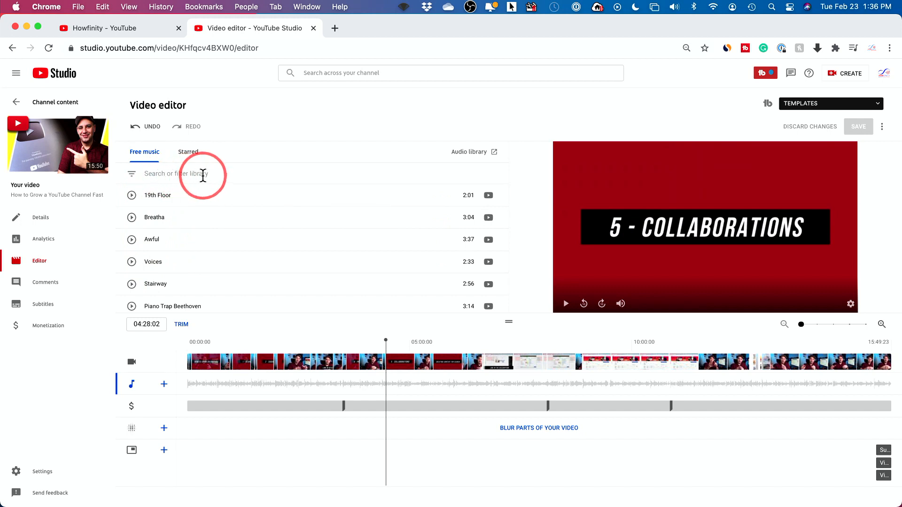
scroll("down", 3)
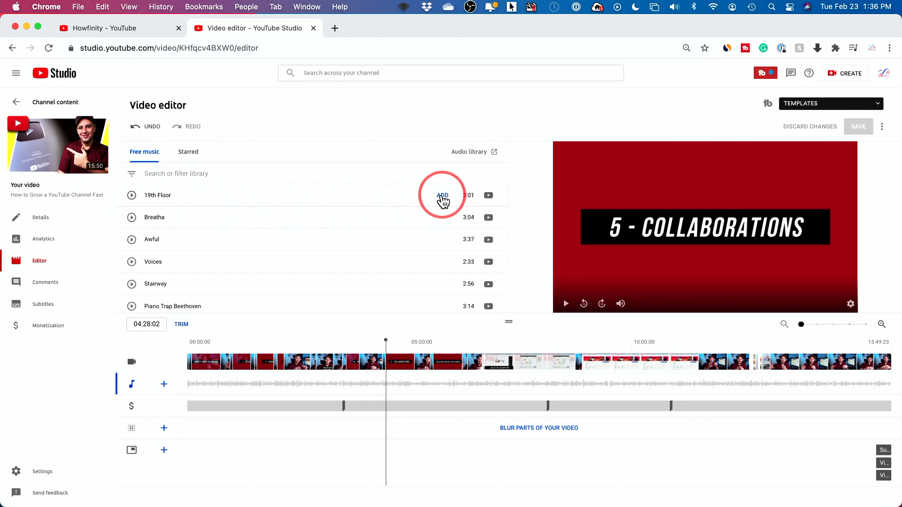
Add 19th Floor to the audio track and drag it to start near 04:28.
left_click(442, 195)
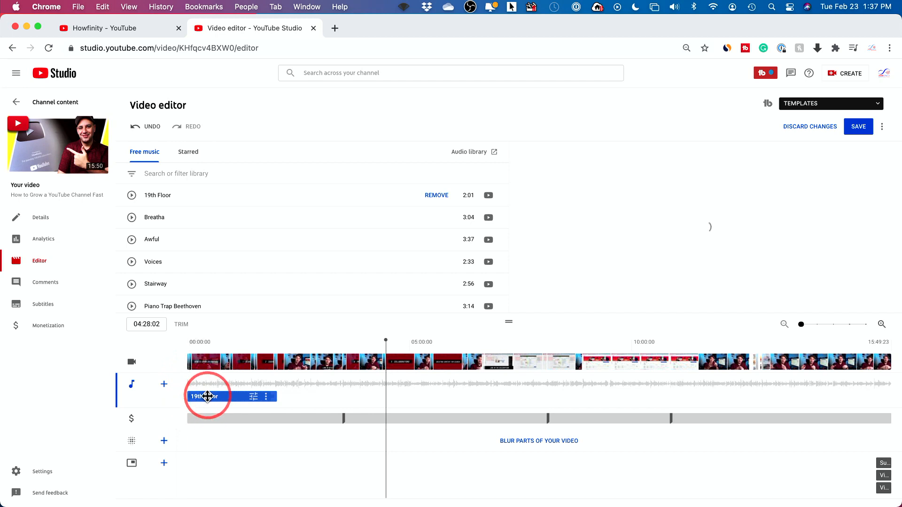
left_click_drag(207, 396, 328, 396)
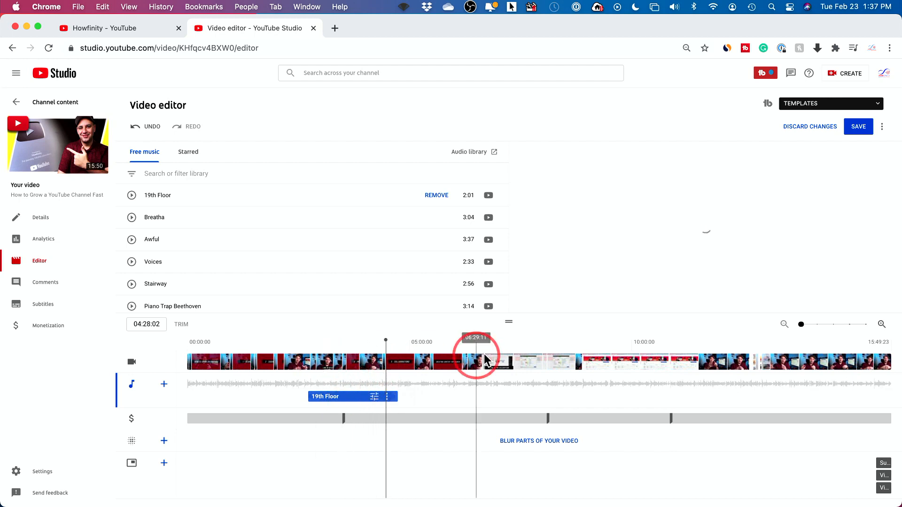
left_click_drag(353, 396, 503, 396)
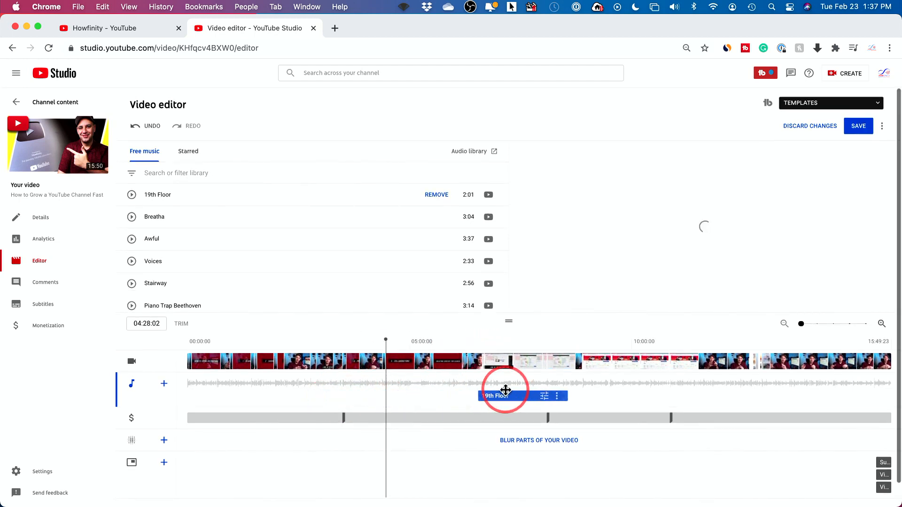
left_click_drag(503, 395, 313, 396)
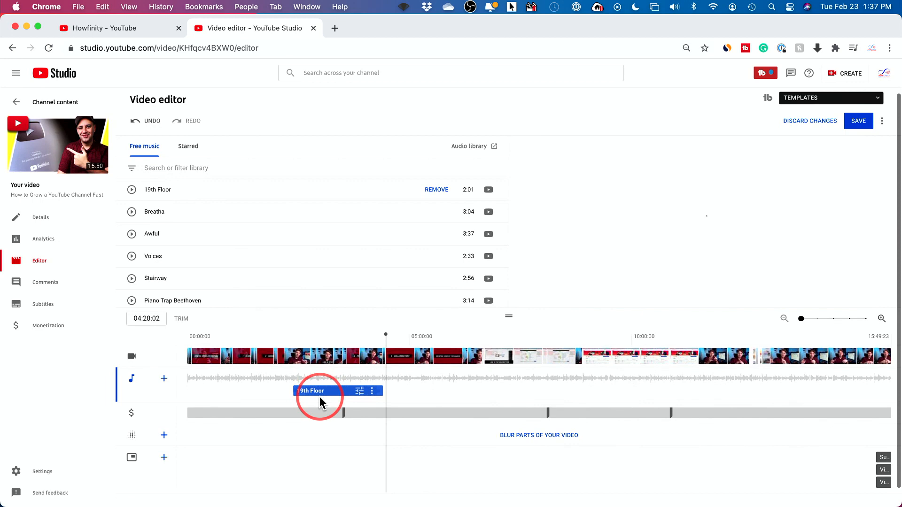
left_click_drag(316, 391, 377, 390)
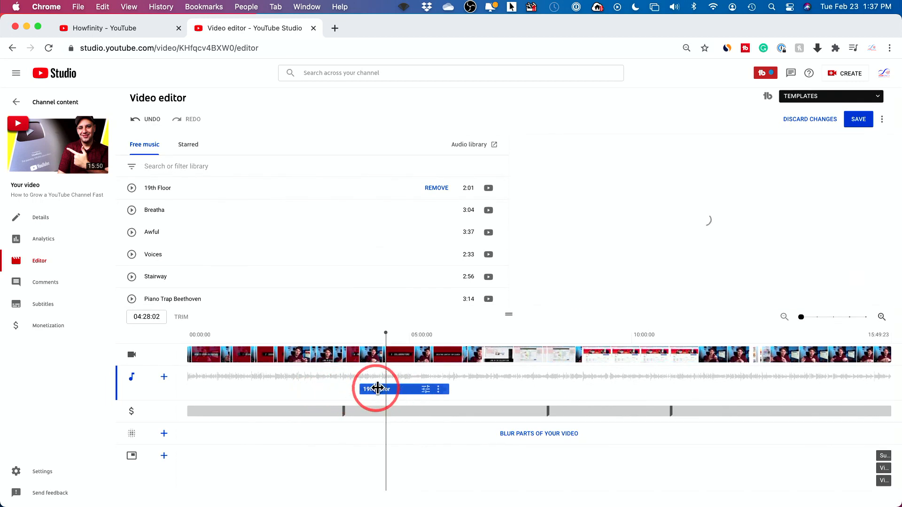
left_click(425, 390)
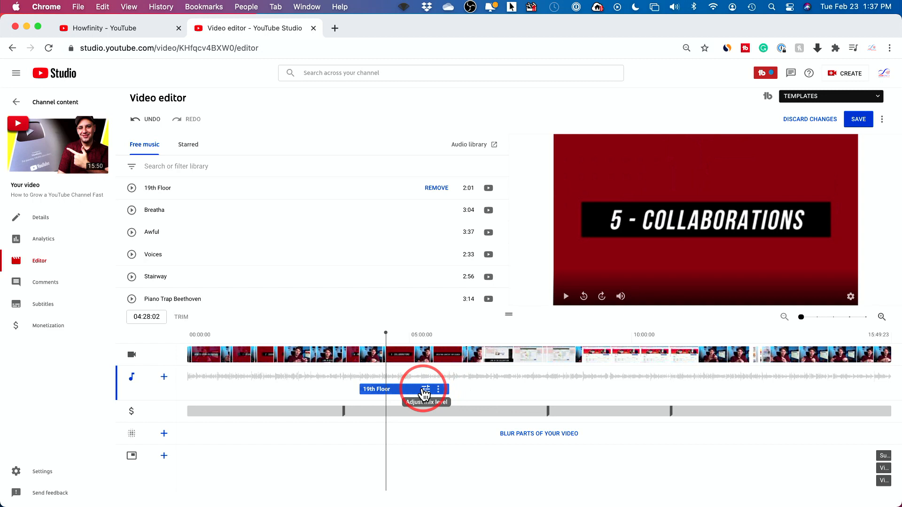
Set the 19th Floor mix level to its highest and play the preview to listen.
left_click(426, 390)
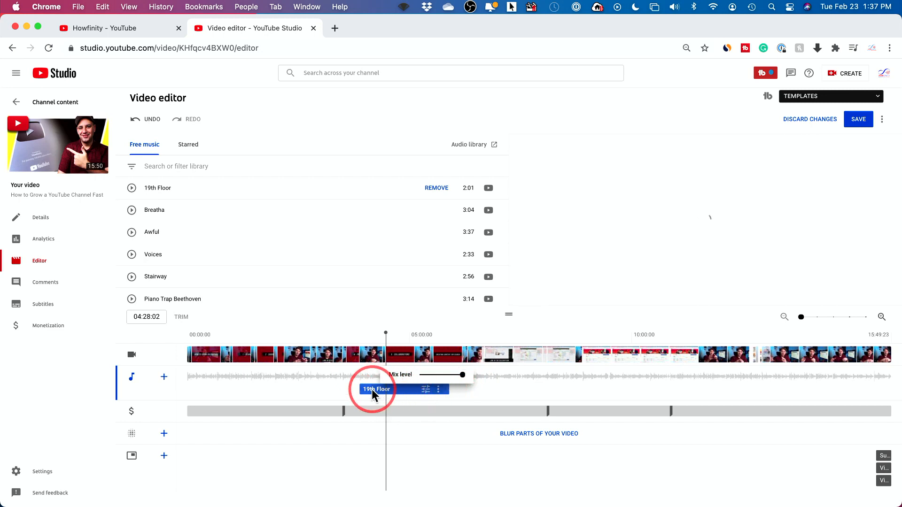
left_click_drag(461, 375, 420, 375)
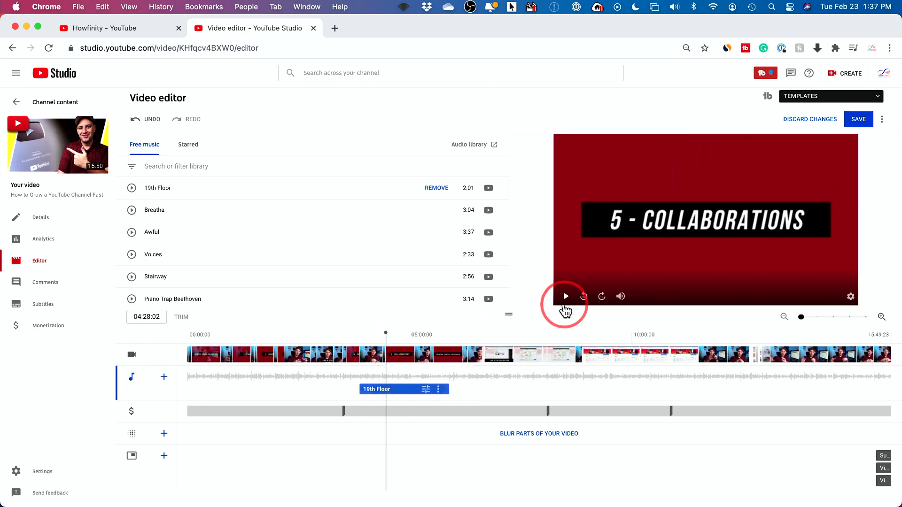
left_click(565, 297)
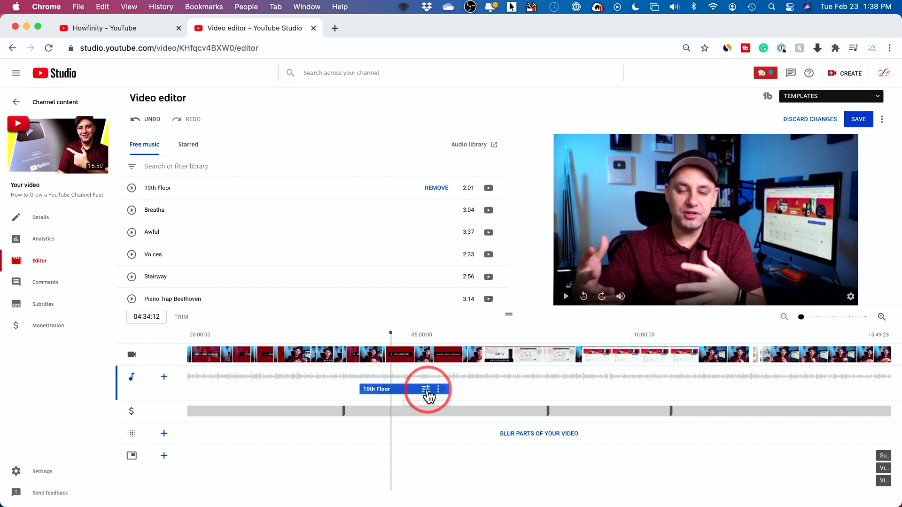
Lower the 19th Floor mix level, then raise it back to the top.
left_click(426, 389)
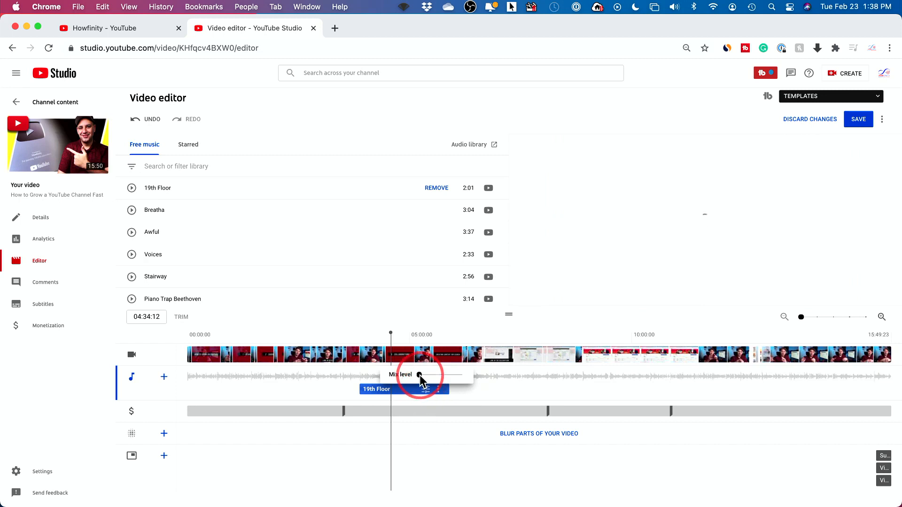
left_click_drag(420, 375, 464, 374)
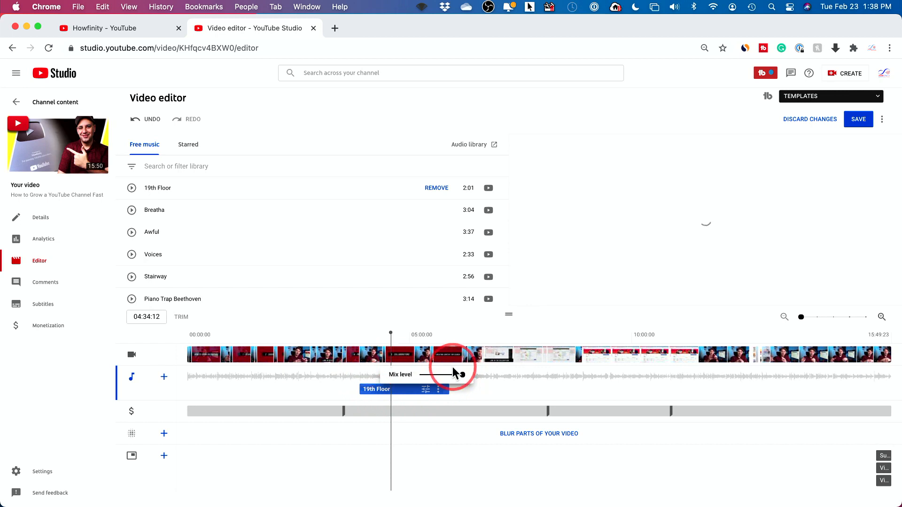
left_click_drag(440, 375, 463, 374)
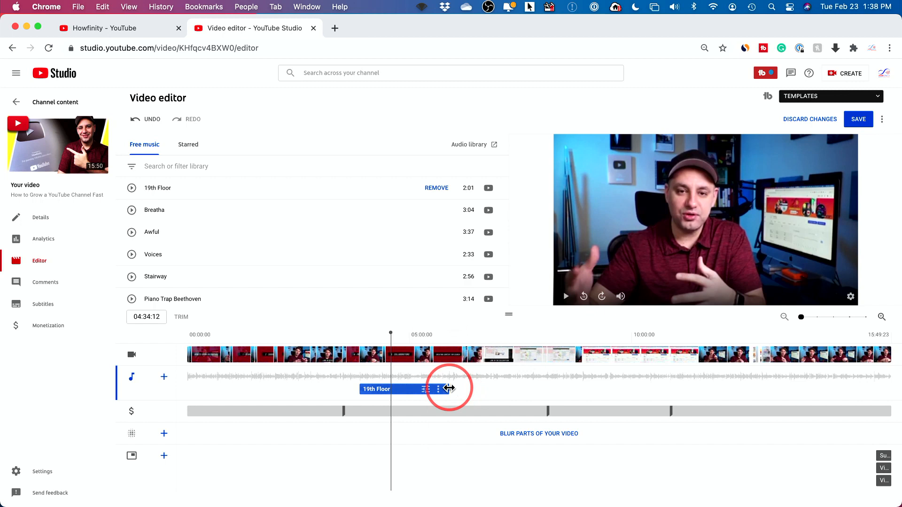
left_click_drag(449, 389, 360, 389)
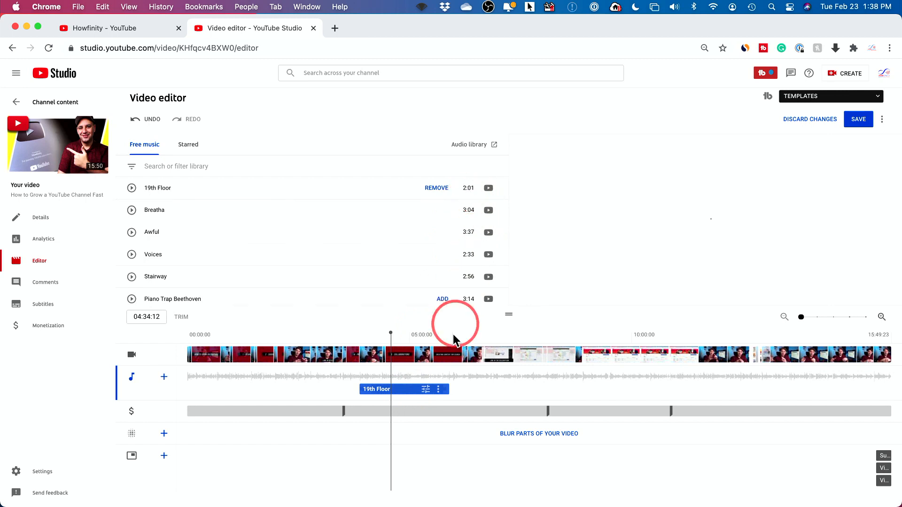
Move the playhead to about 05:49 and add the Breatha track.
left_click(391, 334)
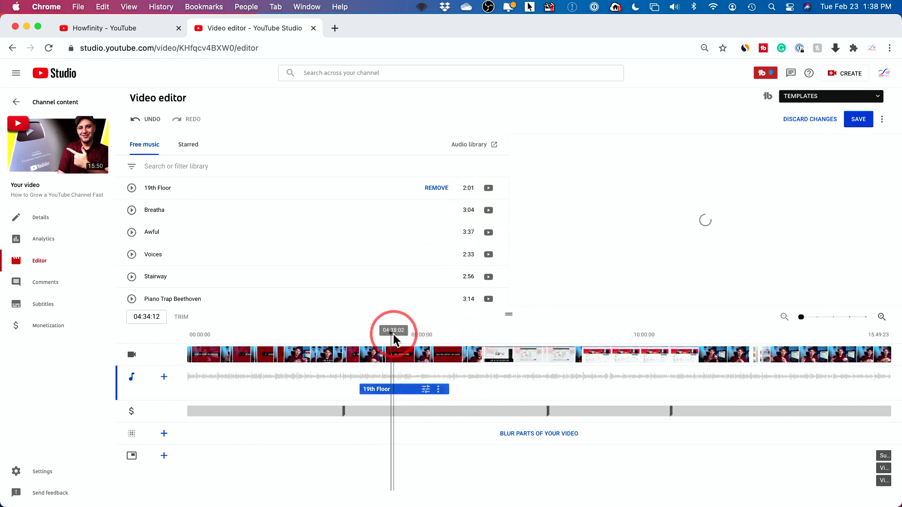
left_click_drag(392, 334, 449, 334)
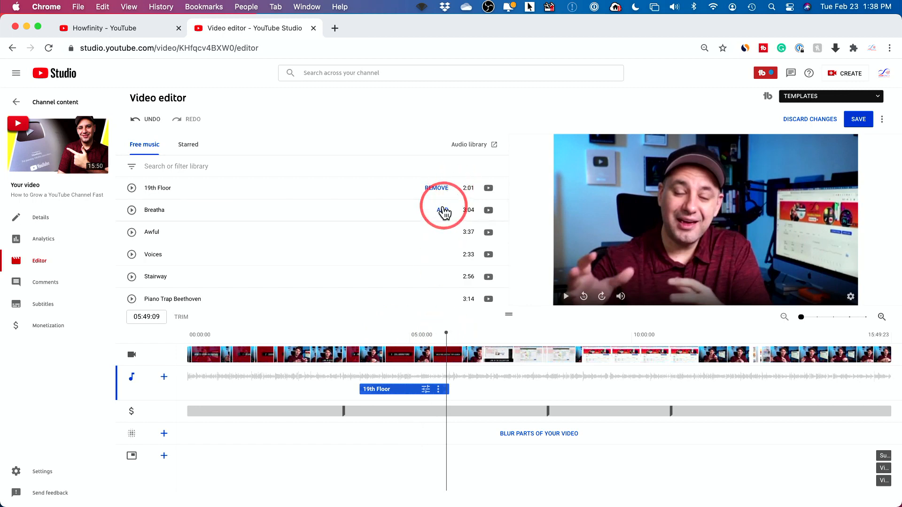
left_click(443, 210)
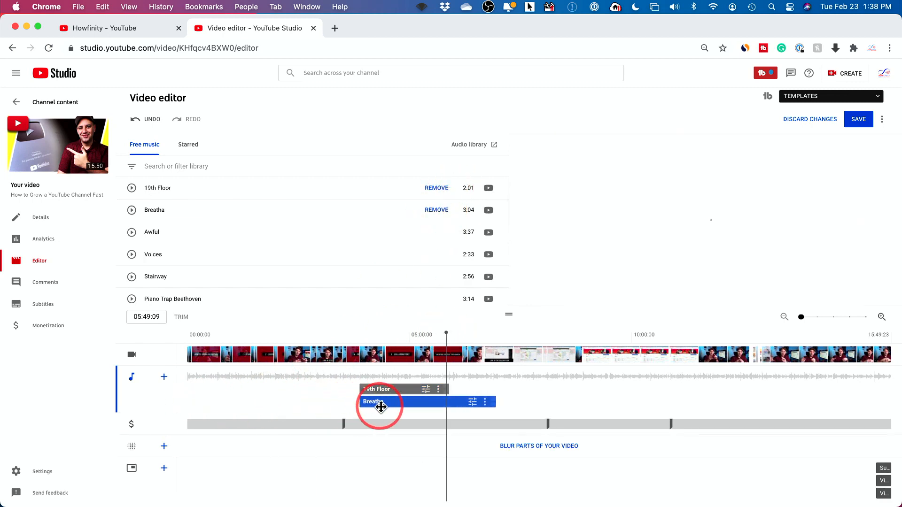
Line Breatha up after 19th Floor and place Awful overlapping the end of Breatha.
left_click_drag(380, 402, 460, 401)
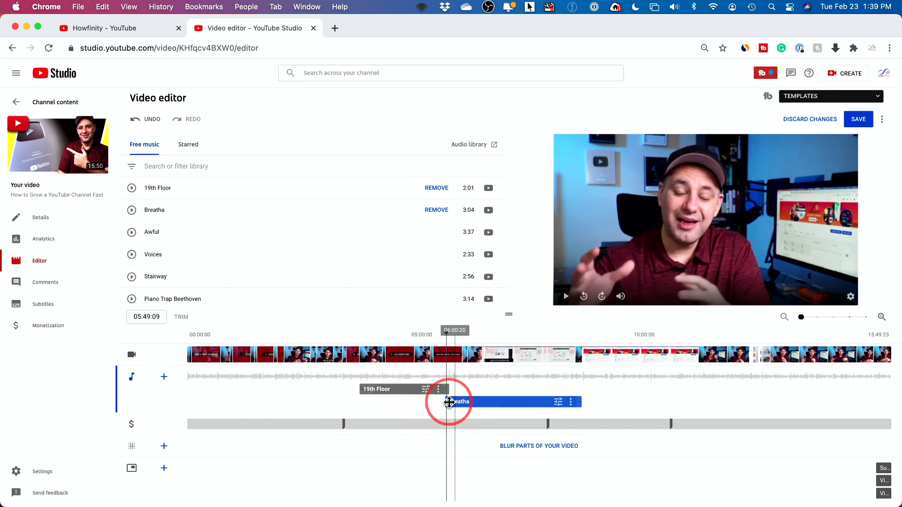
left_click_drag(449, 402, 500, 402)
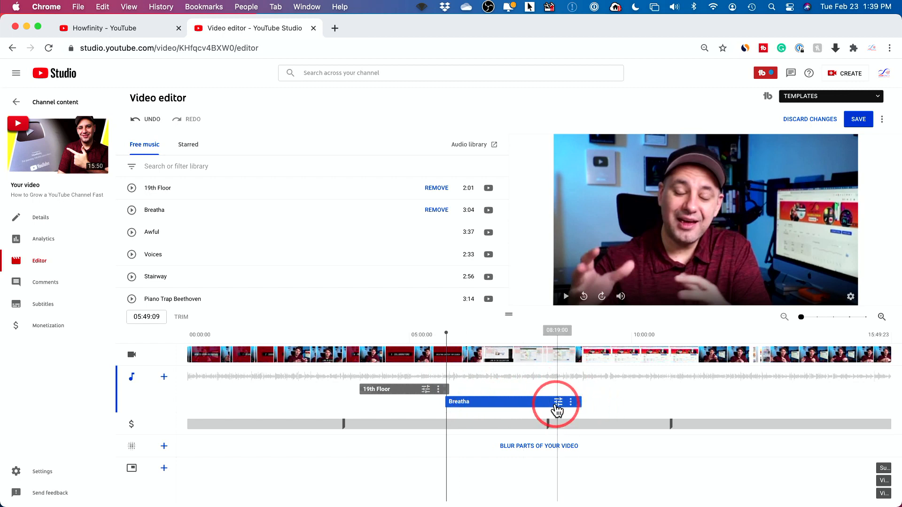
left_click(544, 401)
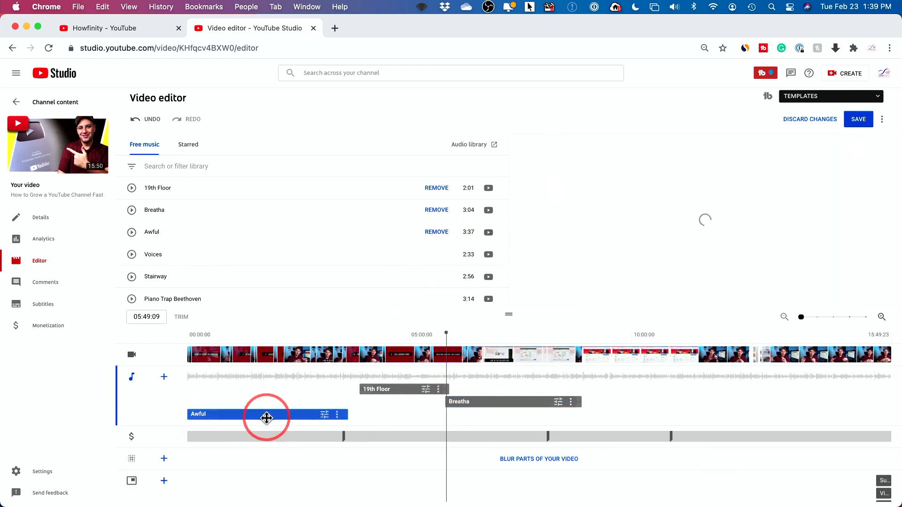
left_click_drag(266, 415, 648, 414)
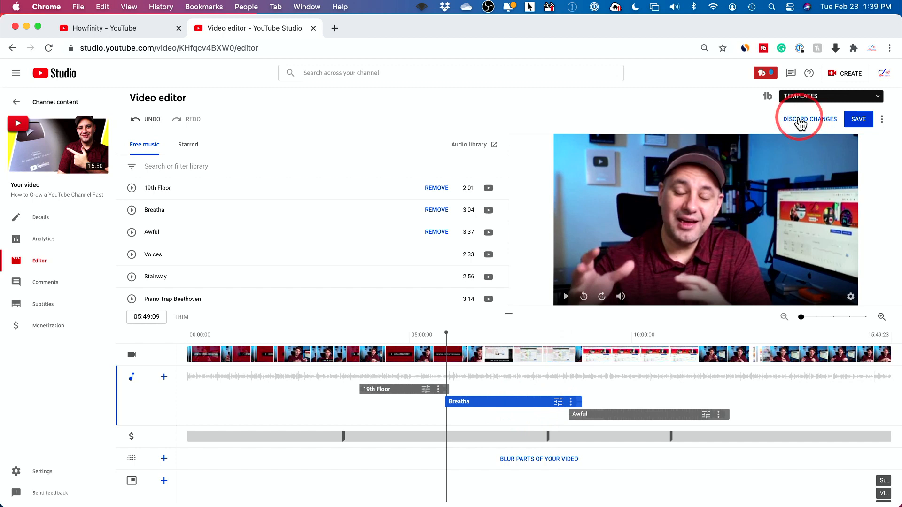
Discard the Breatha and Awful music edits, returning to the ad breaks panel.
left_click(810, 118)
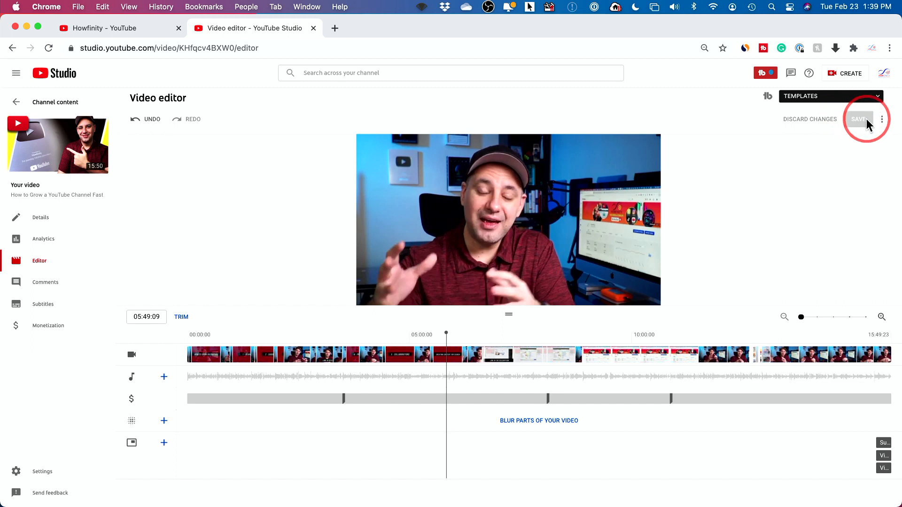
left_click(886, 119)
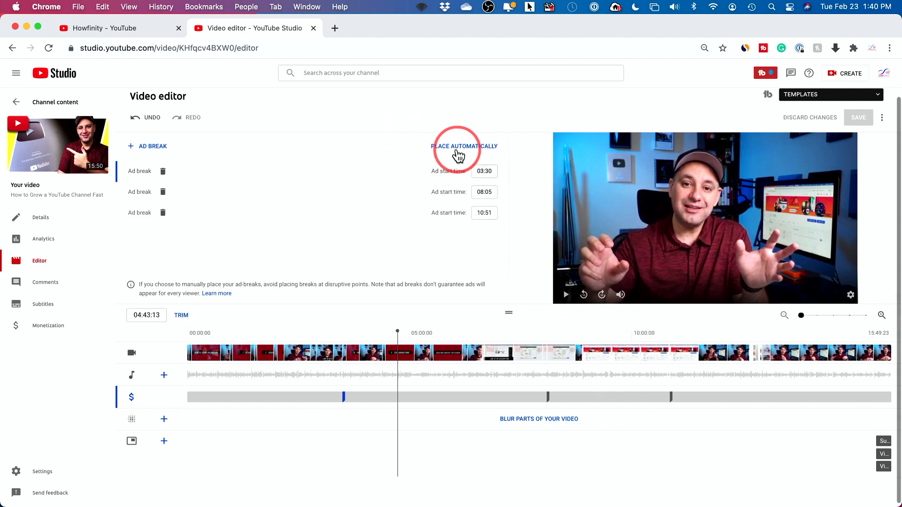
mouse_move(476, 153)
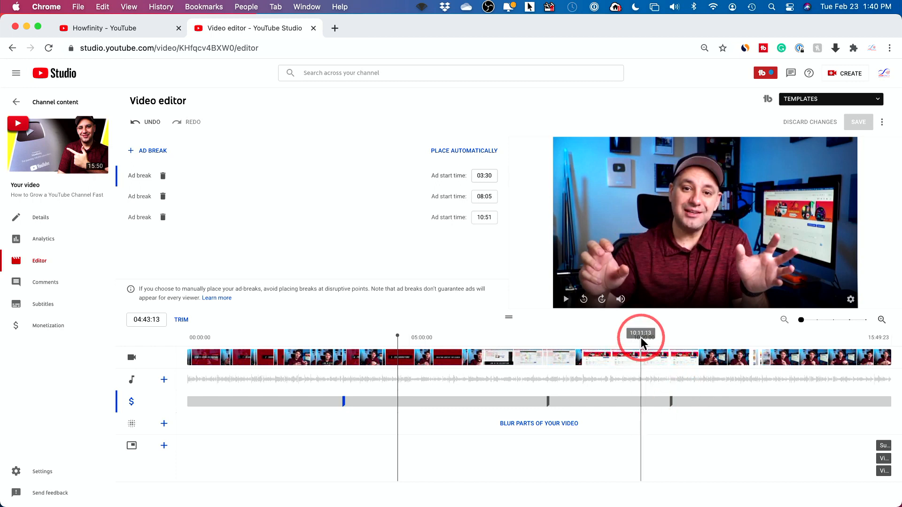
Jump the preview to the 08:05 ad break and highlight the disruptive-points warning.
left_click_drag(641, 342, 547, 354)
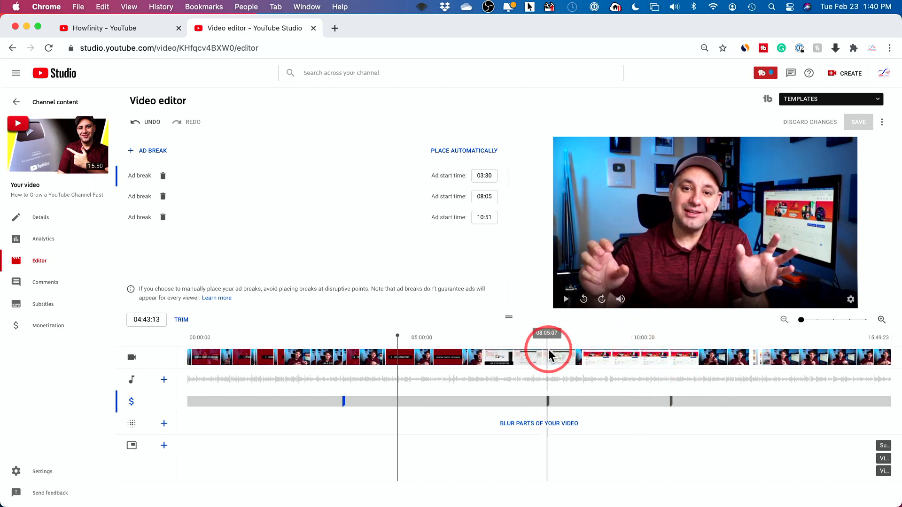
left_click_drag(549, 354, 545, 354)
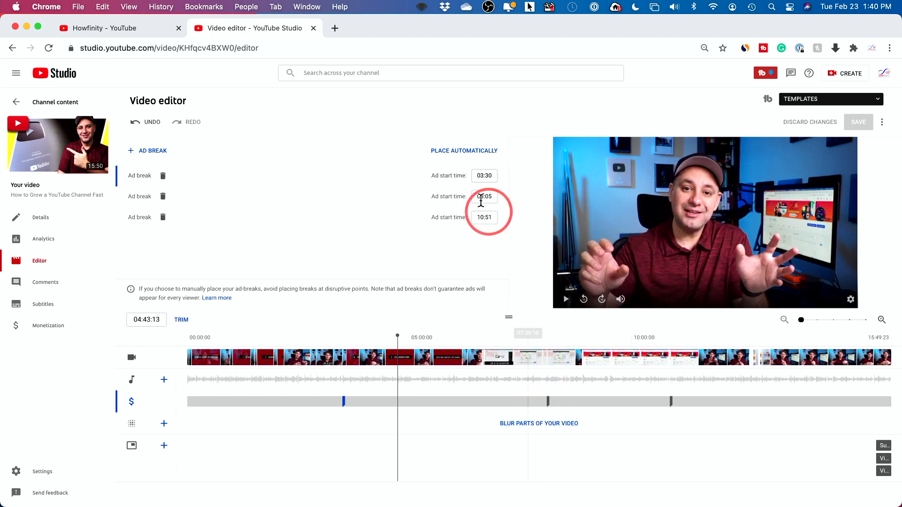
type("08:05")
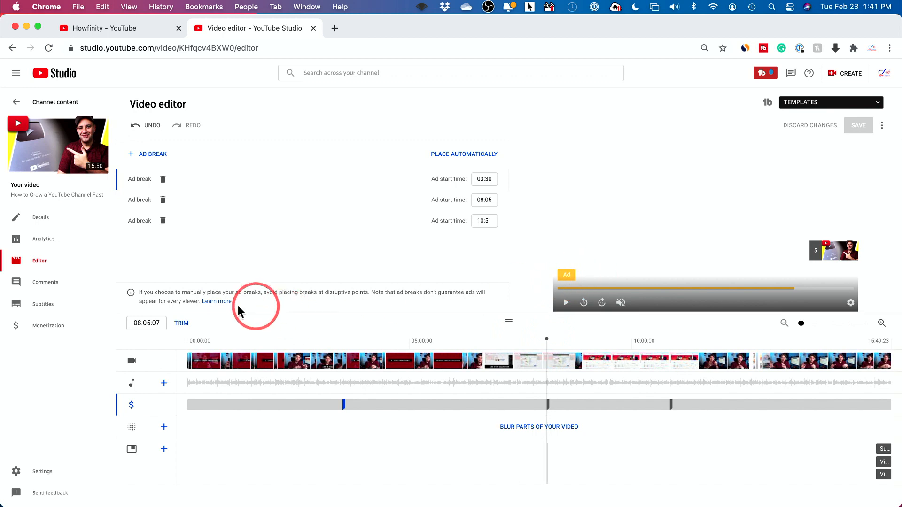
mouse_move(314, 295)
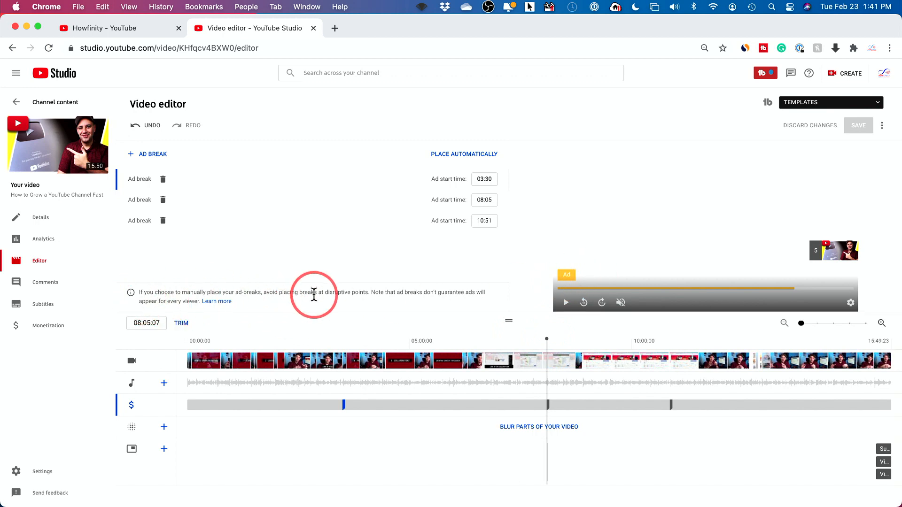
double_click(345, 292)
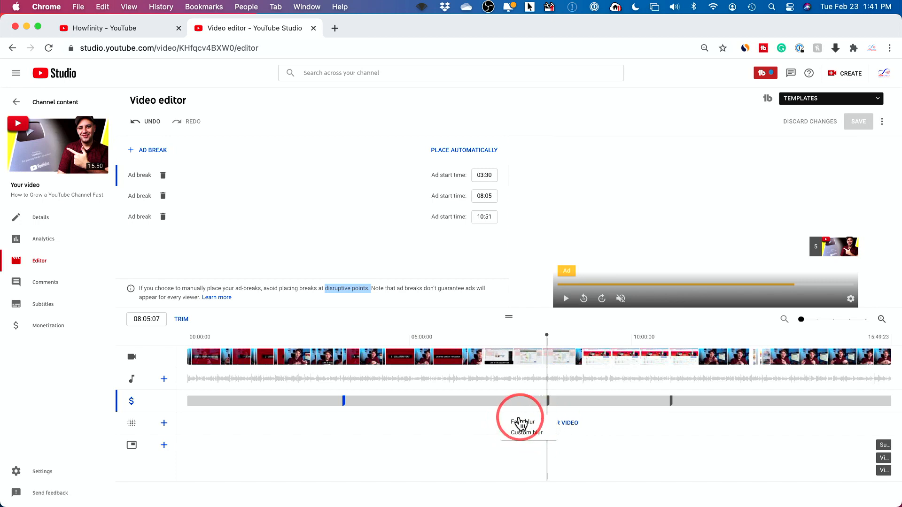
mouse_move(534, 437)
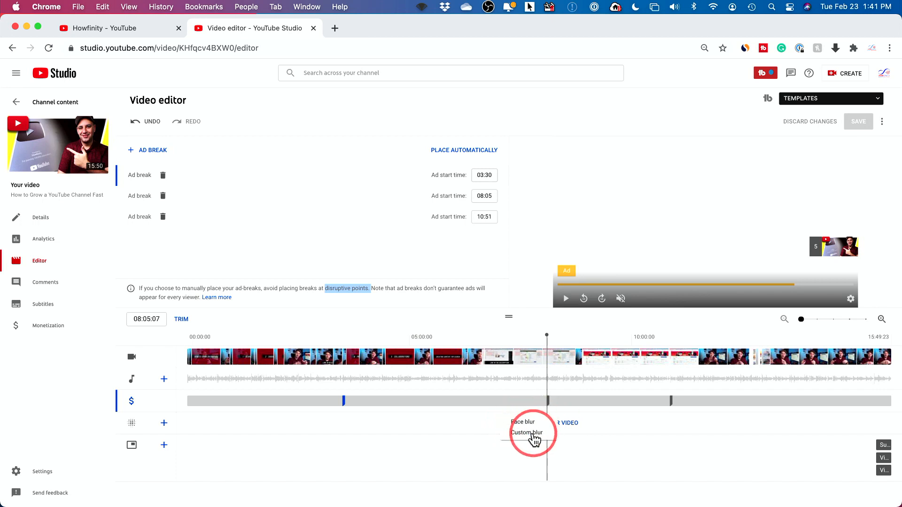
Start face blur, pick a face, close without applying, then show Face and Custom blur.
left_click(522, 422)
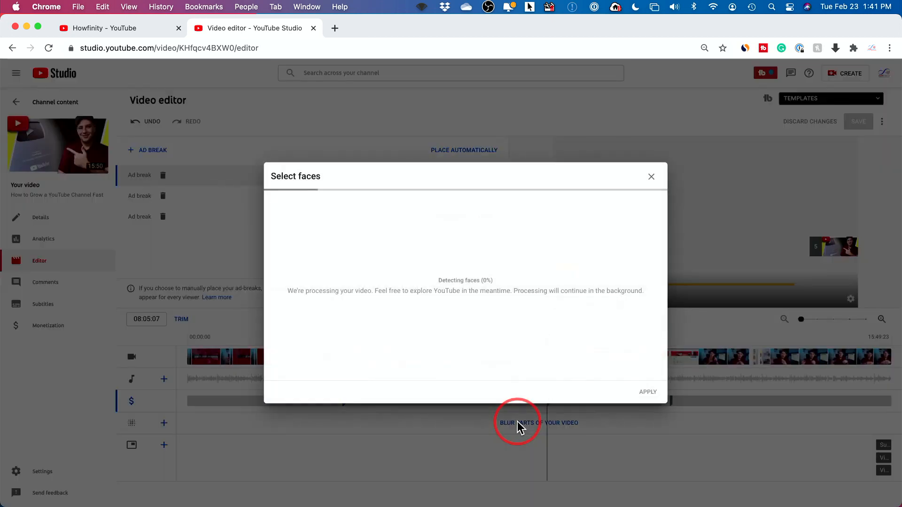
mouse_move(469, 287)
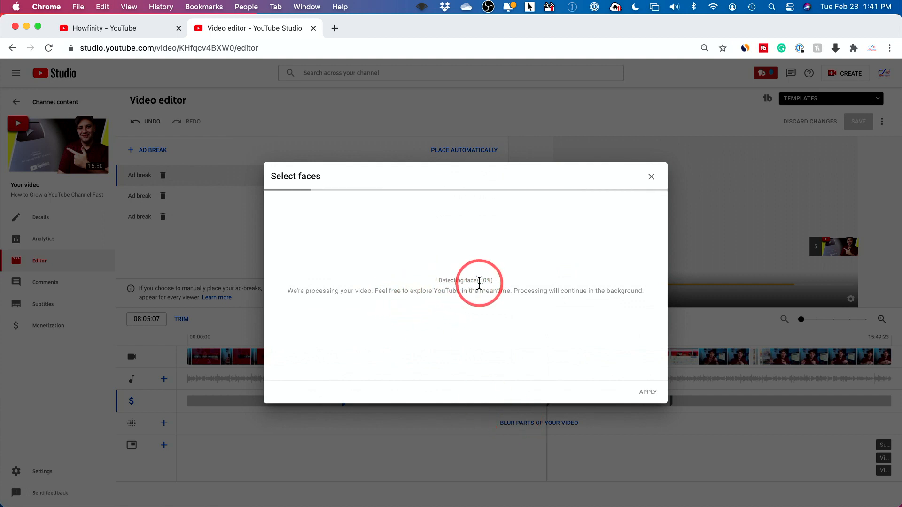
mouse_move(454, 323)
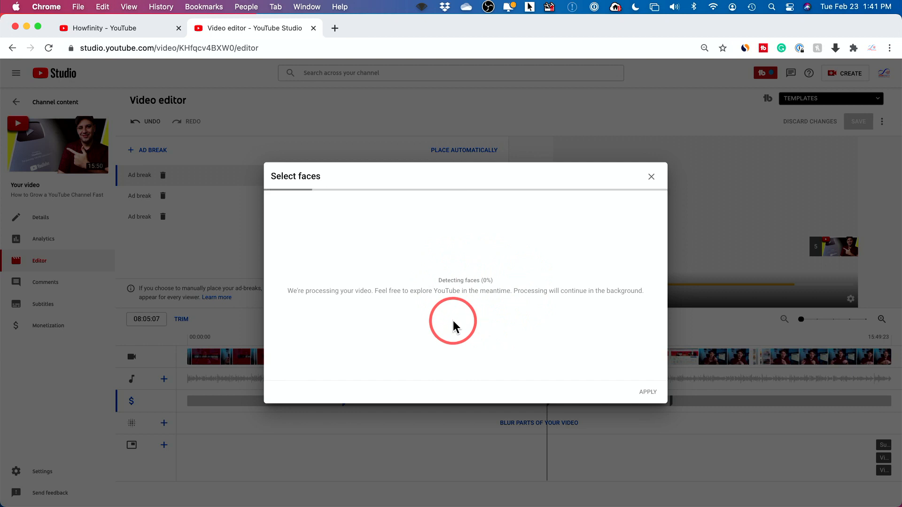
mouse_move(547, 225)
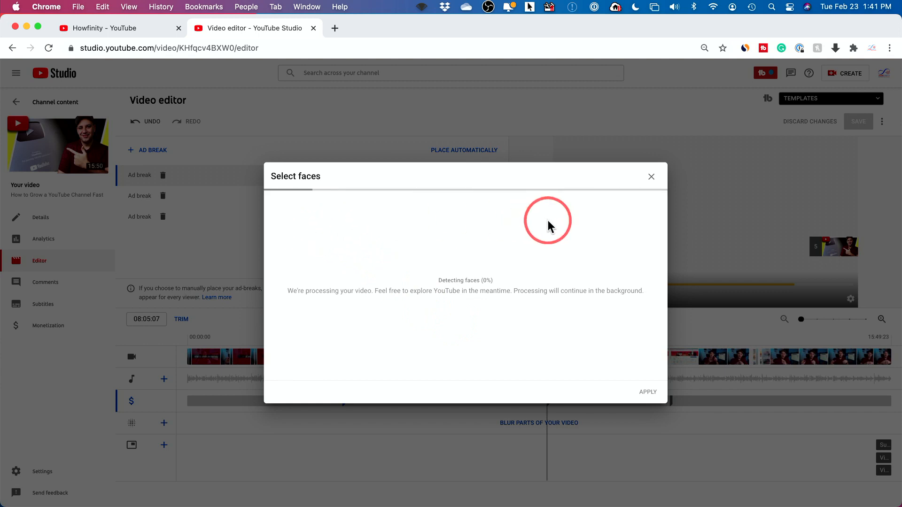
mouse_move(517, 310)
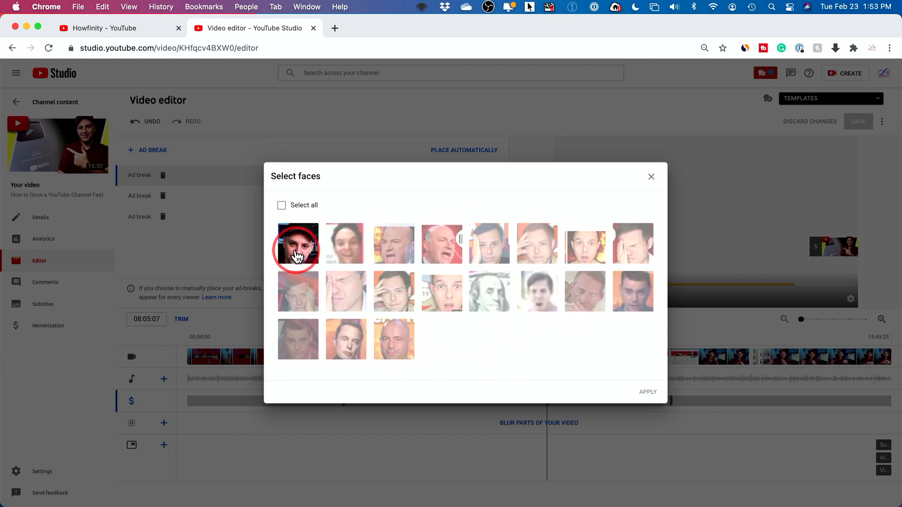
left_click(297, 244)
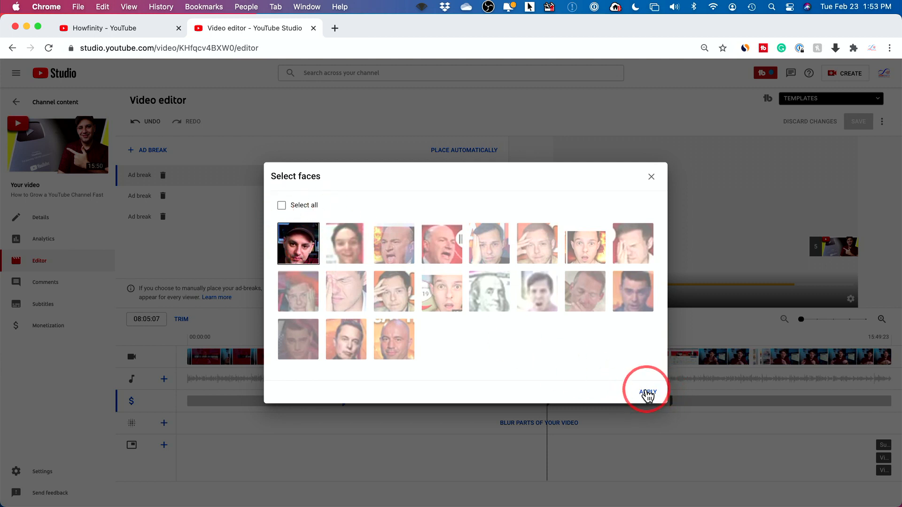
mouse_move(651, 176)
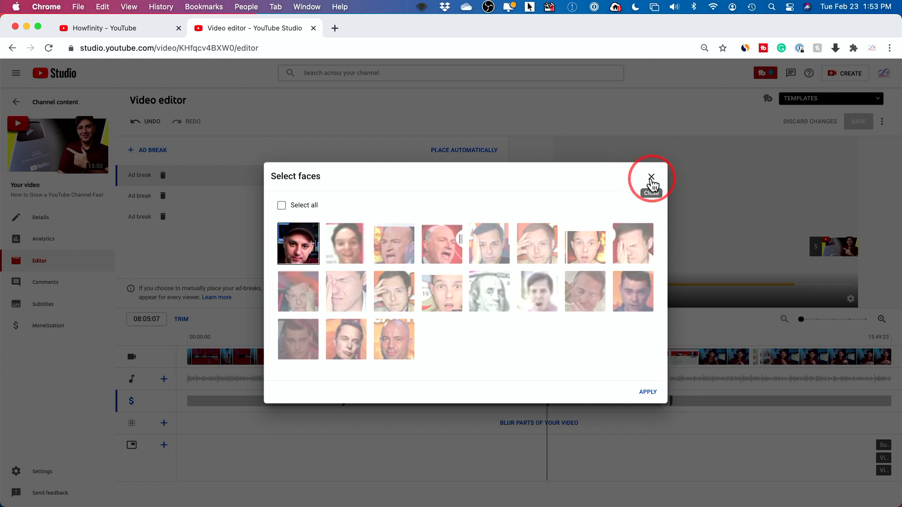
left_click(651, 177)
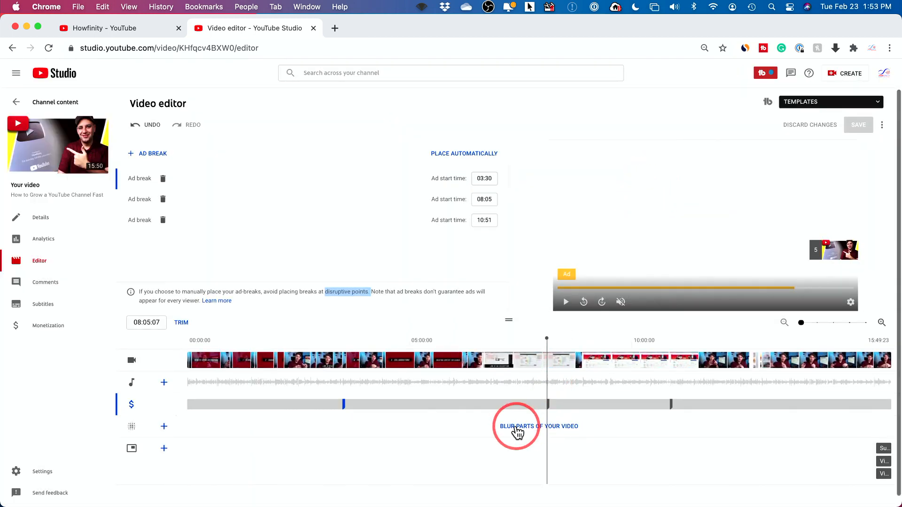
left_click(536, 426)
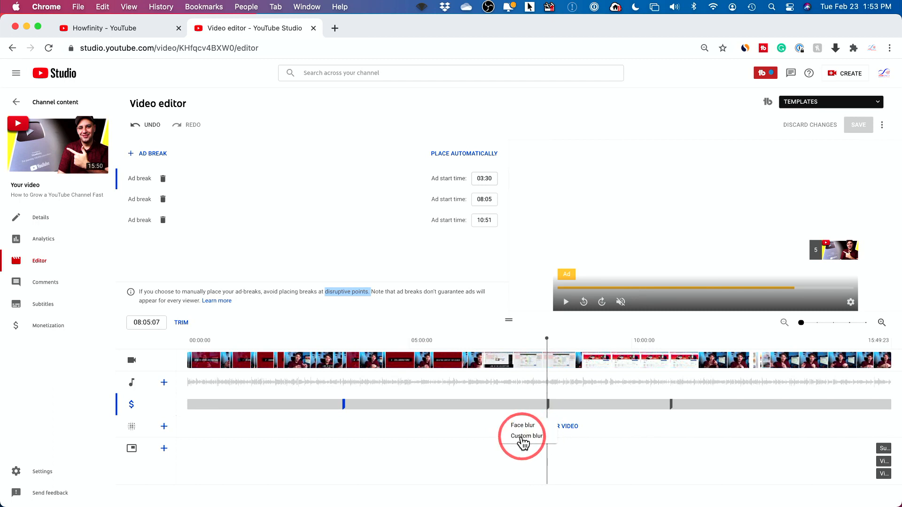
Add an oval custom blur, adjusting its preview area and timeline range.
left_click(525, 436)
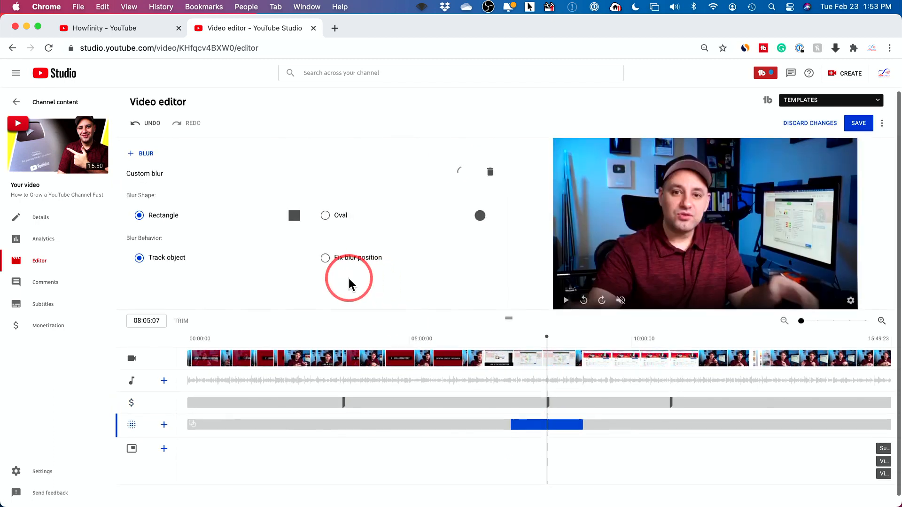
left_click(139, 214)
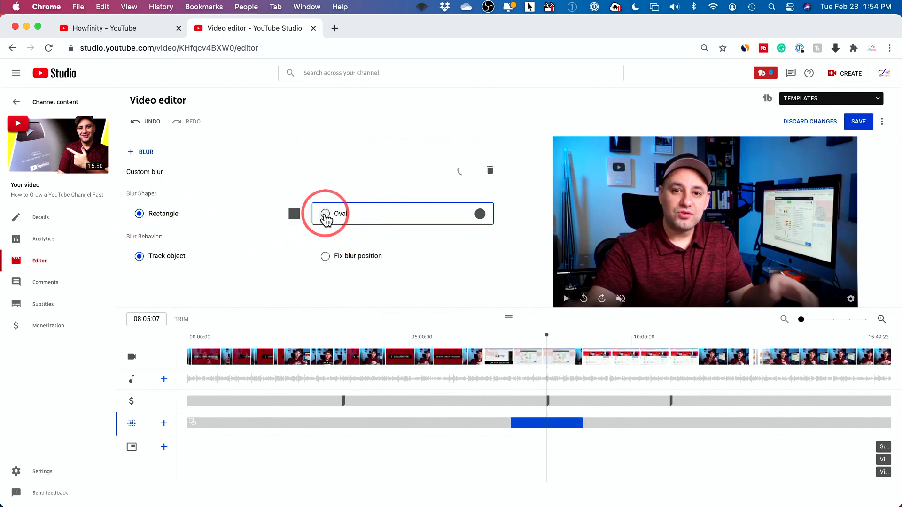
left_click(325, 213)
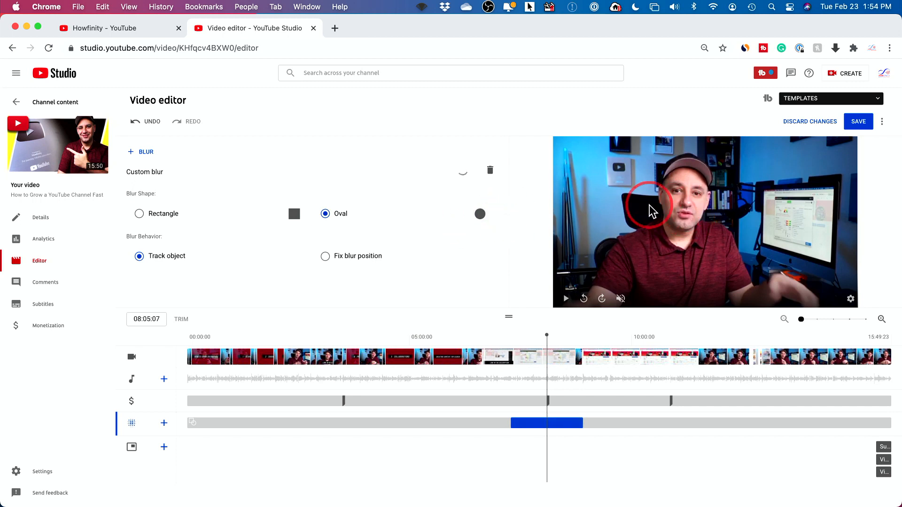
left_click(139, 256)
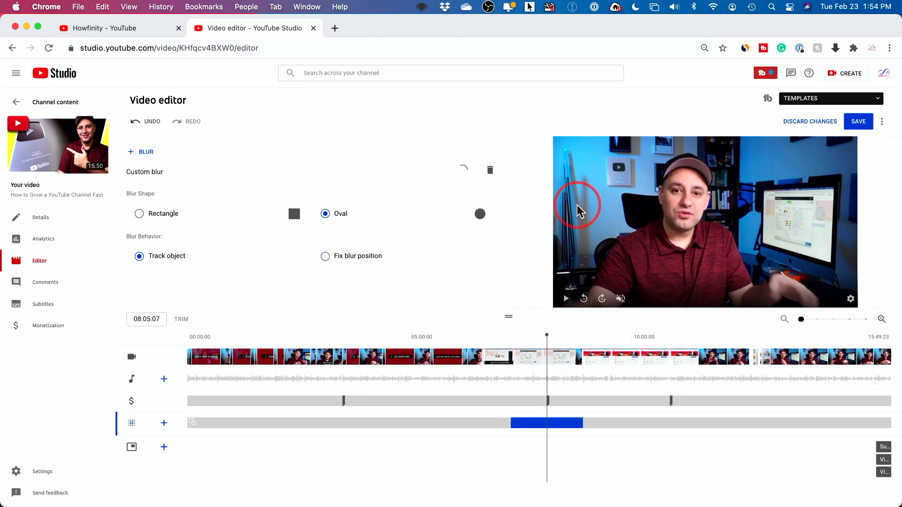
left_click(139, 256)
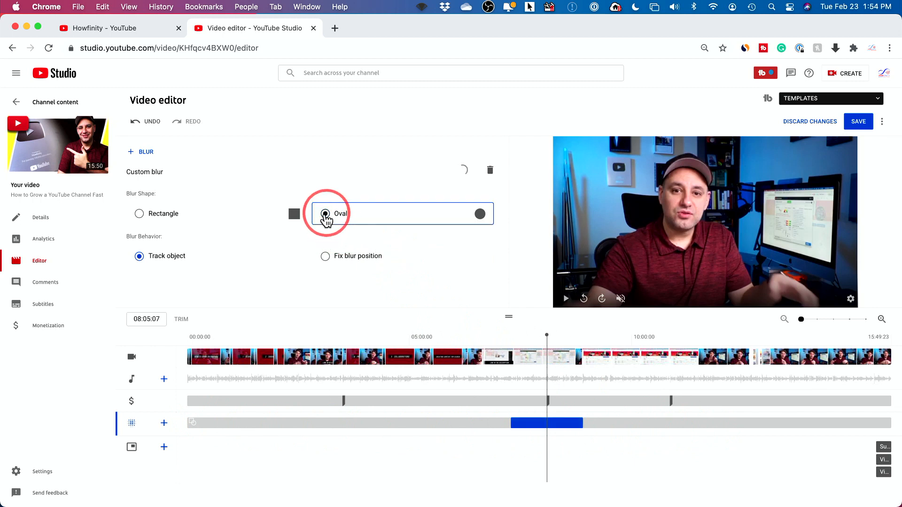
left_click(325, 213)
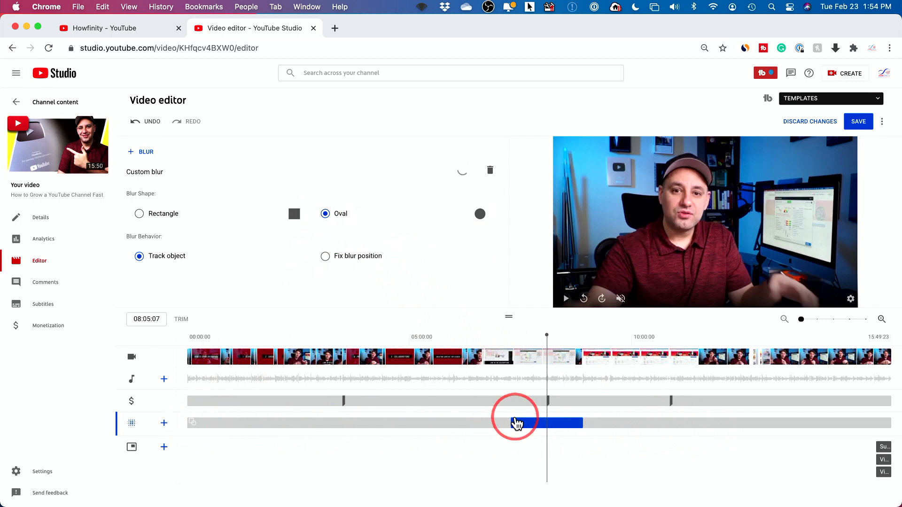
left_click_drag(515, 422, 566, 426)
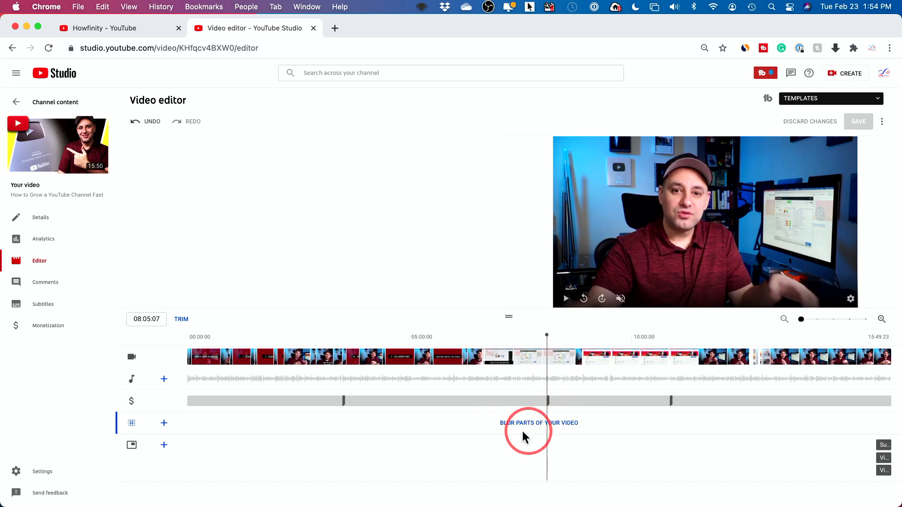
mouse_move(537, 426)
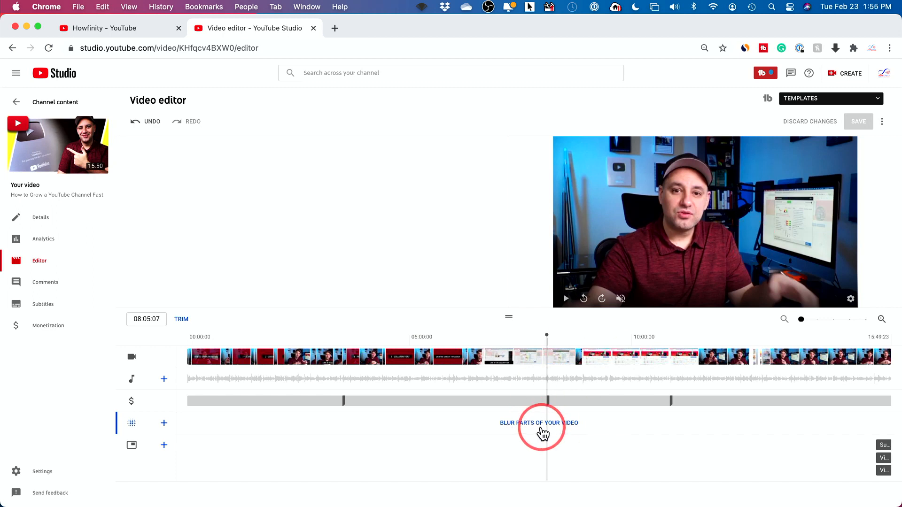
mouse_move(556, 430)
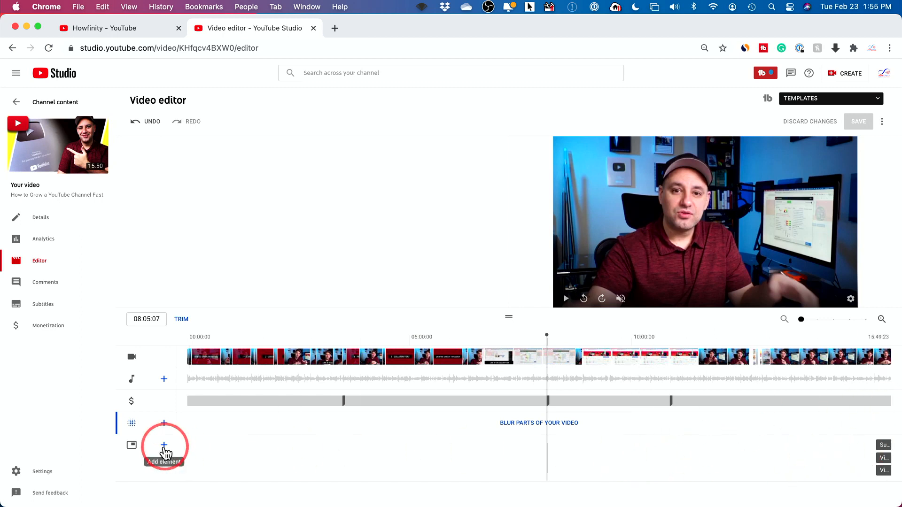
Add a video element through the end screen track's + button.
left_click(164, 446)
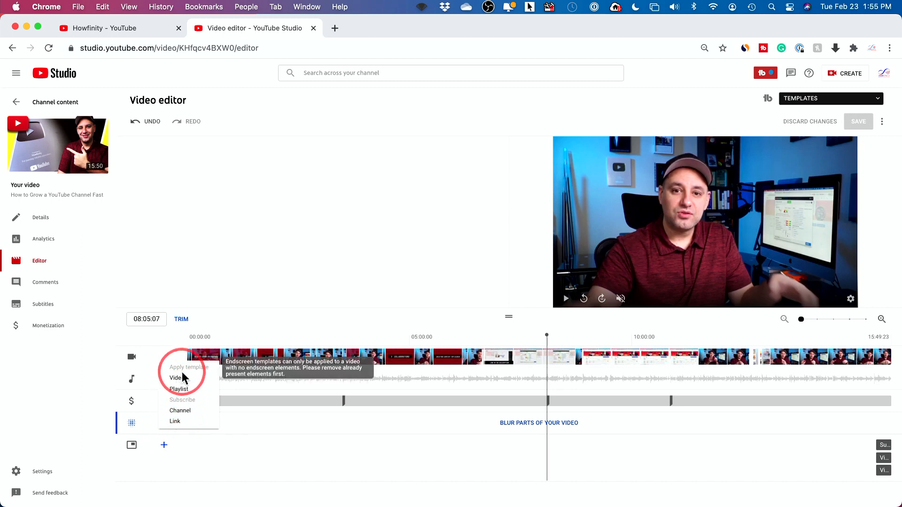
mouse_move(202, 374)
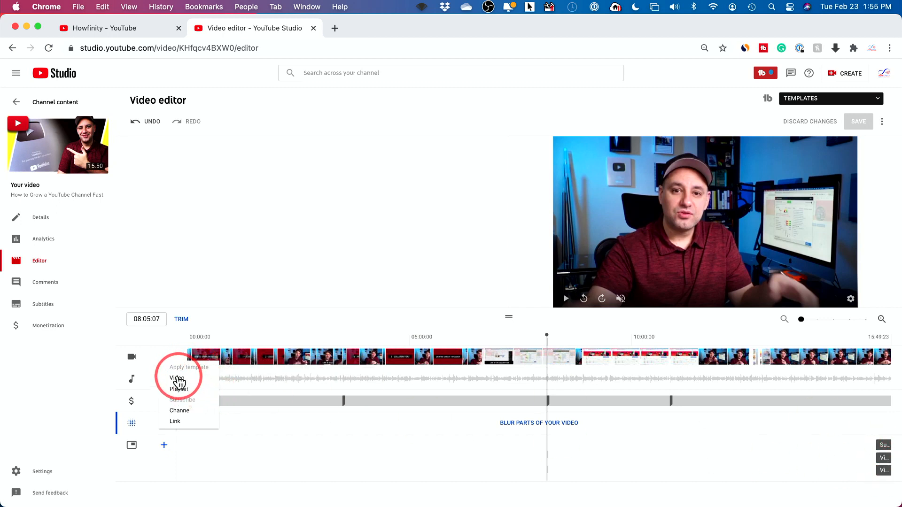
left_click(177, 378)
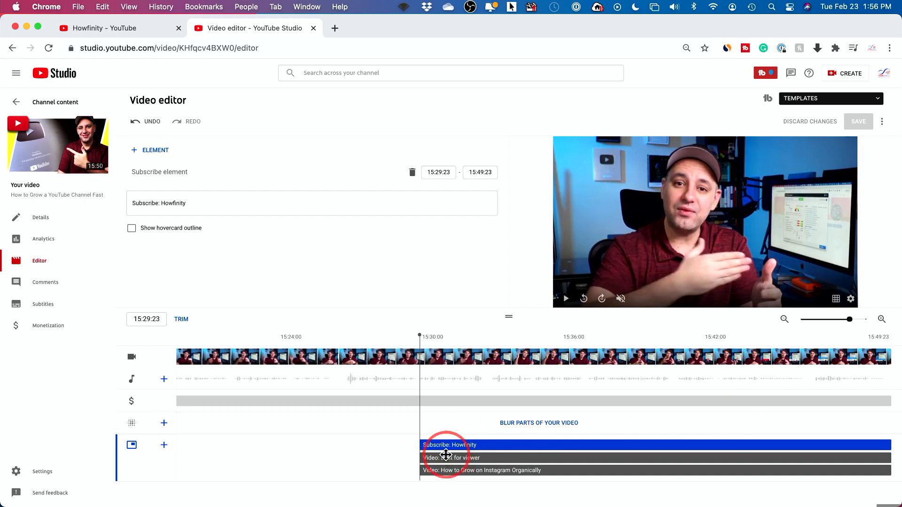
Inspect the Instagram and Best for viewer elements and shift the subscribe element's start.
left_click_drag(420, 336, 532, 337)
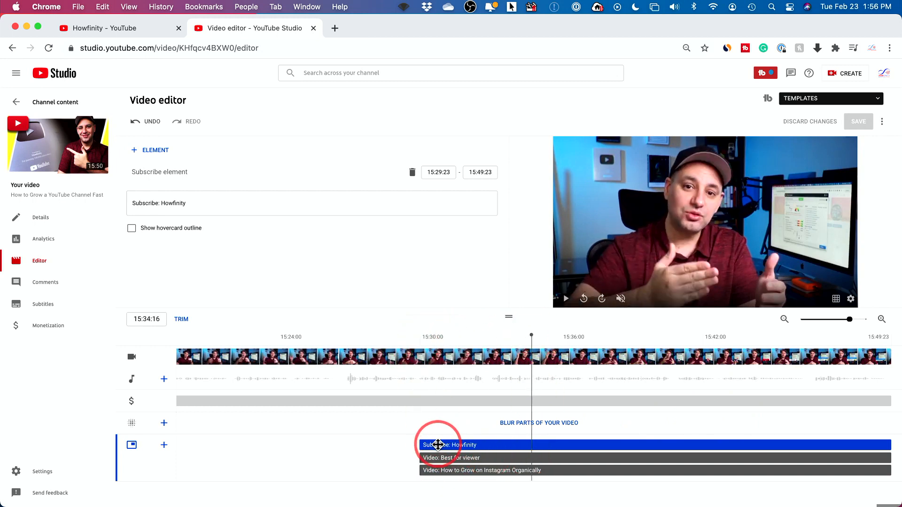
left_click(451, 458)
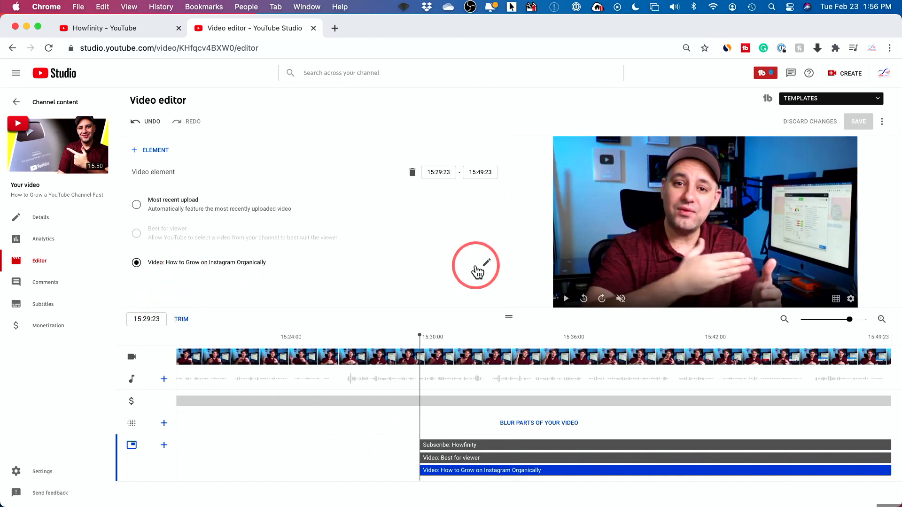
left_click(476, 266)
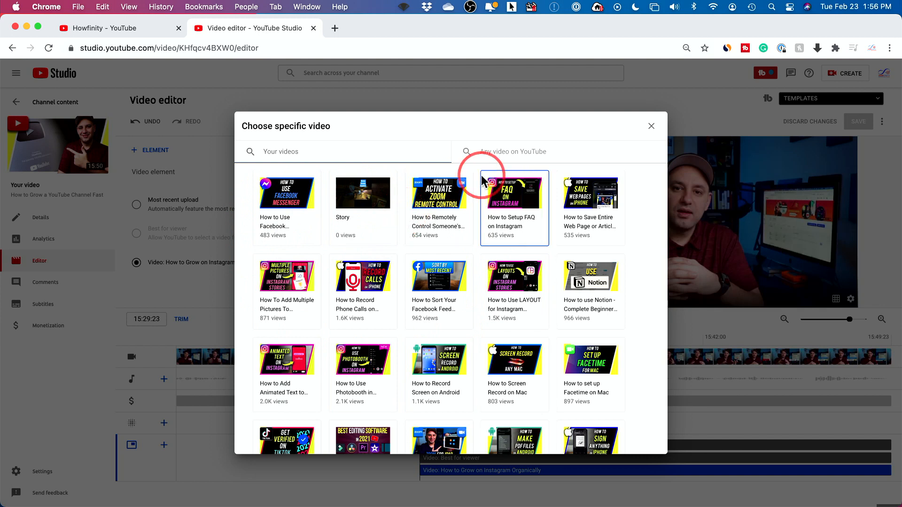
left_click(650, 126)
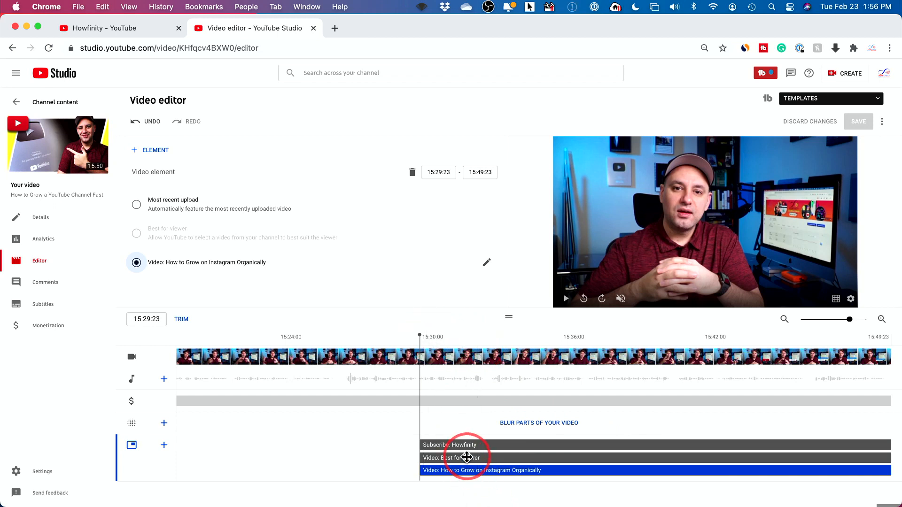
left_click(466, 458)
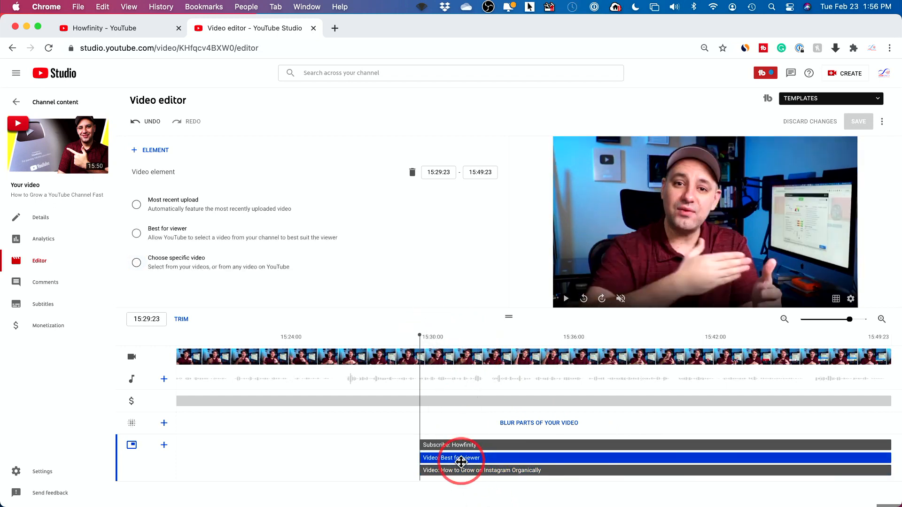
mouse_move(164, 445)
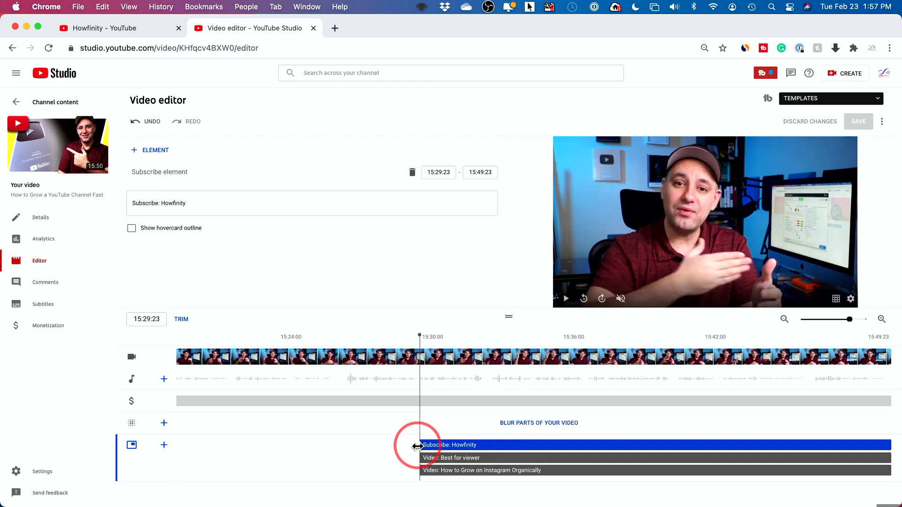
left_click_drag(420, 445, 874, 445)
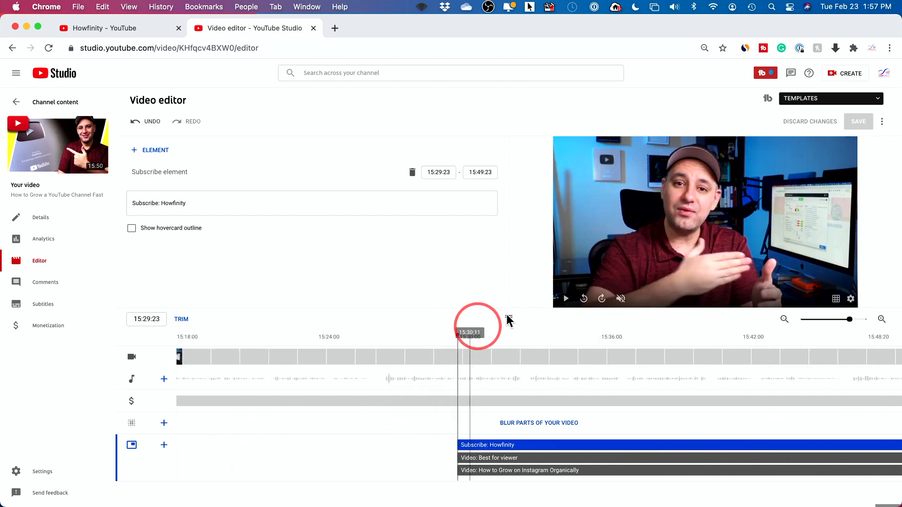
Play the ending preview, pause around 15:37, and show card and end screen templates.
left_click(566, 298)
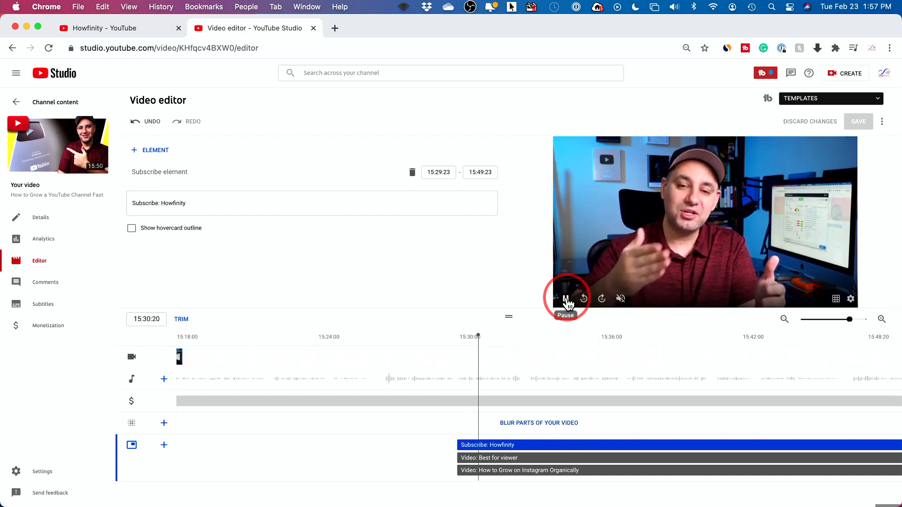
left_click(566, 298)
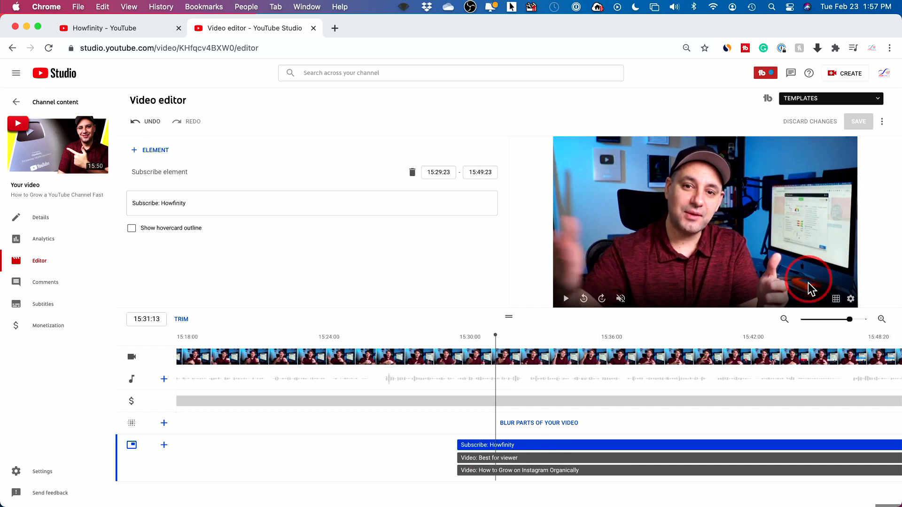
left_click(851, 299)
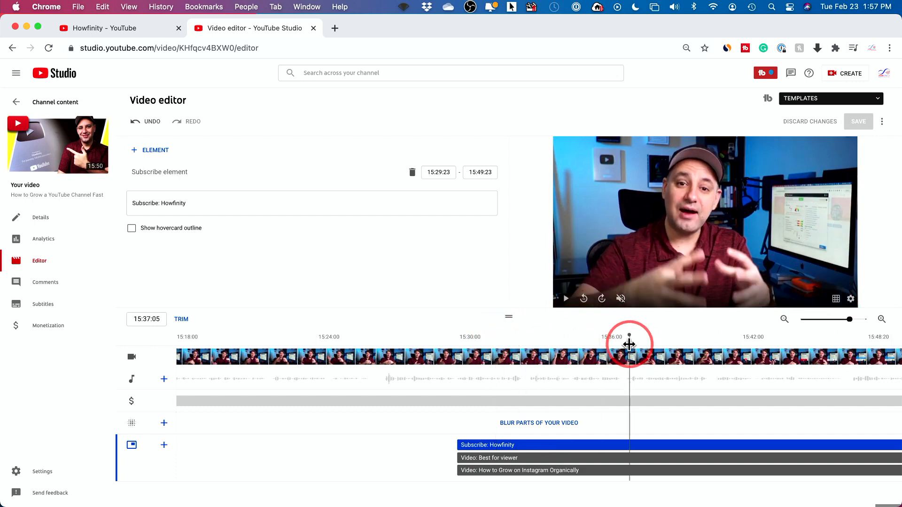
left_click(131, 450)
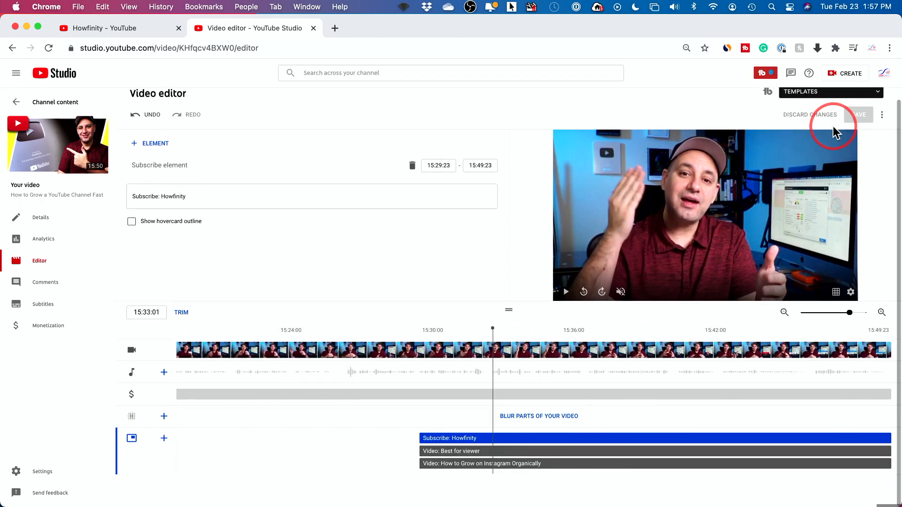
left_click(831, 92)
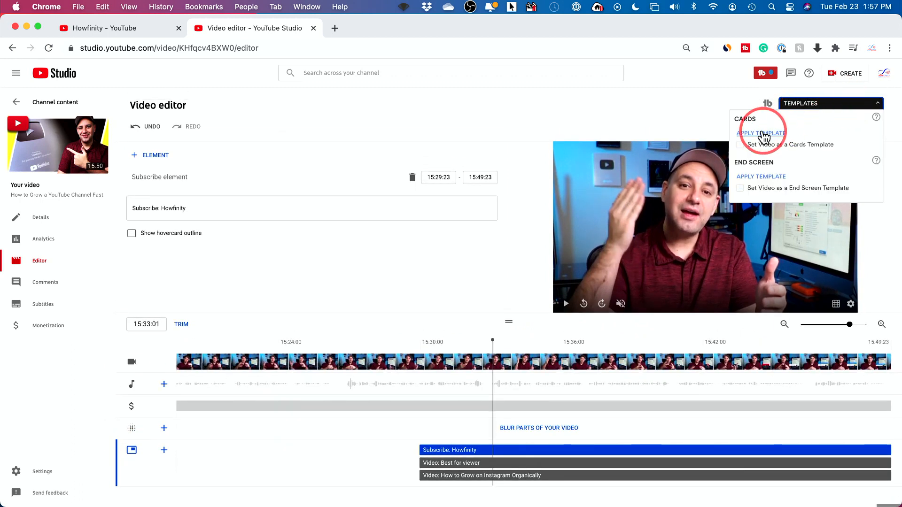